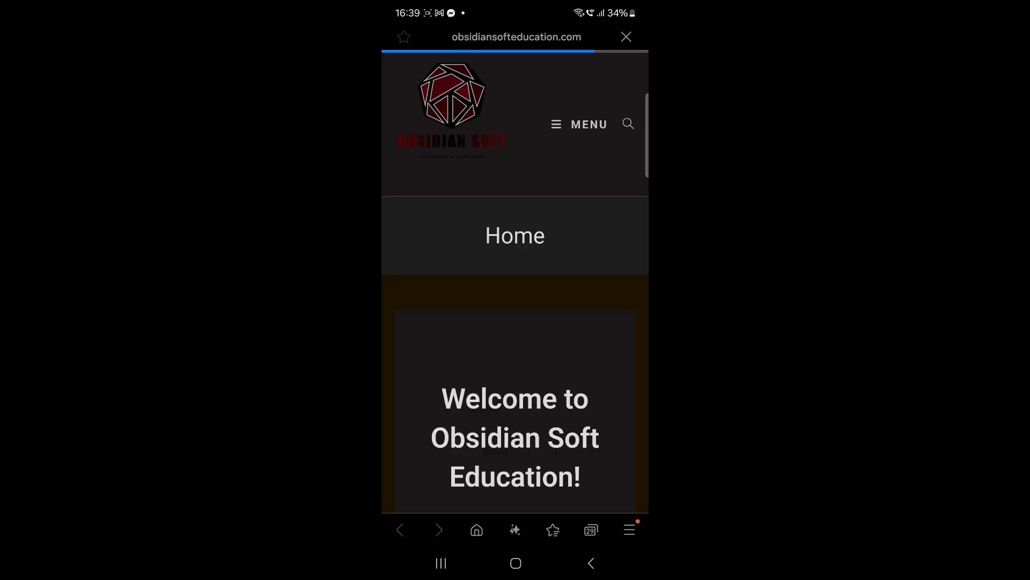
# Step: Demo the QR scanner app, choosing the mail app to send a scanned result
pyautogui.scroll(-3)
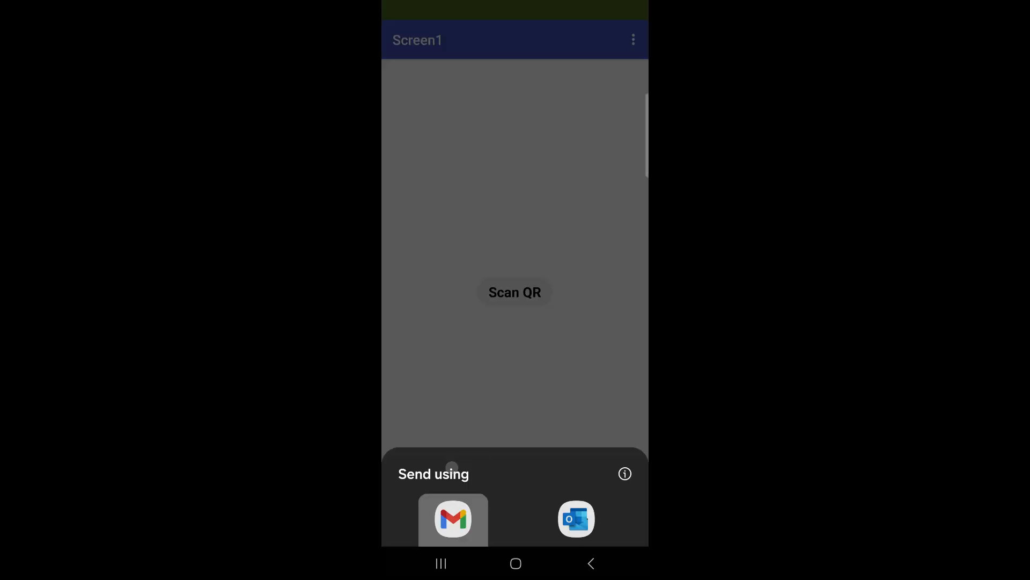
pyautogui.click(451, 518)
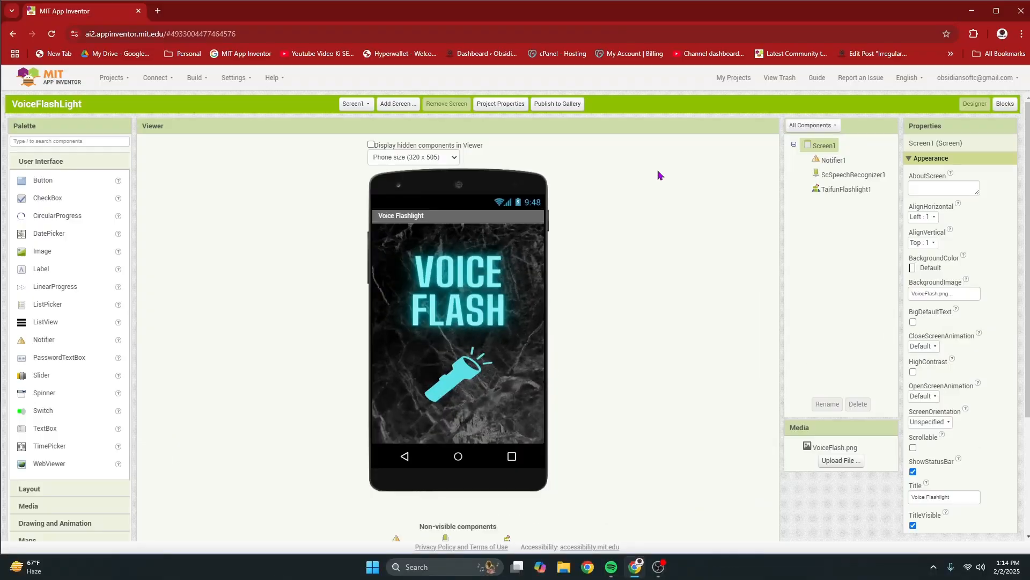
# Step: Create a new App Inventor project named QRCodeScanner
pyautogui.click(111, 78)
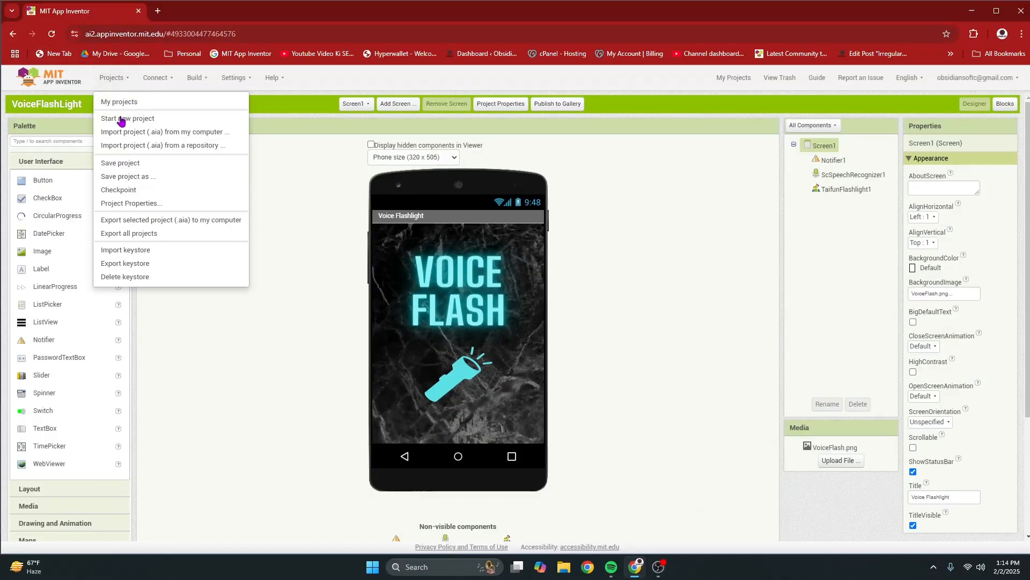
pyautogui.click(127, 119)
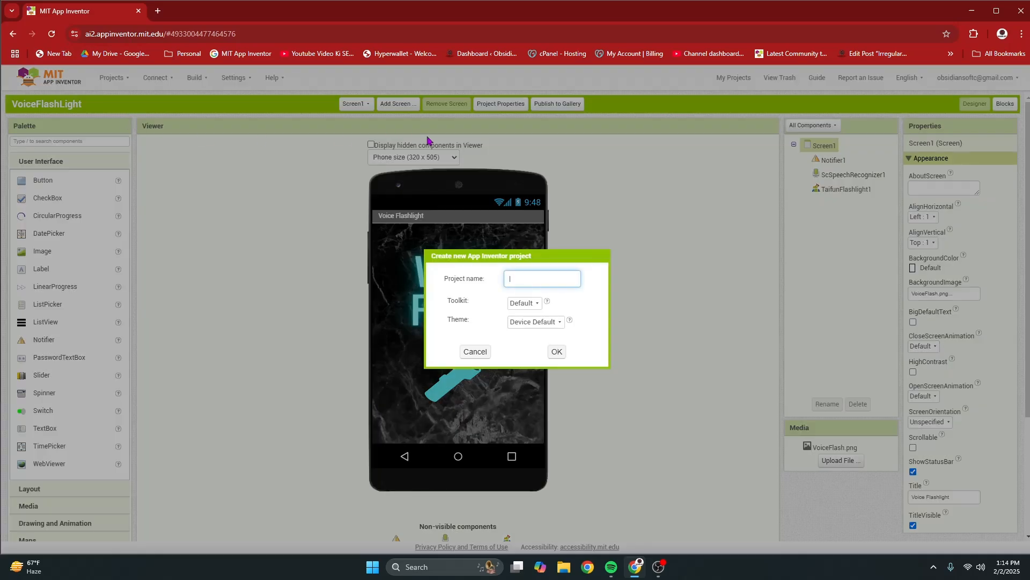
pyautogui.write('QRCd')
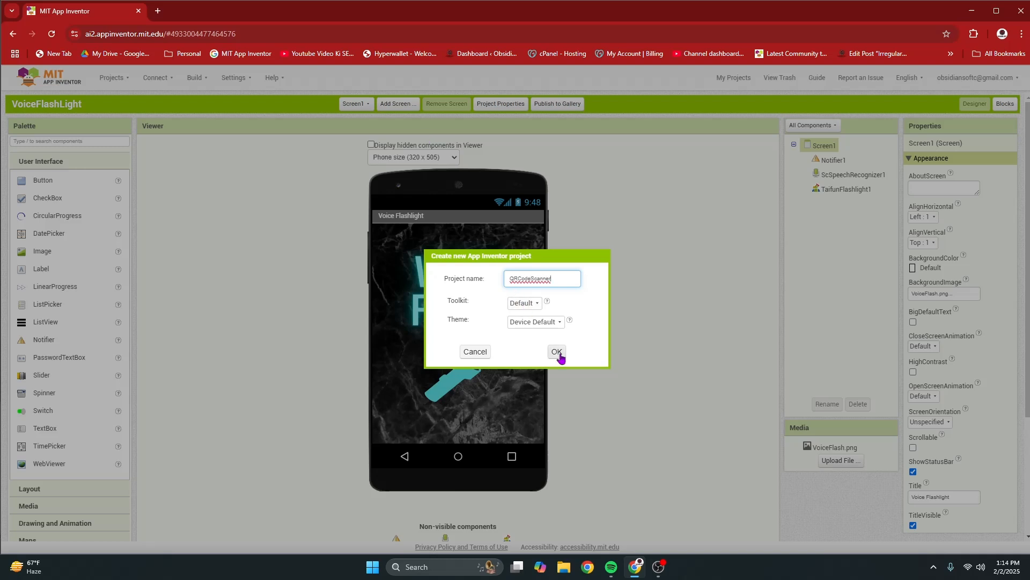
pyautogui.click(556, 352)
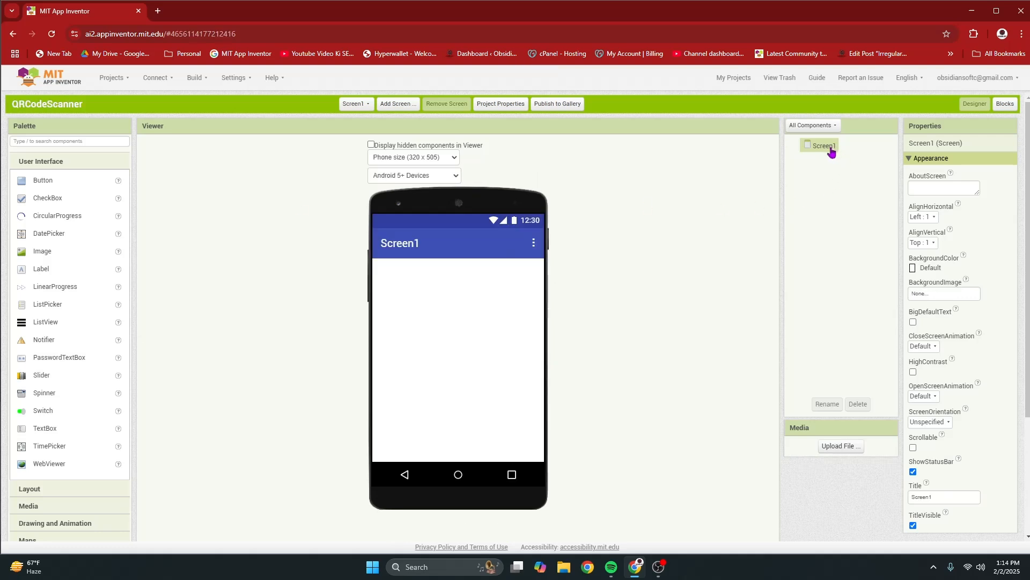
pyautogui.moveTo(925, 220)
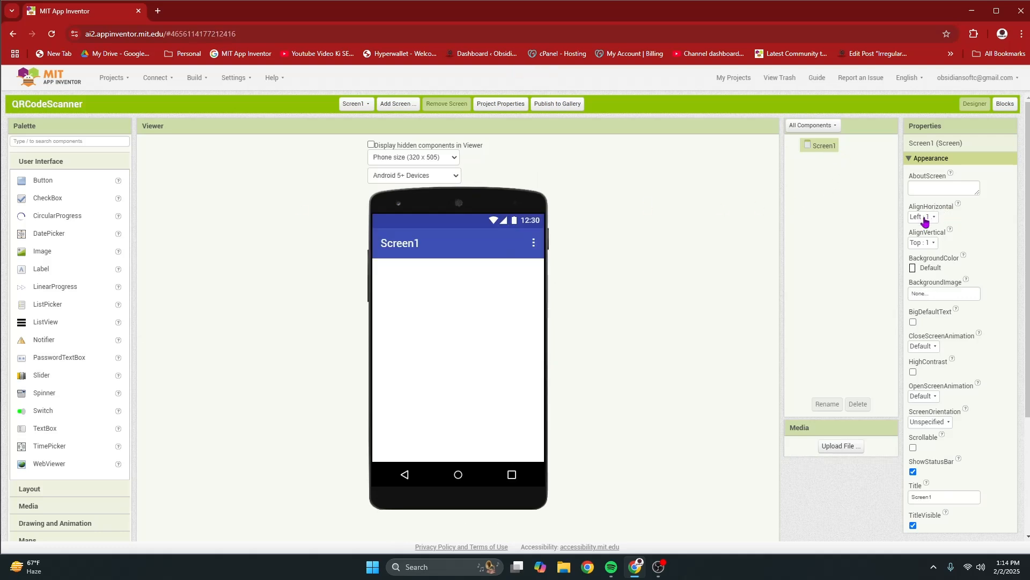
# Step: Center Screen1's contents vertically and drag a button onto the screen
pyautogui.click(923, 243)
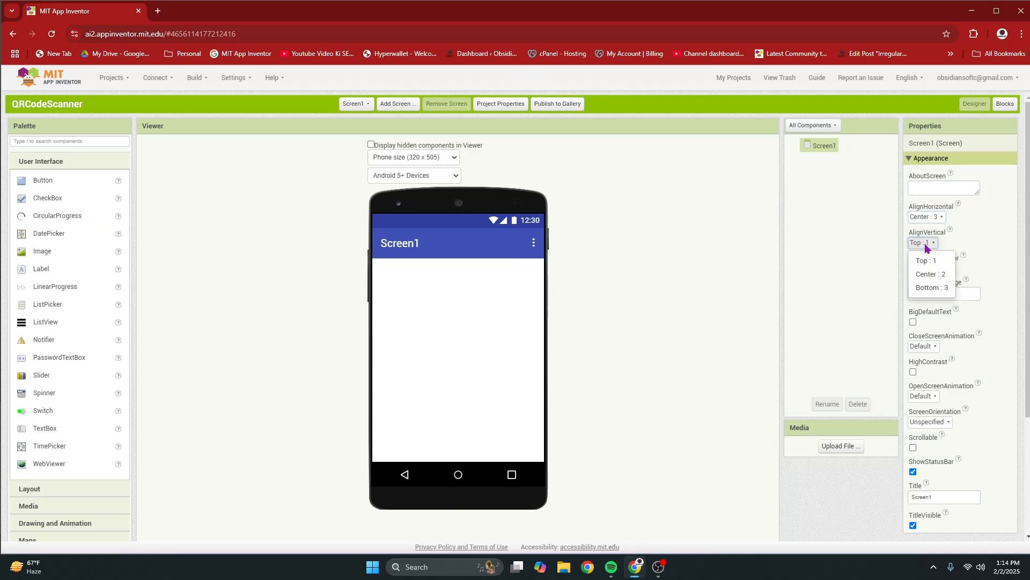
pyautogui.click(929, 275)
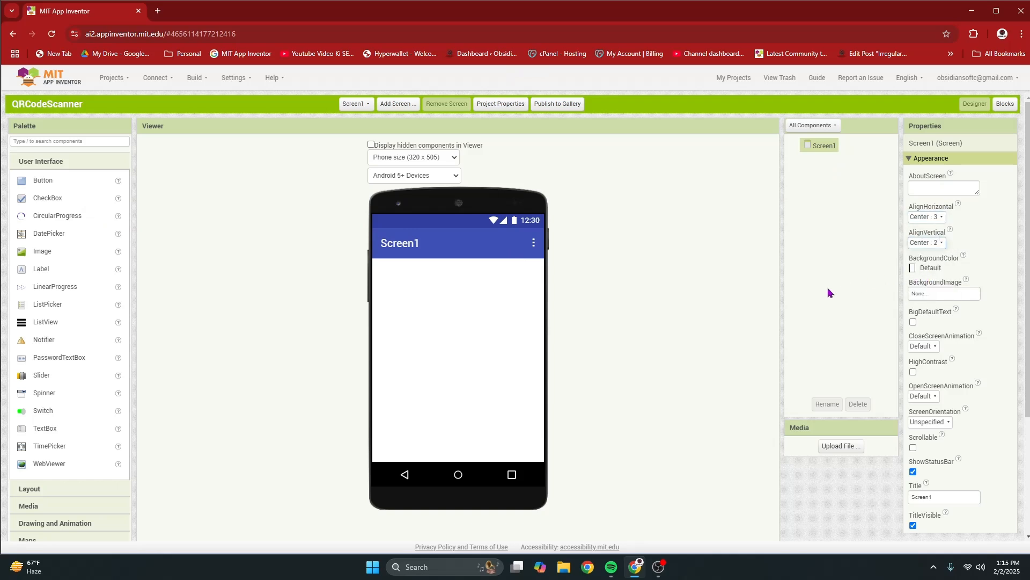
pyautogui.moveTo(43, 180); pyautogui.dragTo(201, 219)
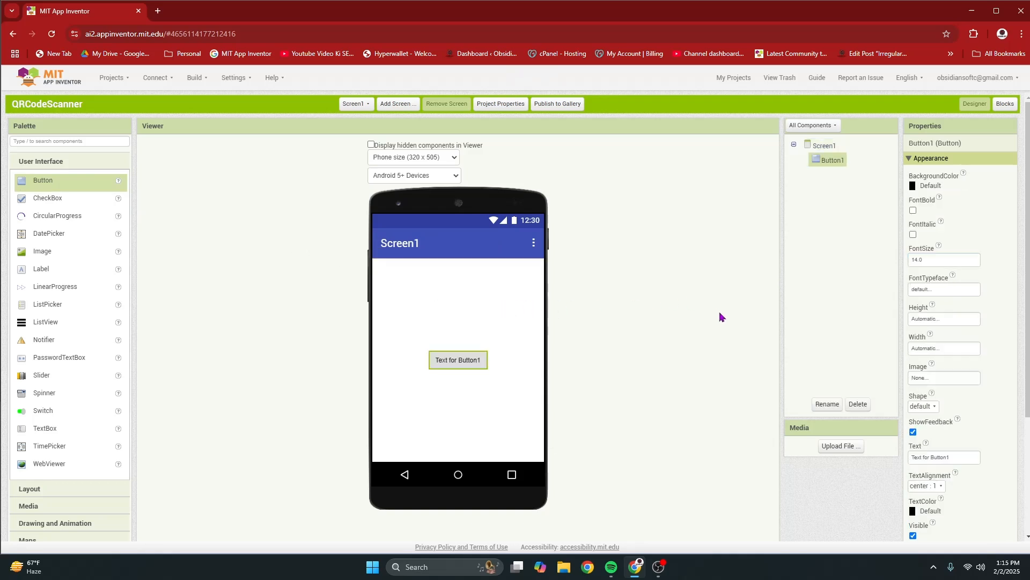
# Step: Rename the new button to scanQRBtn
pyautogui.click(826, 403)
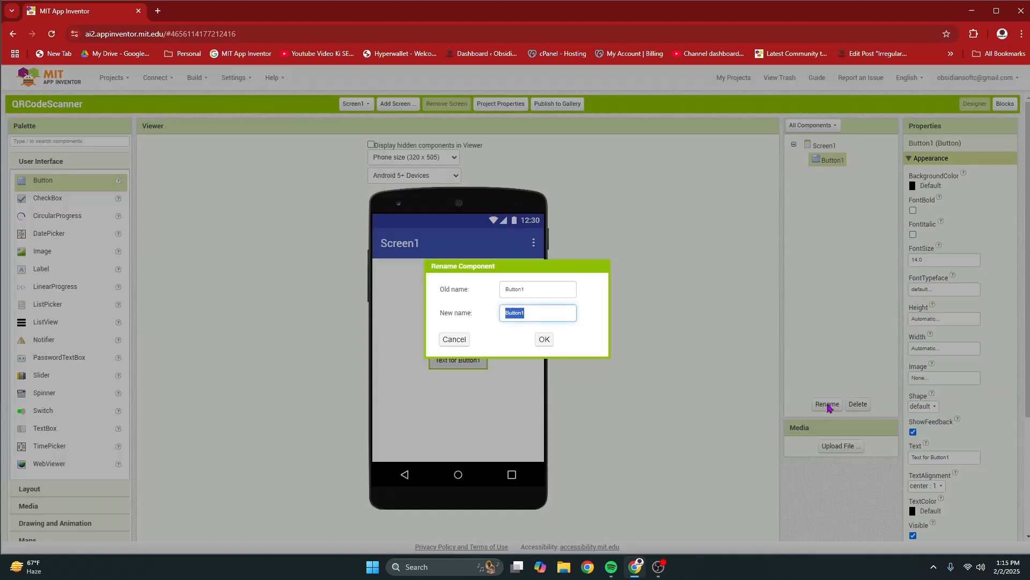
pyautogui.write('scanQRBtn')
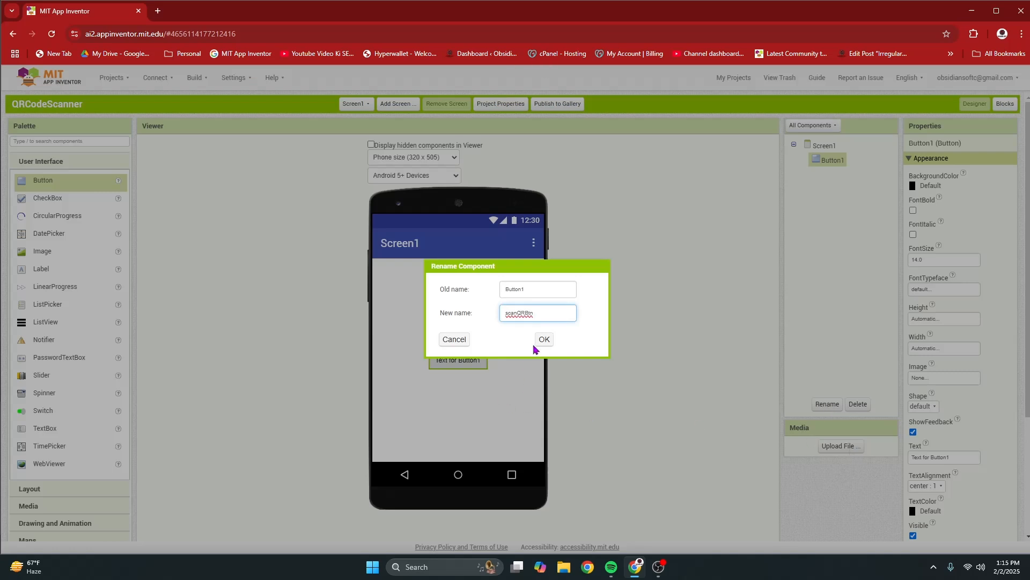
pyautogui.click(543, 339)
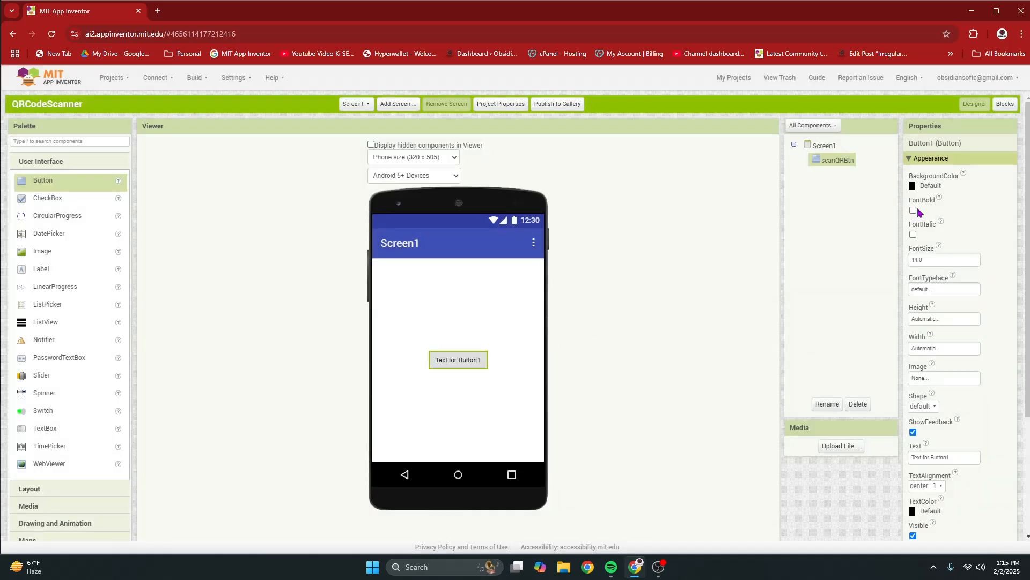
# Step: Make scanQRBtn bold with font size 20 and caption 'Scan QR'
pyautogui.click(913, 210)
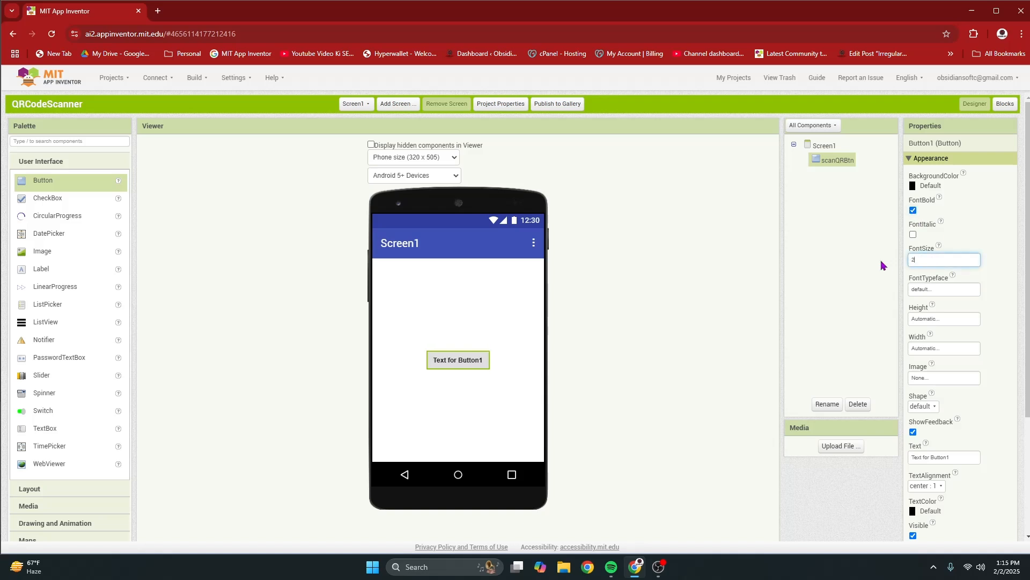
pyautogui.write('20')
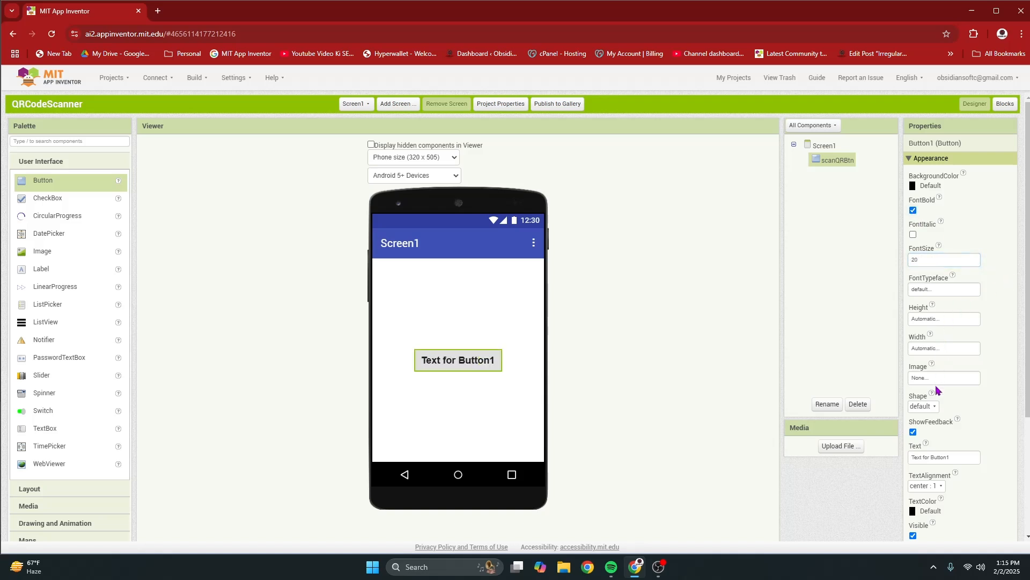
pyautogui.click(943, 456)
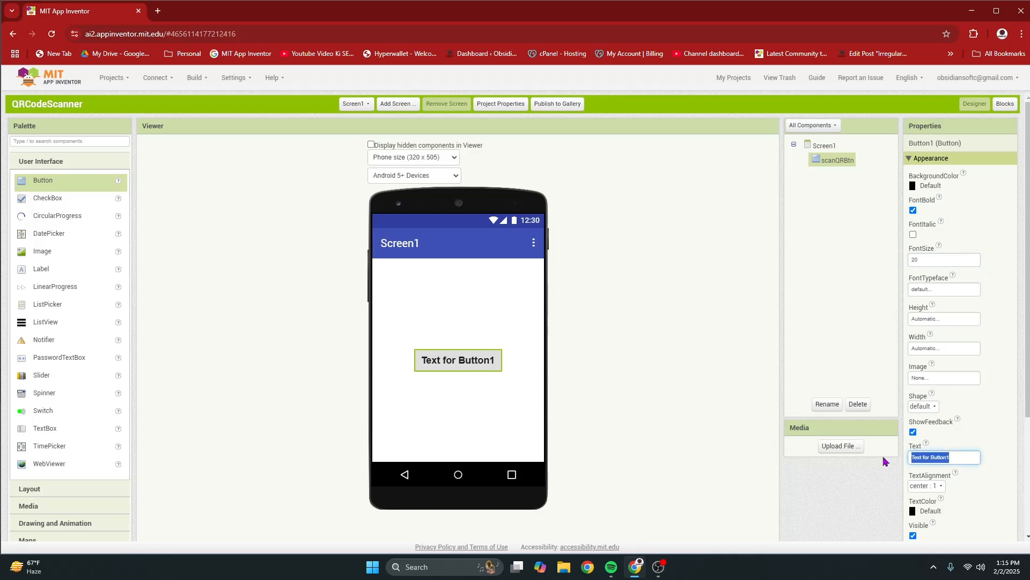
pyautogui.write('Scan QR')
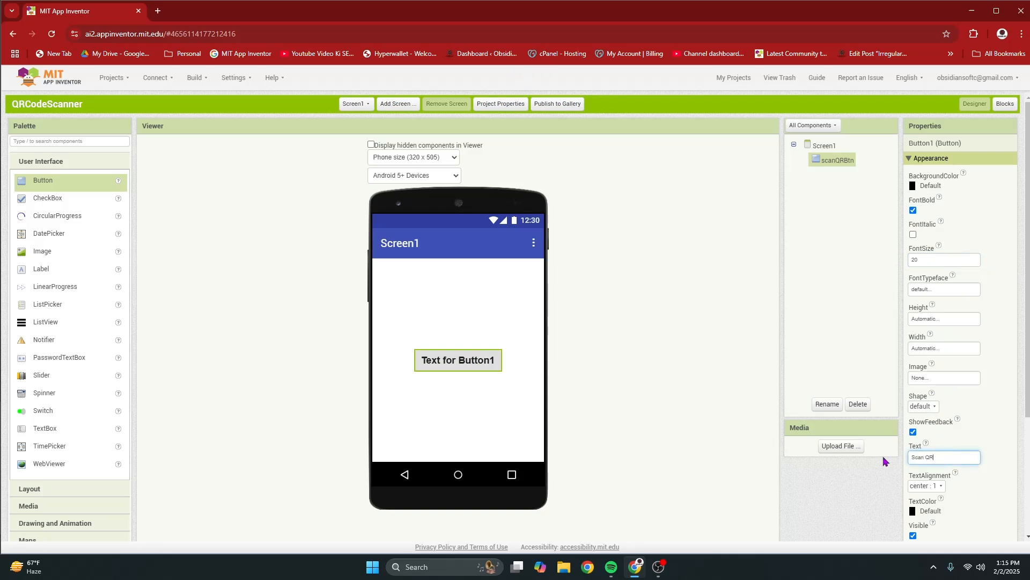
pyautogui.write('Scan QR')
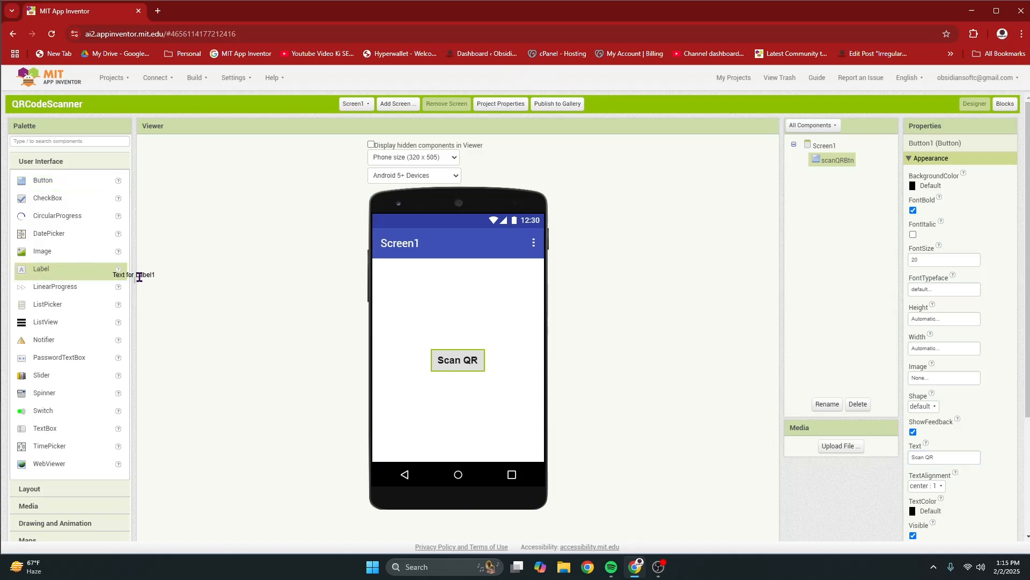
# Step: Place a label below the Scan QR button and rename it resultLbl
pyautogui.moveTo(41, 268); pyautogui.dragTo(462, 383)
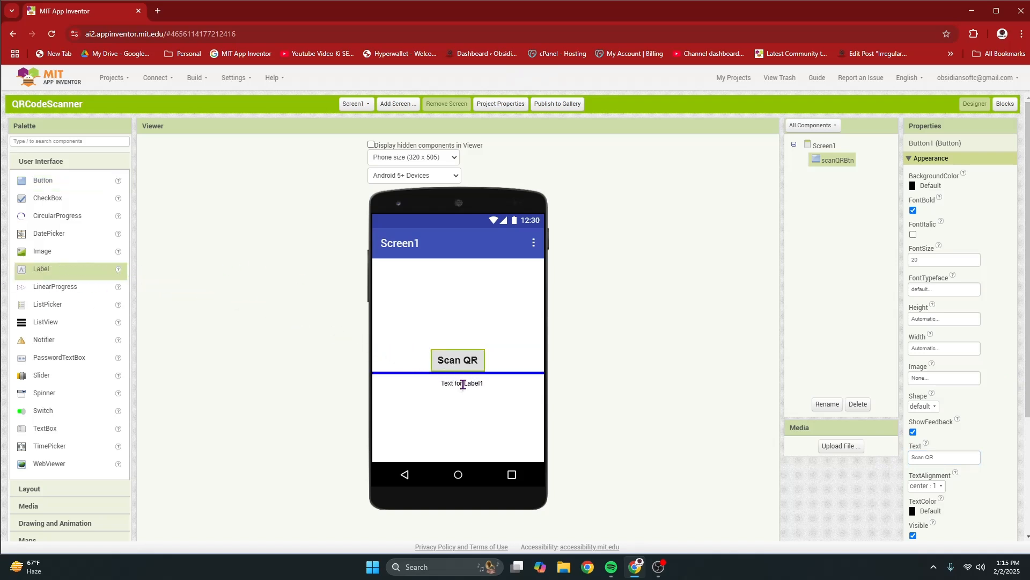
pyautogui.click(826, 404)
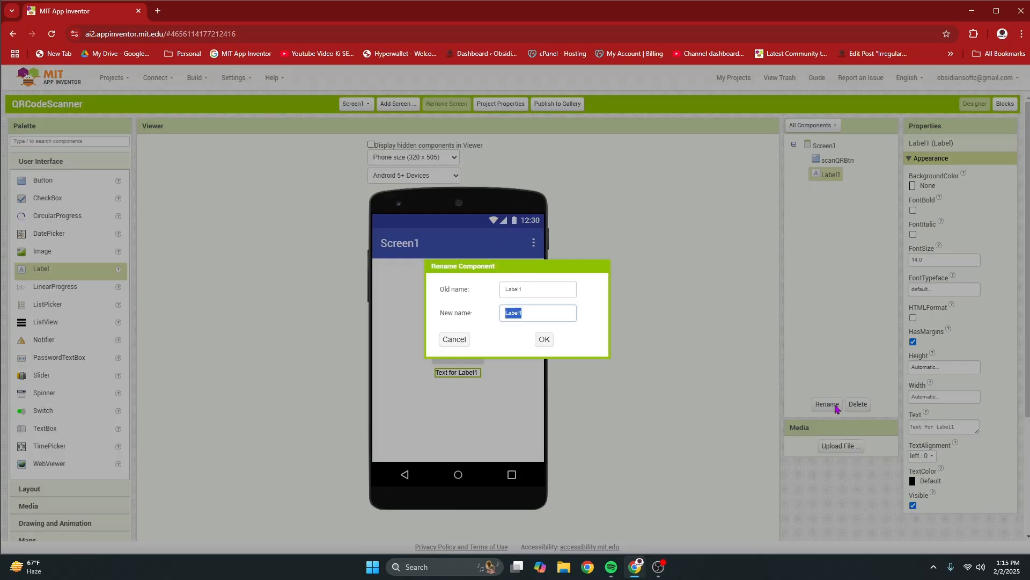
pyautogui.write('result')
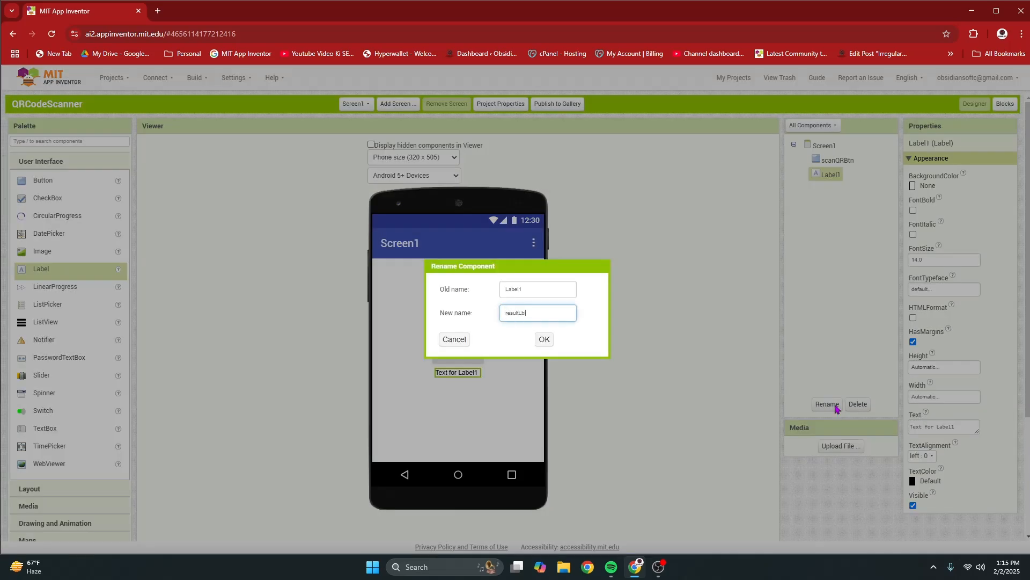
pyautogui.click(543, 340)
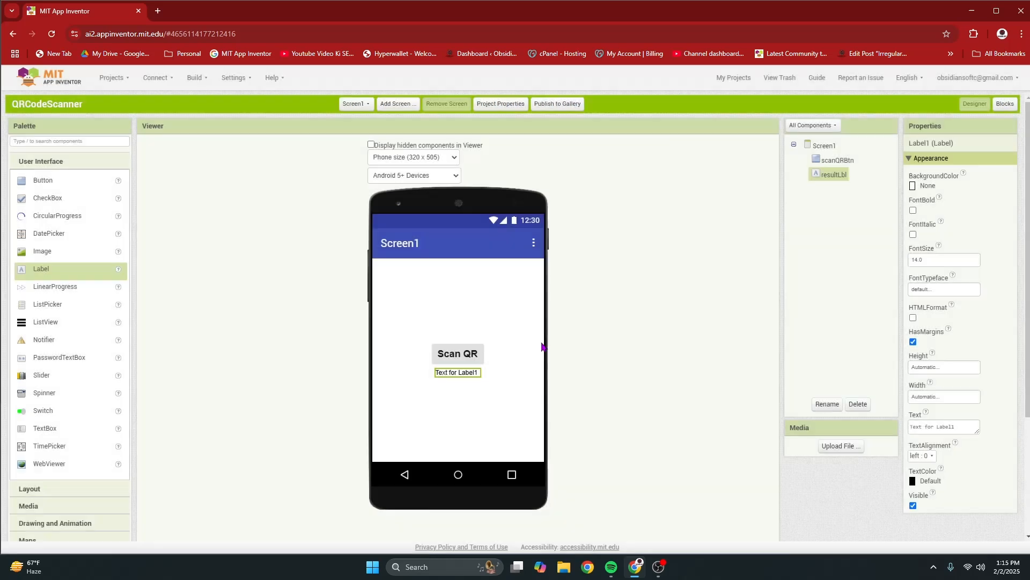
# Step: Set resultLbl's font size to 20
pyautogui.click(913, 211)
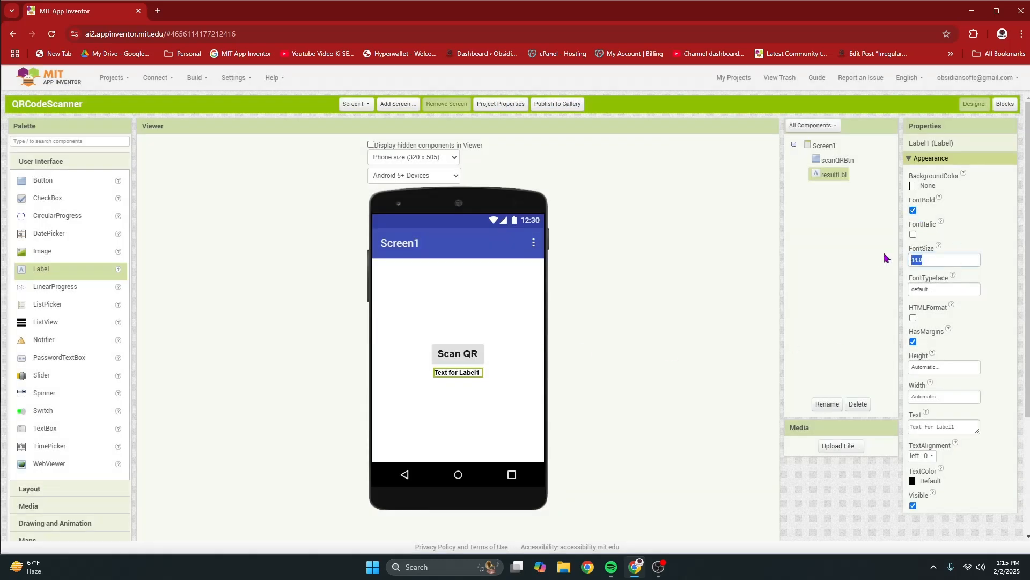
pyautogui.write('20')
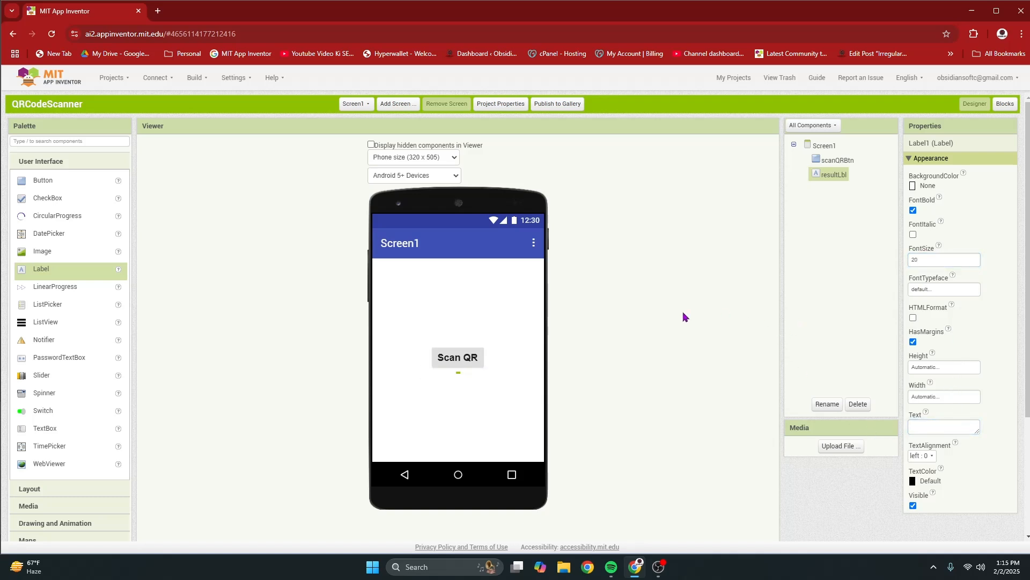
pyautogui.scroll(-3)
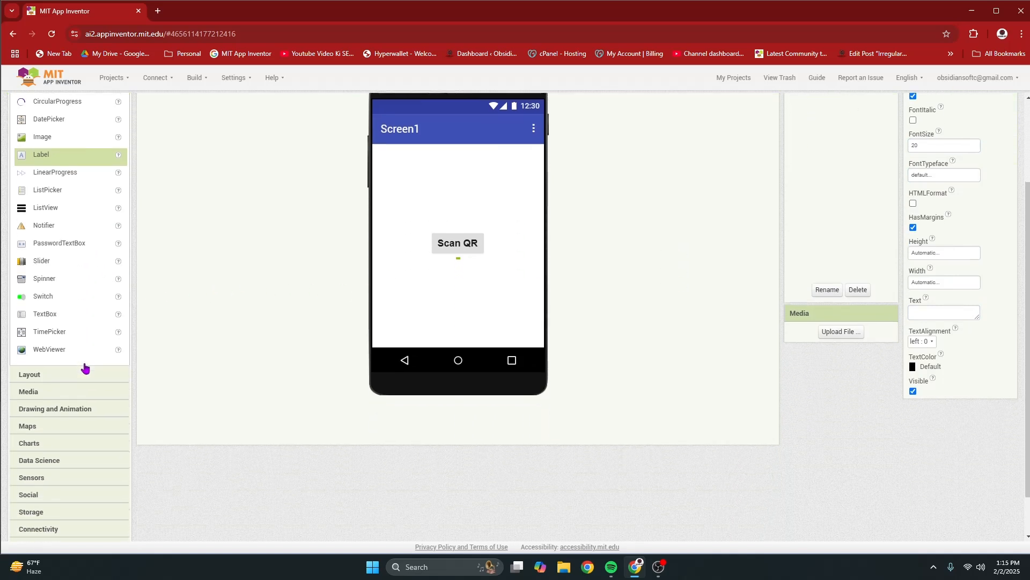
pyautogui.scroll(-3)
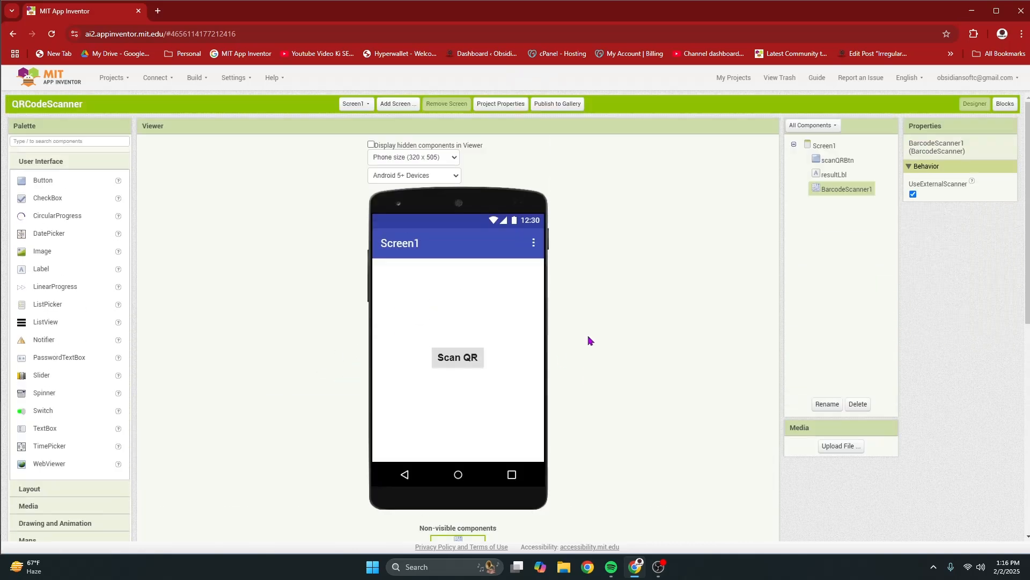
pyautogui.moveTo(857, 212)
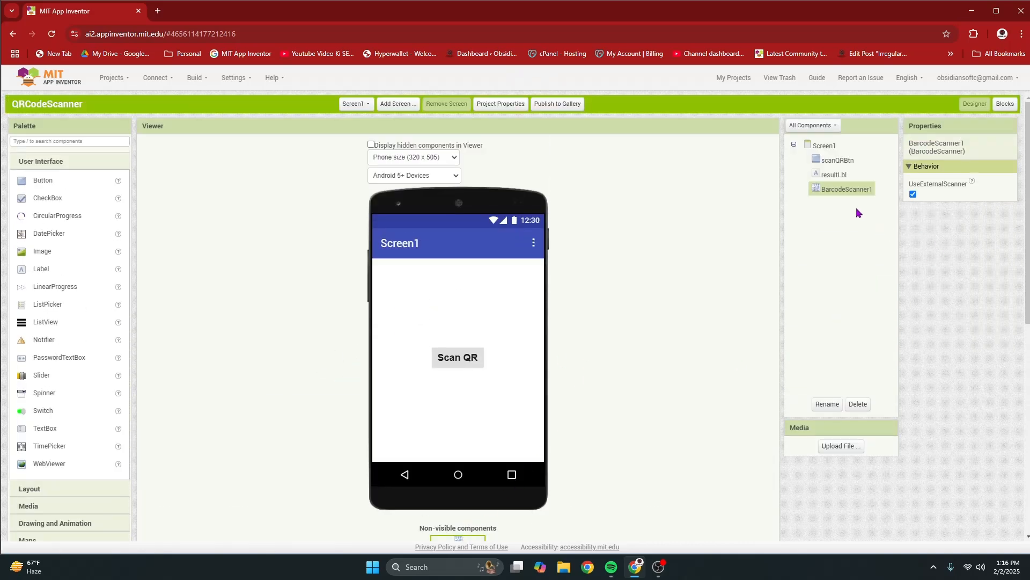
# Step: Turn off BarcodeScanner's UseExternalScanner, show Connectivity components, then switch to the Blocks editor
pyautogui.click(913, 194)
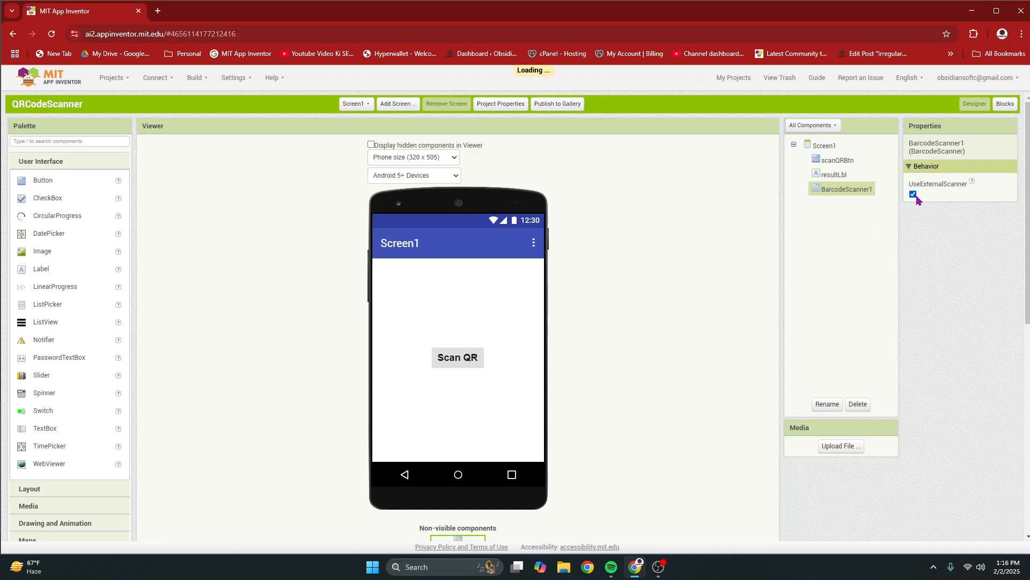
pyautogui.click(912, 194)
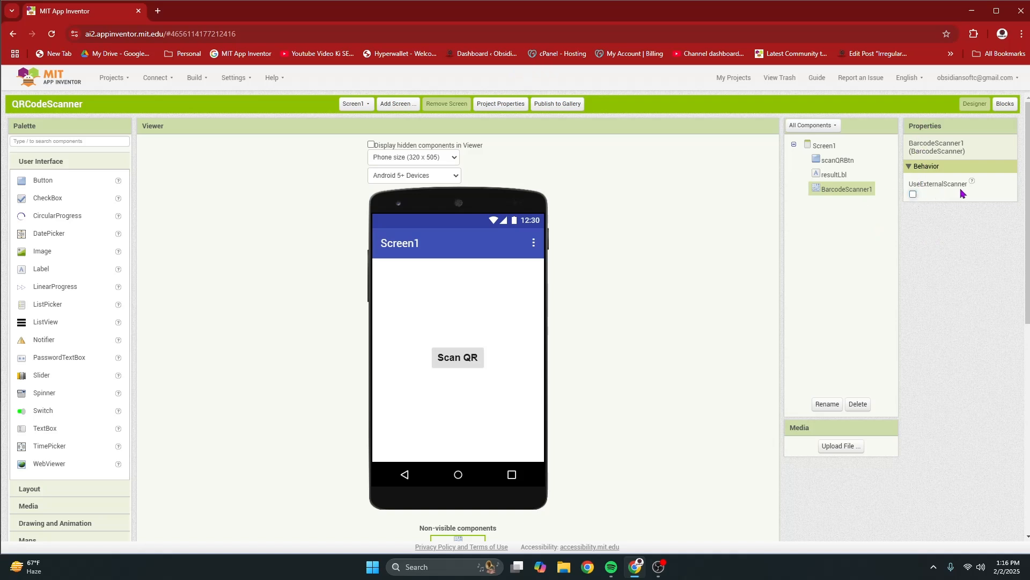
pyautogui.moveTo(289, 355)
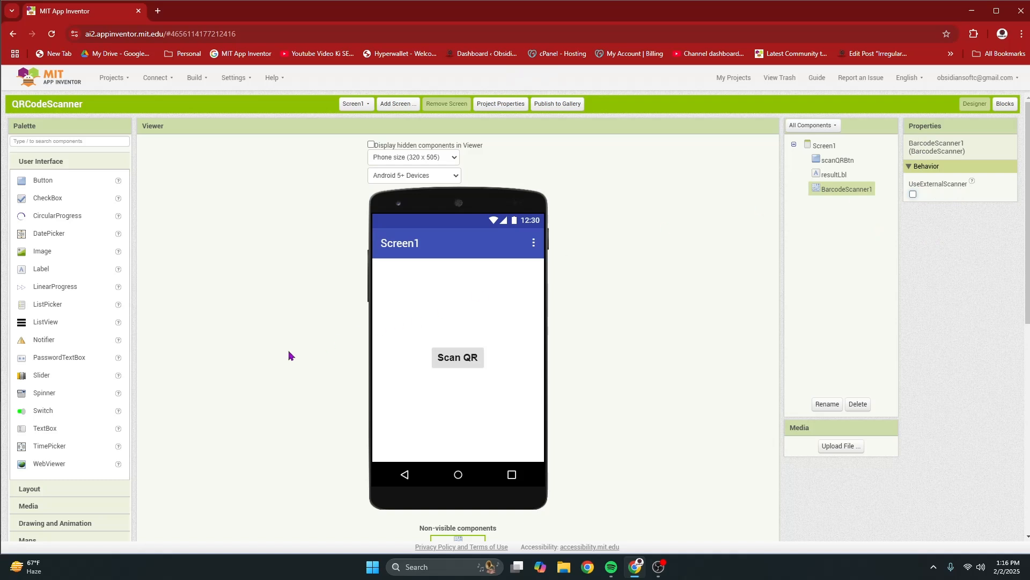
pyautogui.click(32, 282)
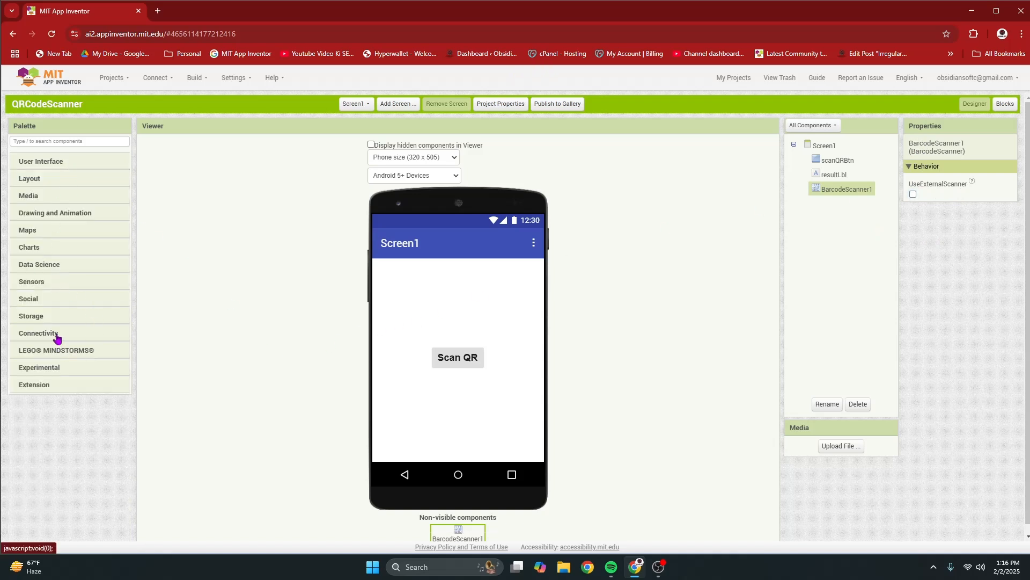
pyautogui.click(37, 333)
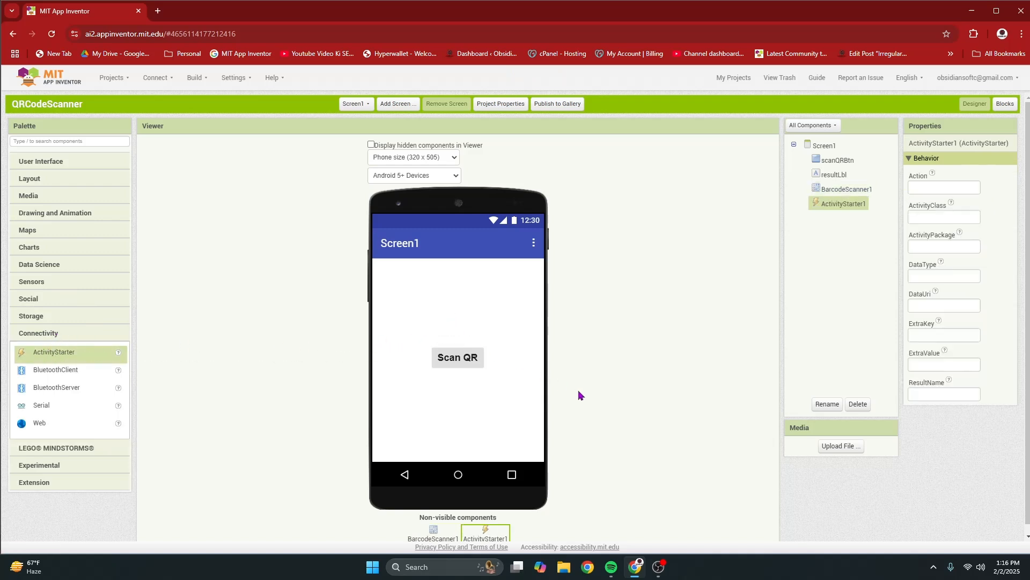
pyautogui.moveTo(671, 339)
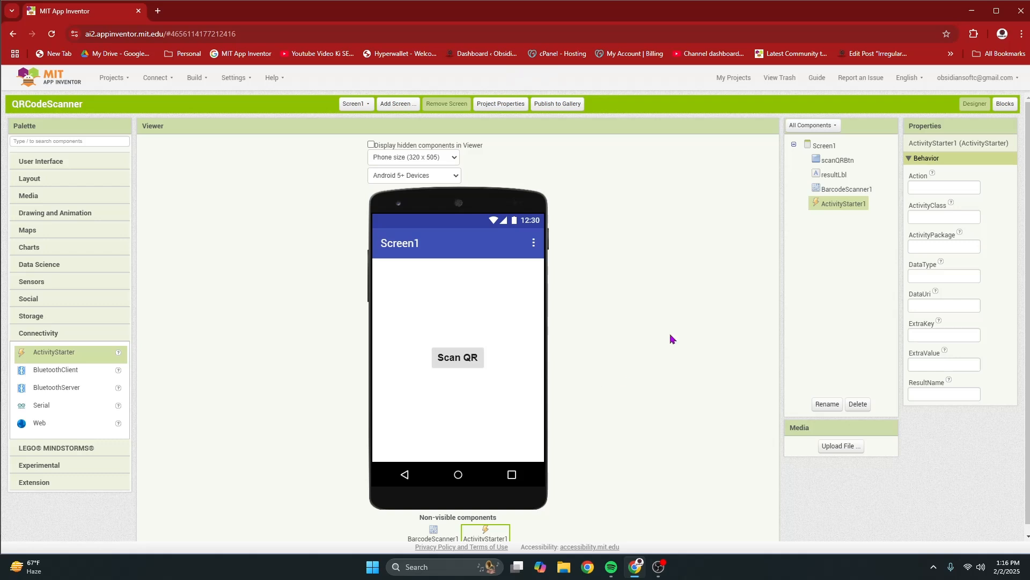
pyautogui.click(1012, 103)
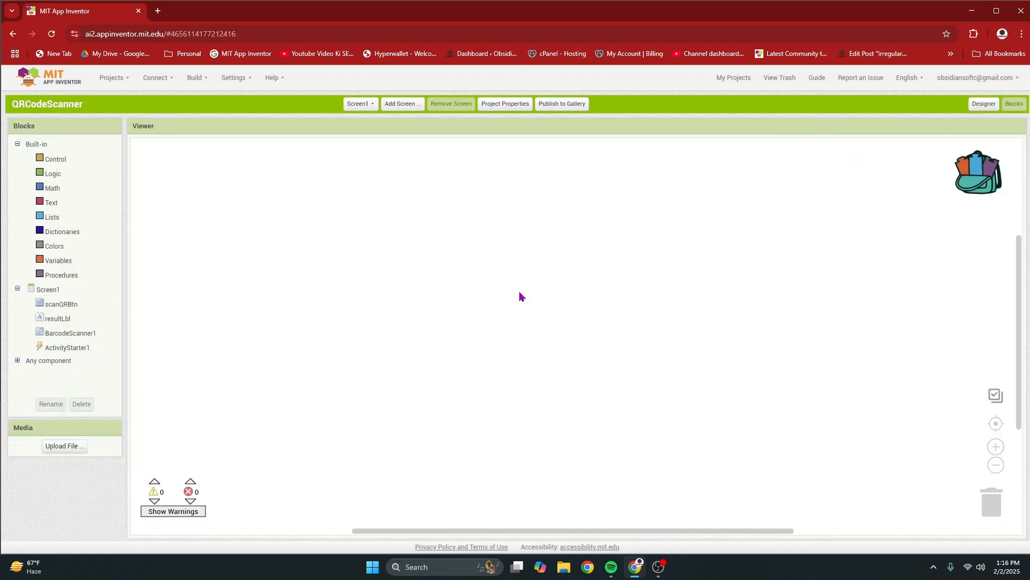
# Step: Add a scanQRBtn.Click handler that sets resultLbl.Text to an empty string
pyautogui.click(61, 304)
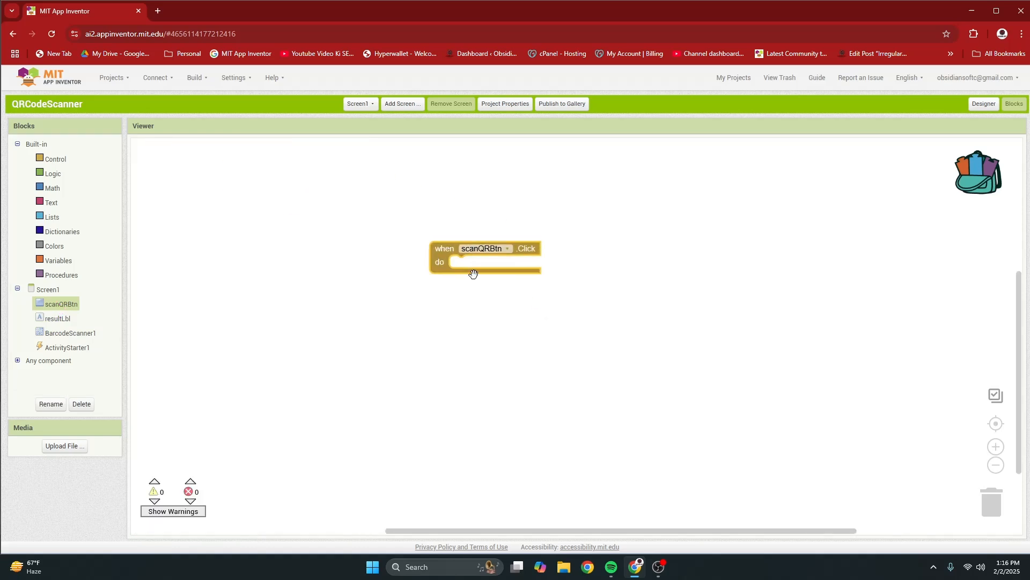
pyautogui.click(995, 446)
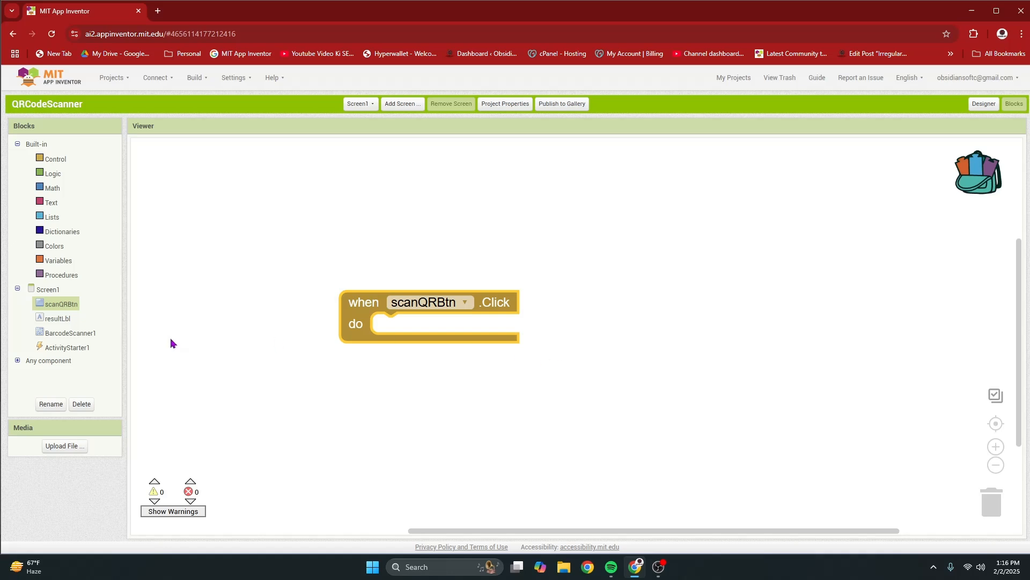
pyautogui.click(67, 348)
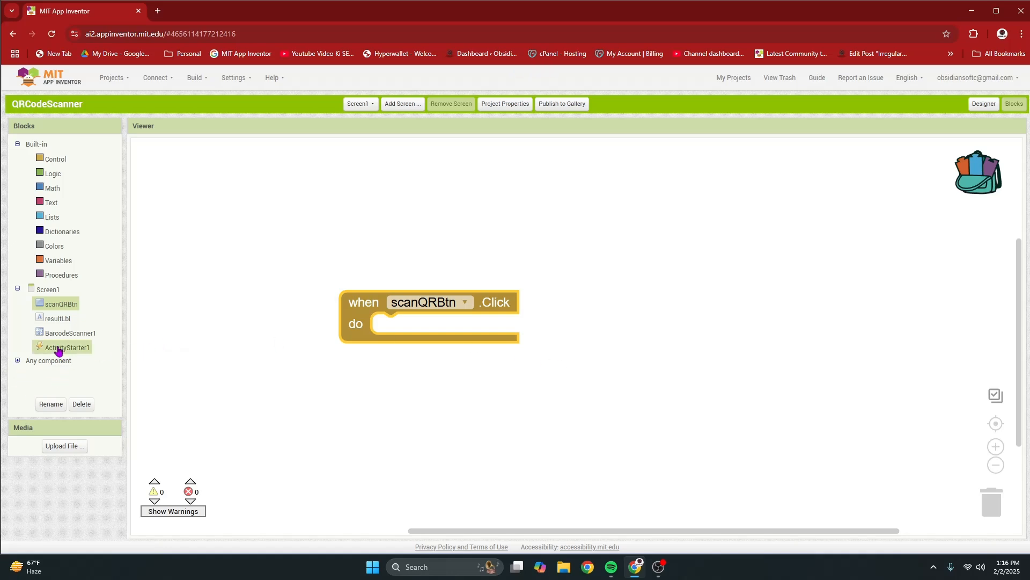
pyautogui.click(59, 318)
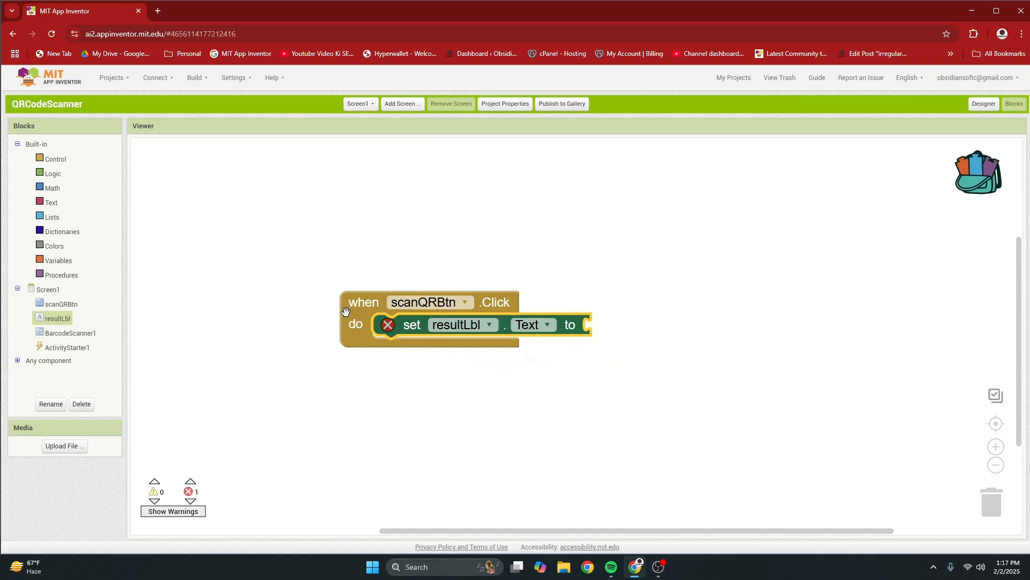
pyautogui.click(50, 203)
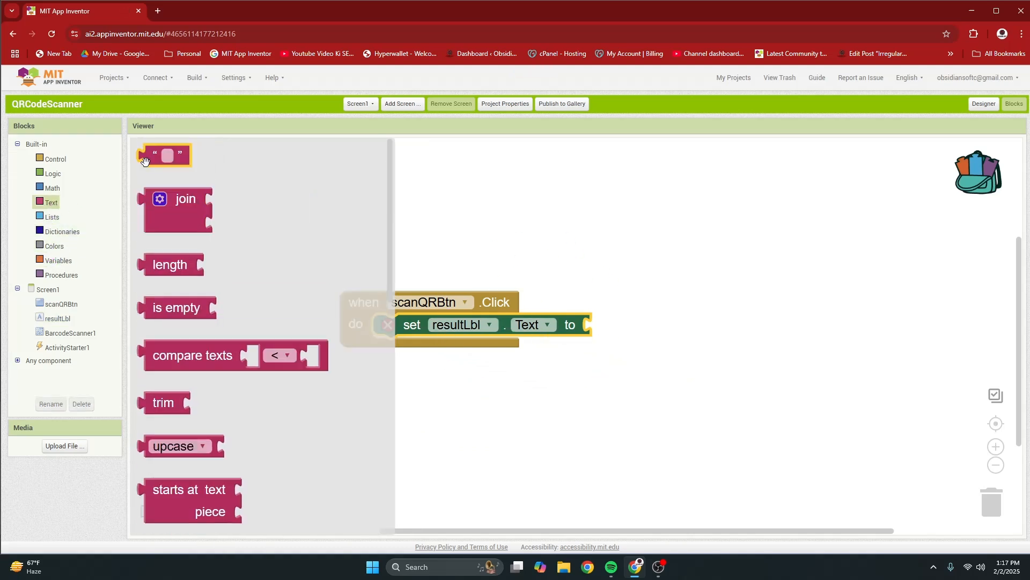
pyautogui.moveTo(167, 154); pyautogui.dragTo(590, 324)
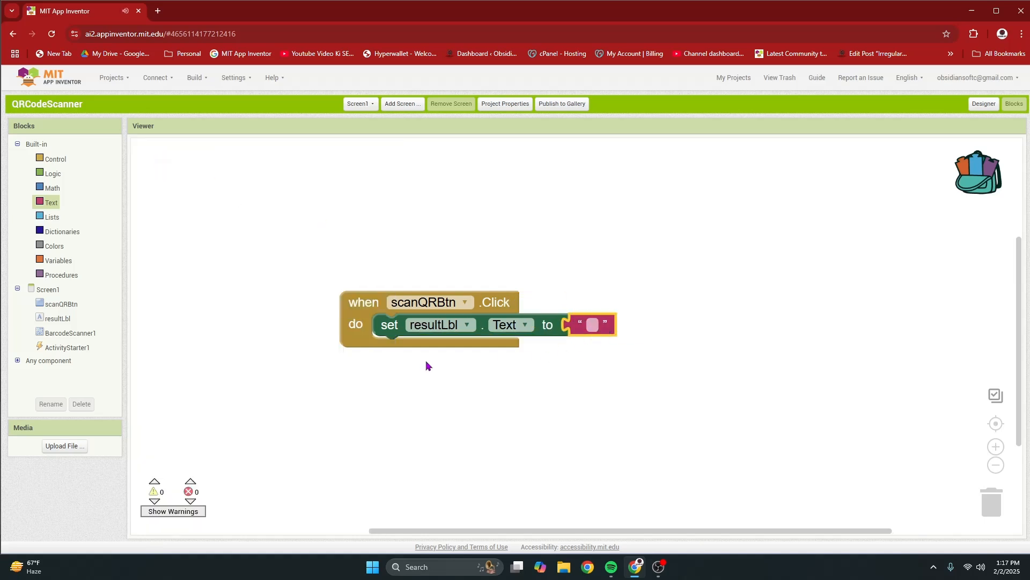
# Step: Call BarcodeScanner1.DoScan in the click handler and add a BarcodeScanner1.AfterScan handler
pyautogui.click(72, 333)
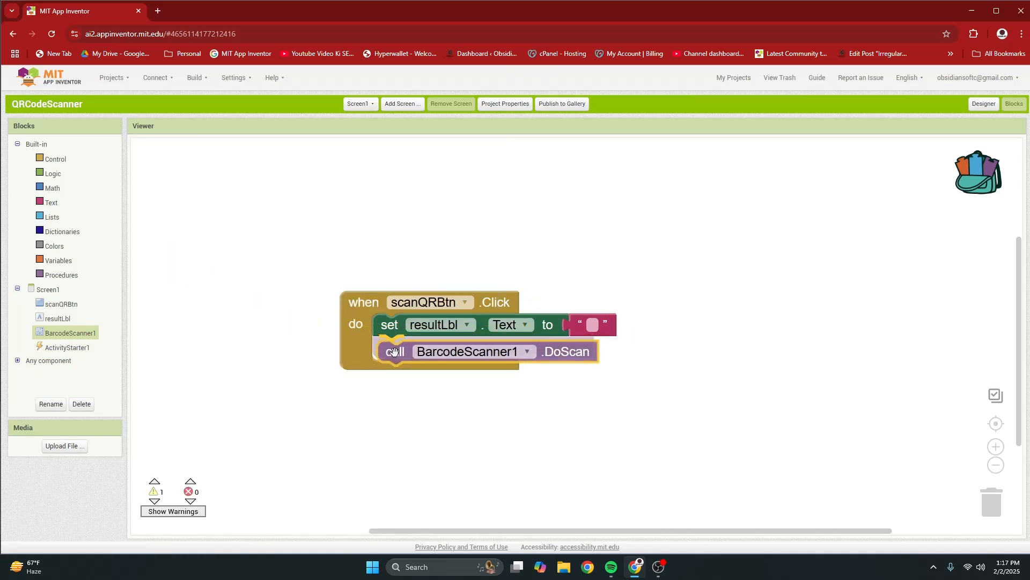
pyautogui.moveTo(394, 350); pyautogui.dragTo(391, 347)
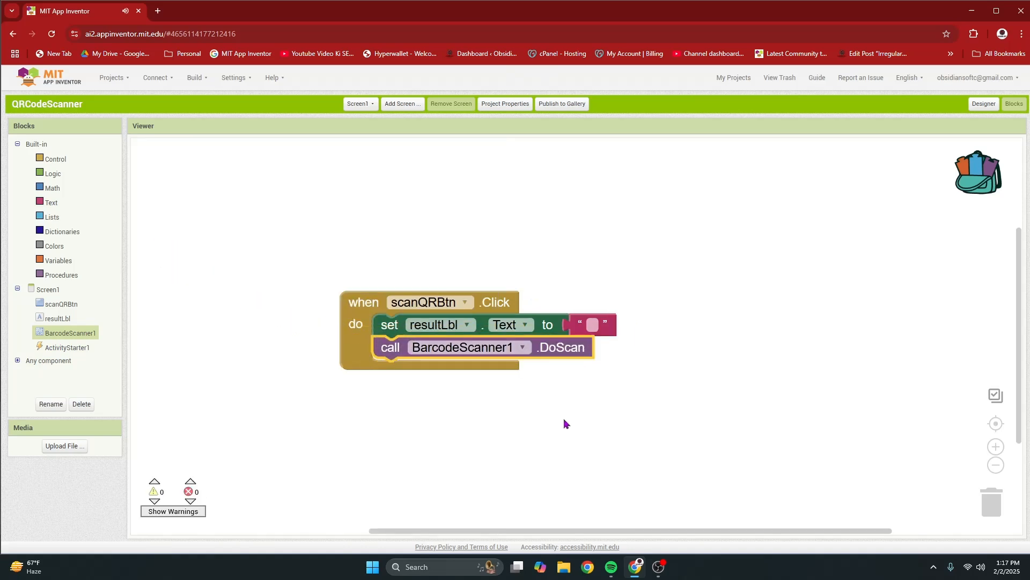
pyautogui.moveTo(548, 370)
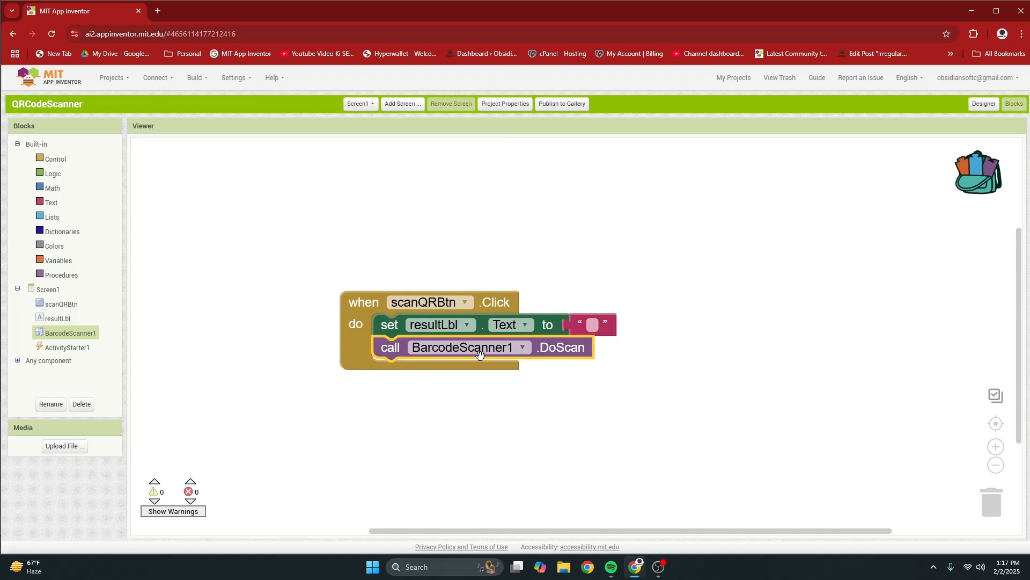
pyautogui.click(71, 332)
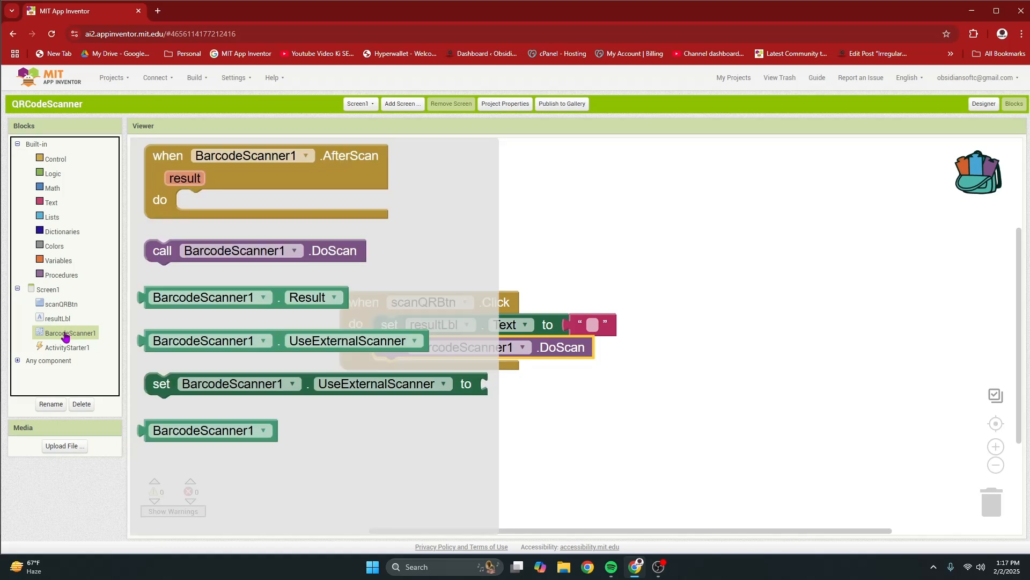
pyautogui.moveTo(246, 155); pyautogui.dragTo(478, 419)
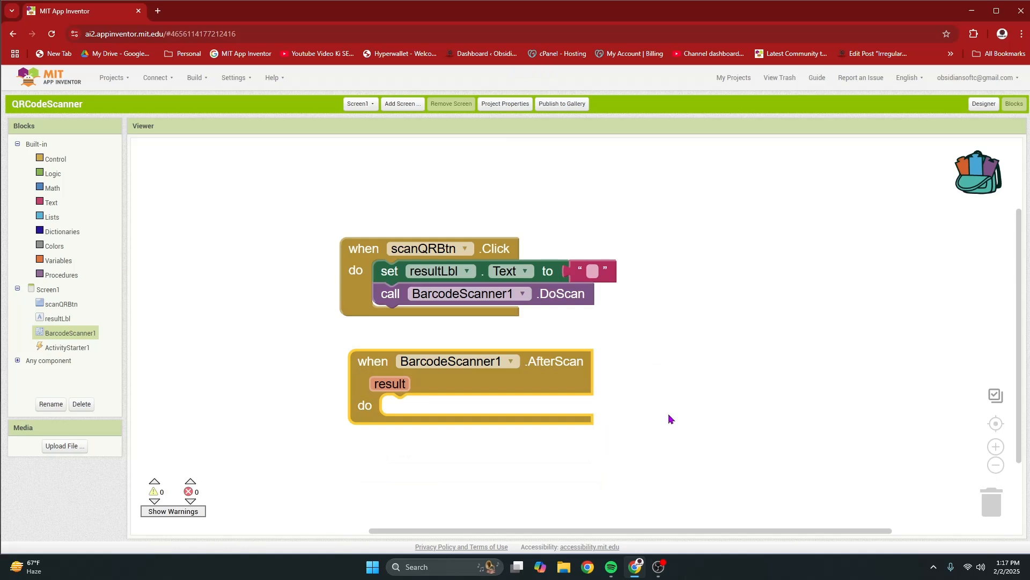
pyautogui.moveTo(658, 416)
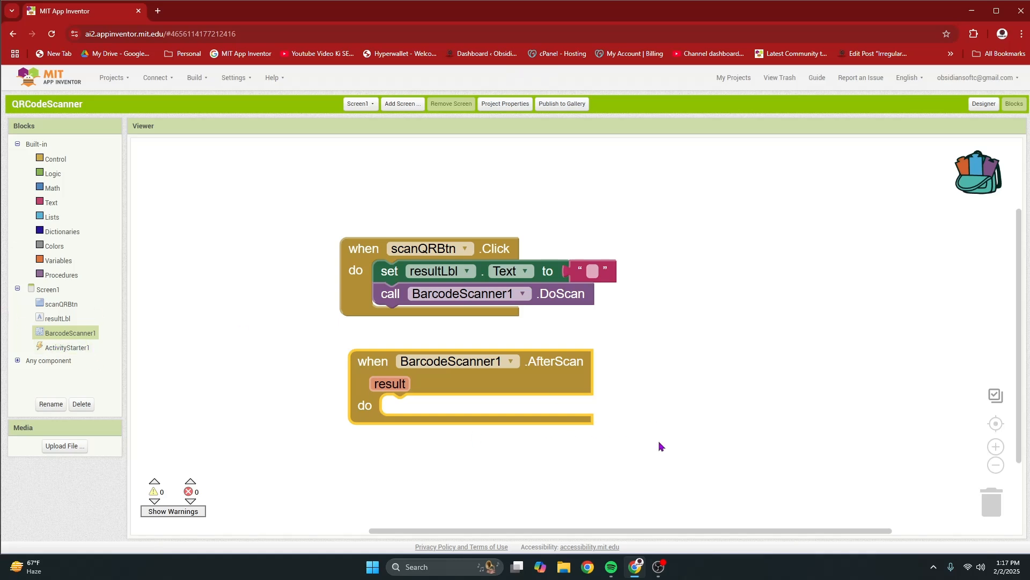
# Step: Add an if block to AfterScan and use its gear to add else-if and else branches
pyautogui.click(55, 158)
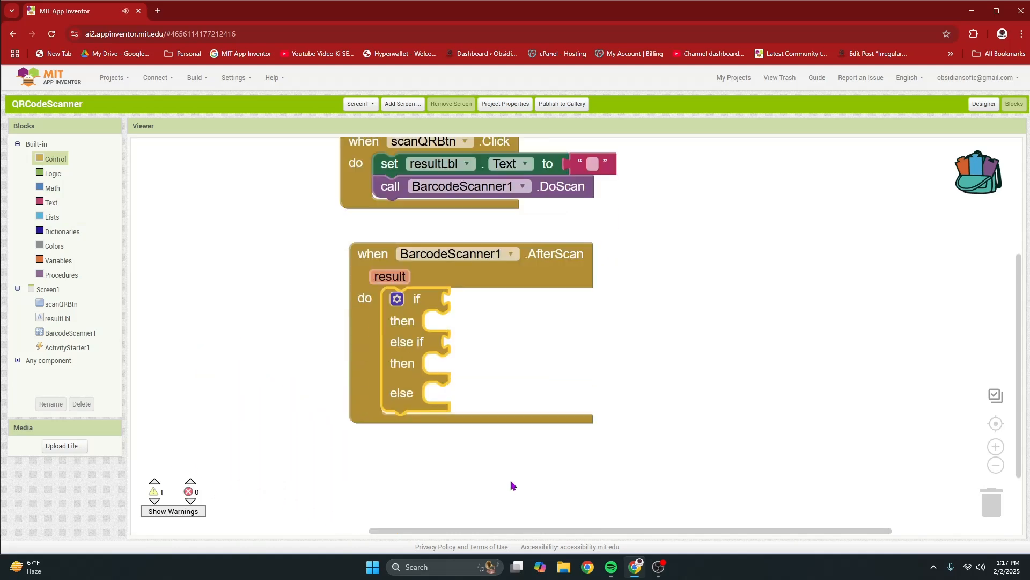
pyautogui.click(396, 299)
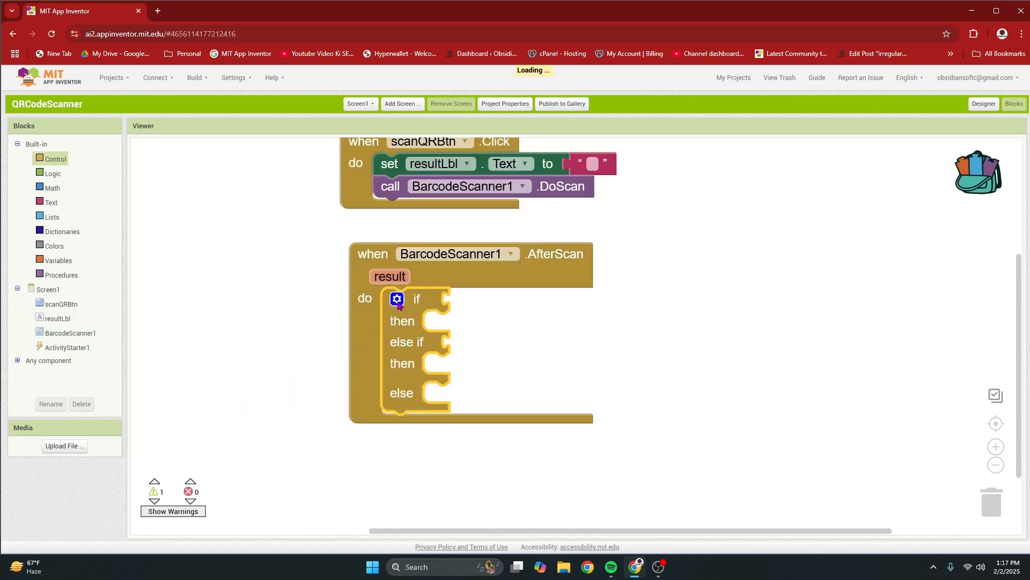
pyautogui.click(396, 298)
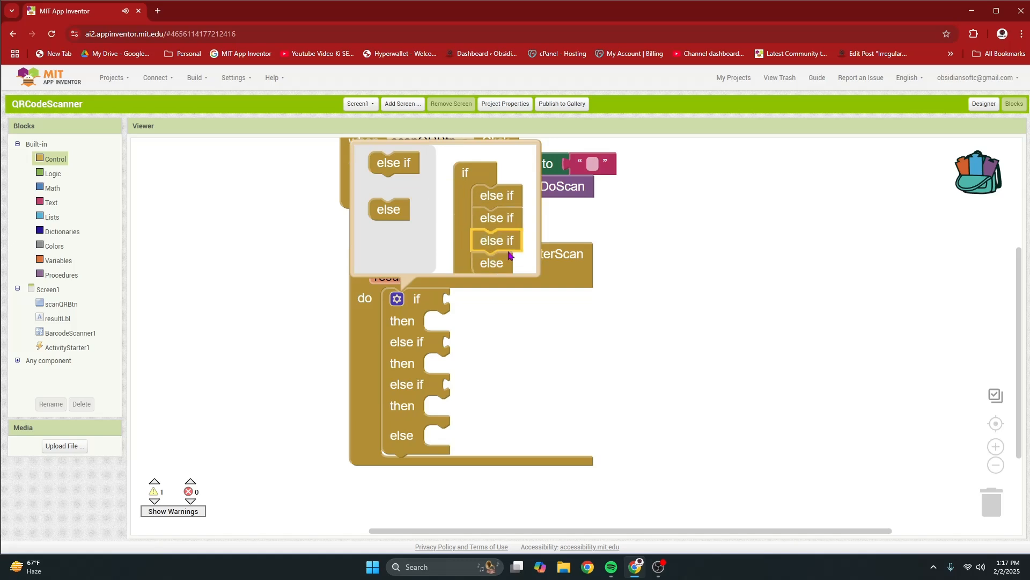
pyautogui.click(396, 298)
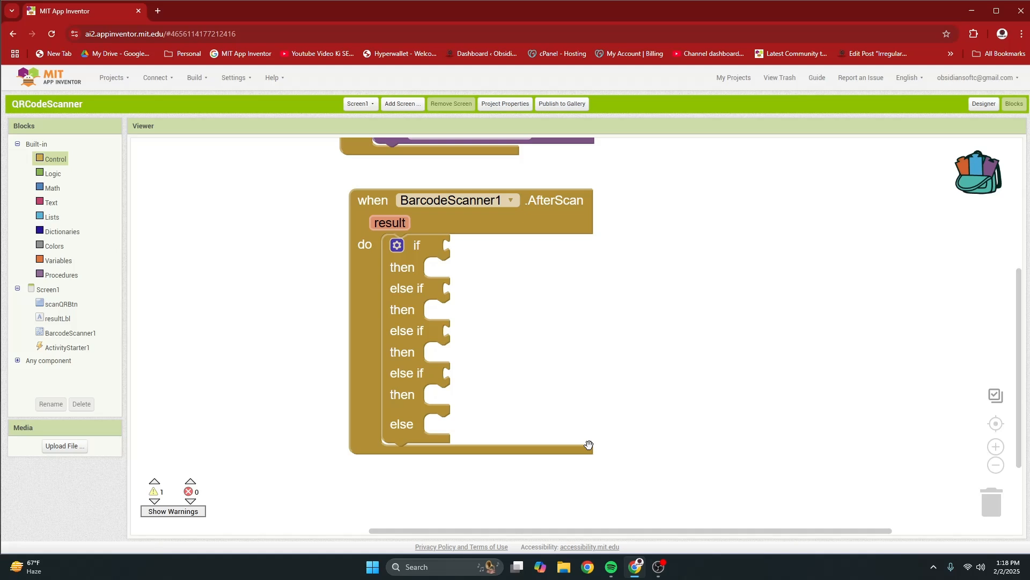
pyautogui.moveTo(469, 299)
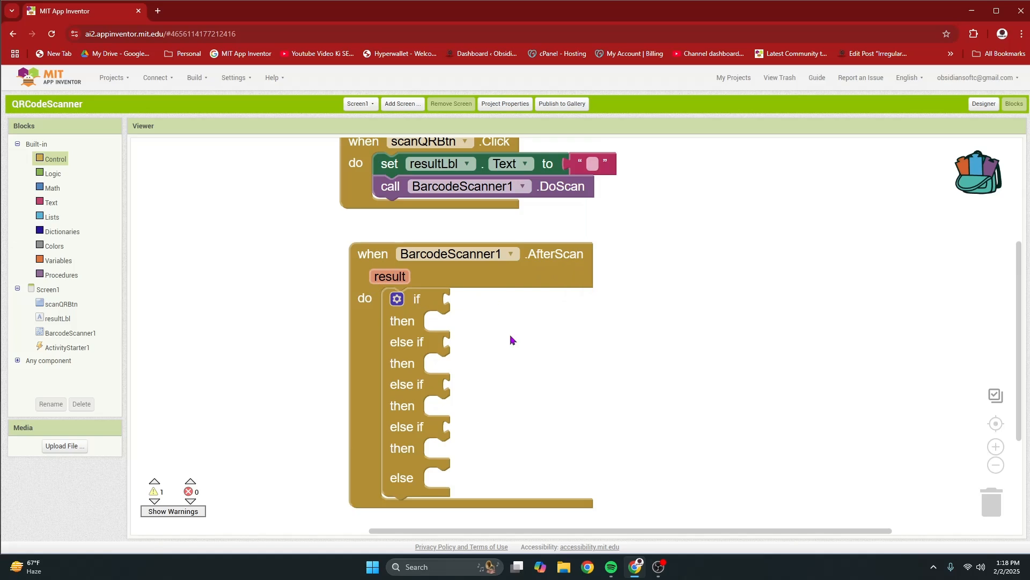
pyautogui.moveTo(496, 330)
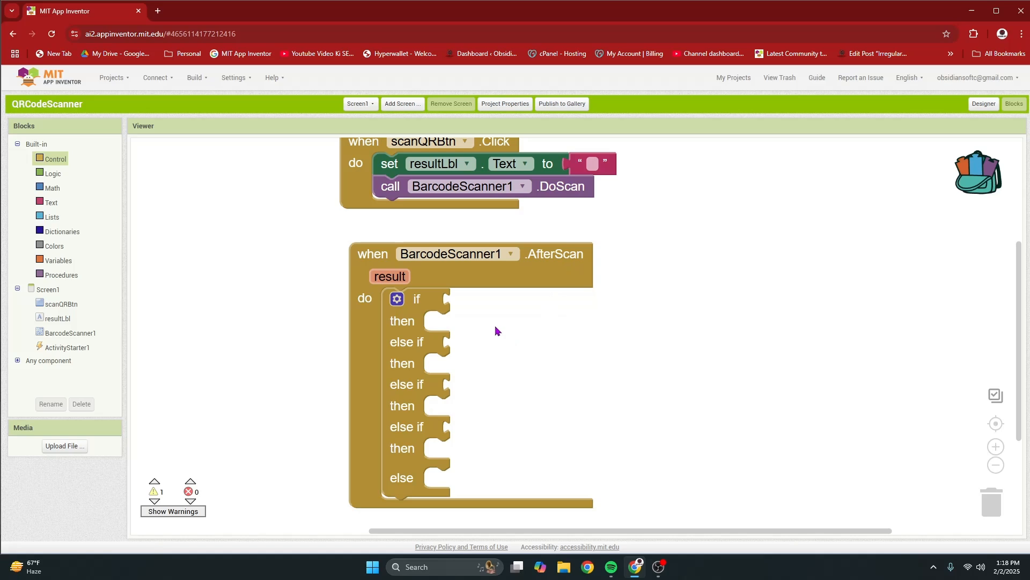
# Step: Make the first if condition test whether the scan result contains 'http'
pyautogui.click(50, 202)
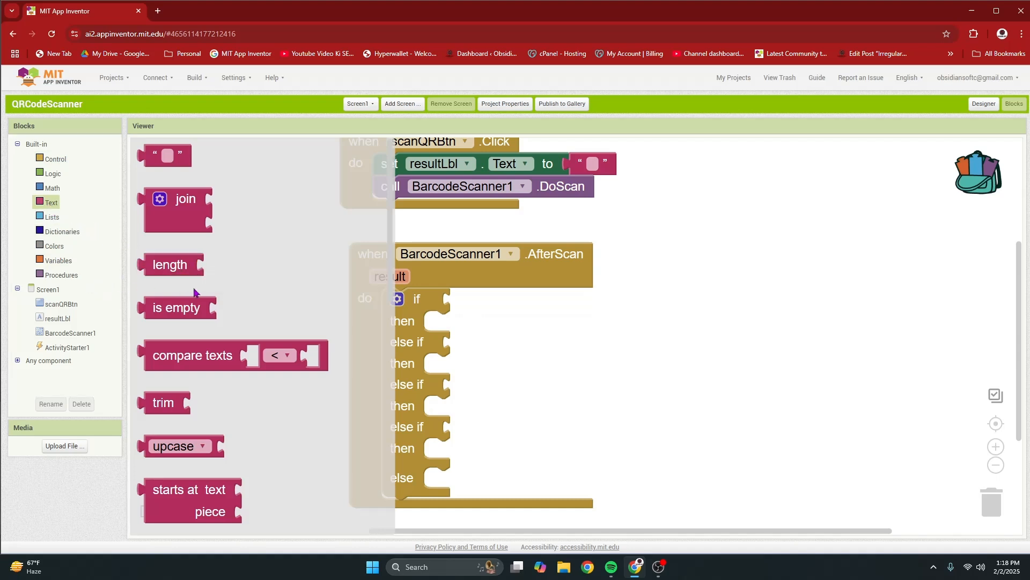
pyautogui.scroll(-3)
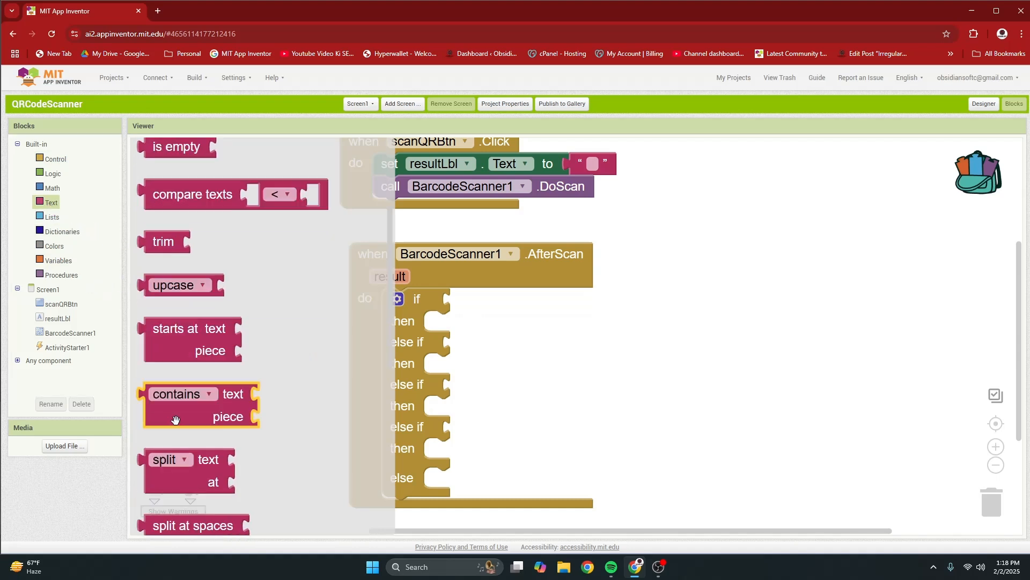
pyautogui.moveTo(175, 421); pyautogui.dragTo(489, 302)
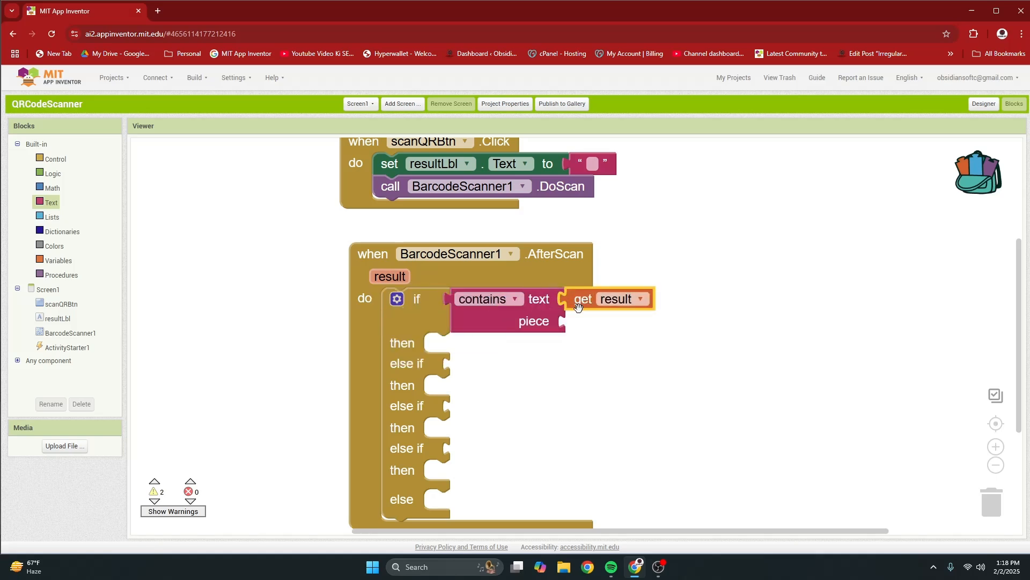
pyautogui.moveTo(121, 263)
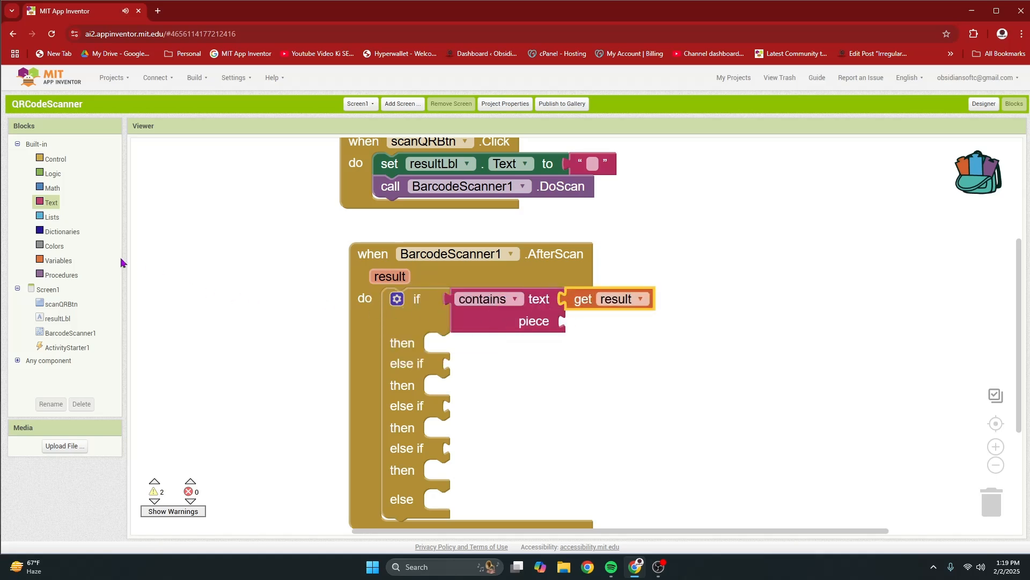
pyautogui.moveTo(52, 203)
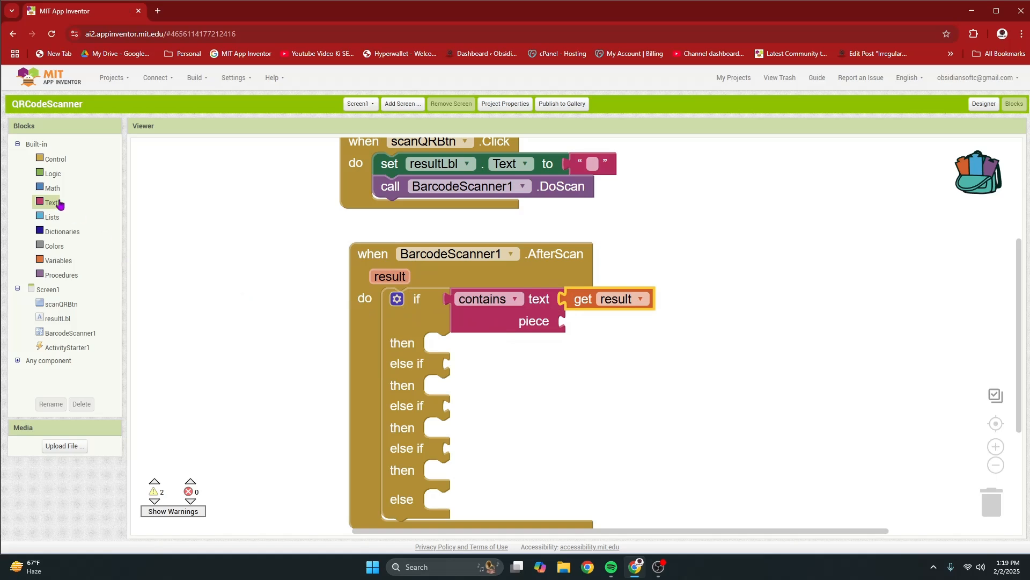
pyautogui.click(52, 202)
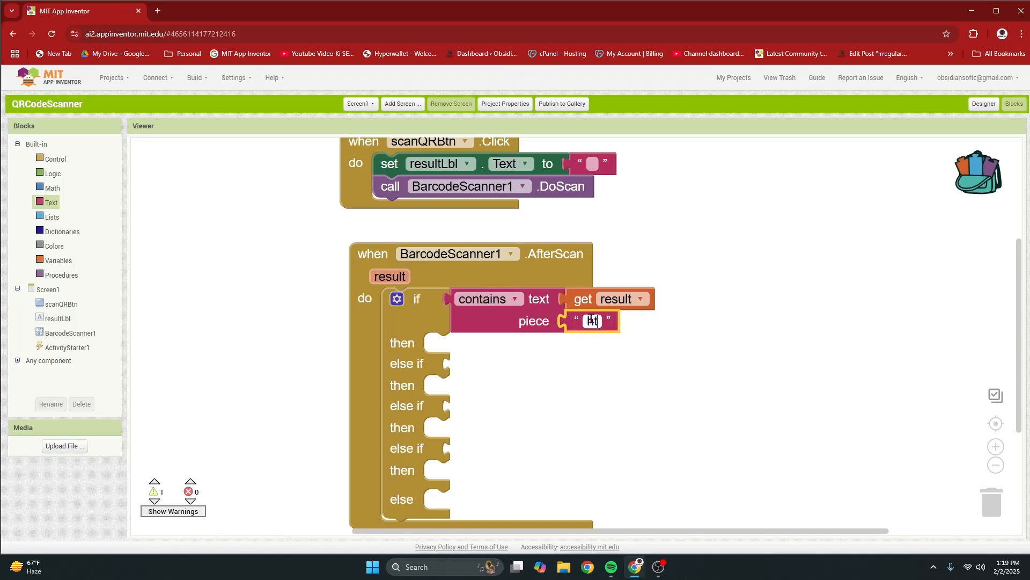
pyautogui.write('http')
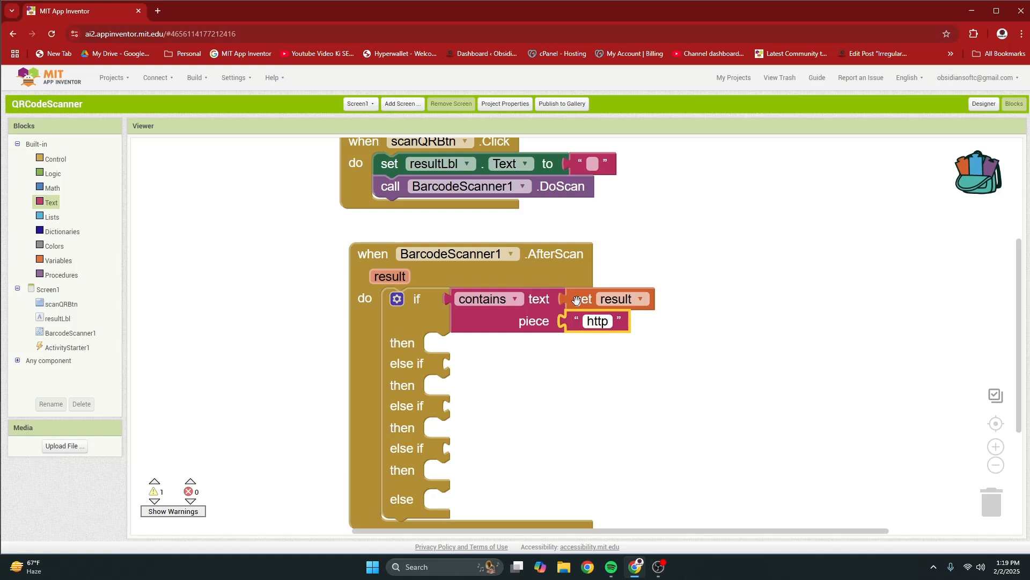
pyautogui.moveTo(459, 350)
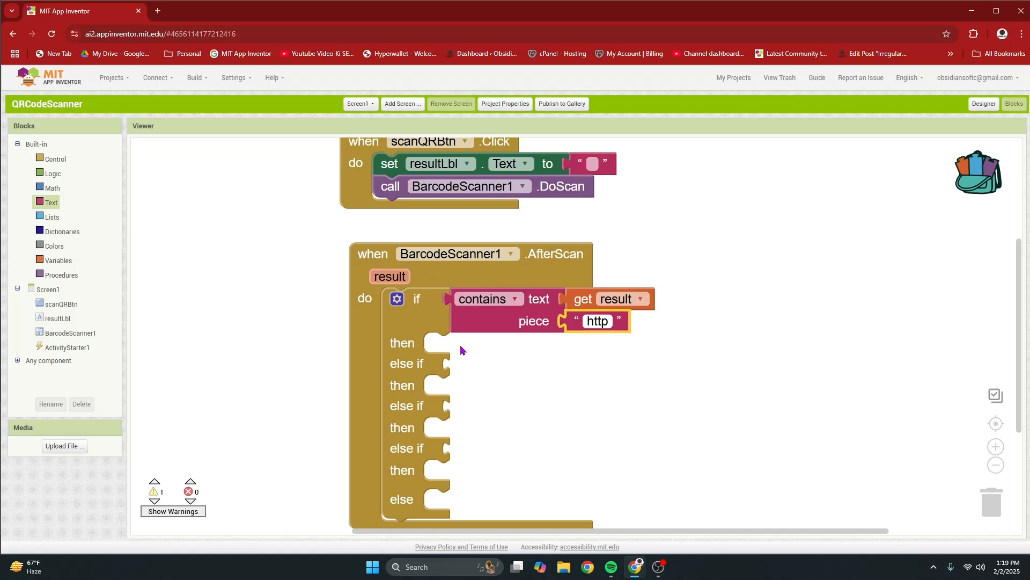
pyautogui.moveTo(405, 348)
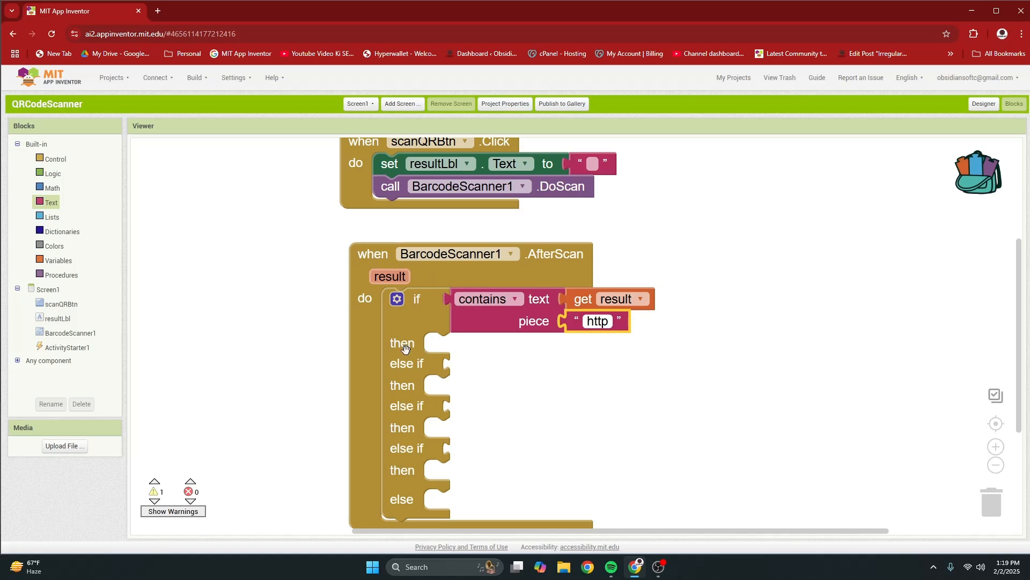
# Step: In the http branch, set ActivityStarter1.Action to 'android.intent.action.VIEW'
pyautogui.click(68, 347)
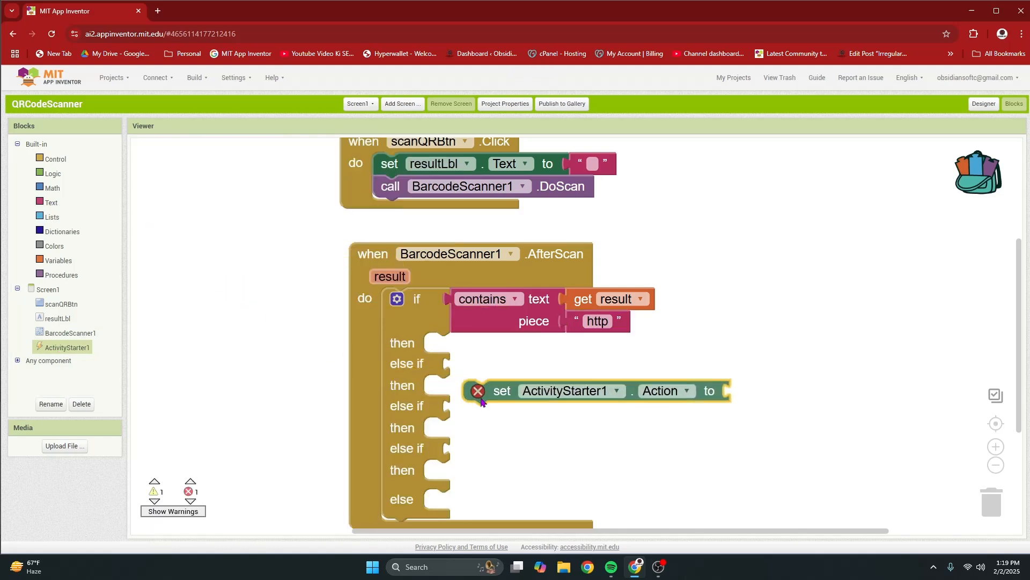
pyautogui.moveTo(501, 390); pyautogui.dragTo(464, 342)
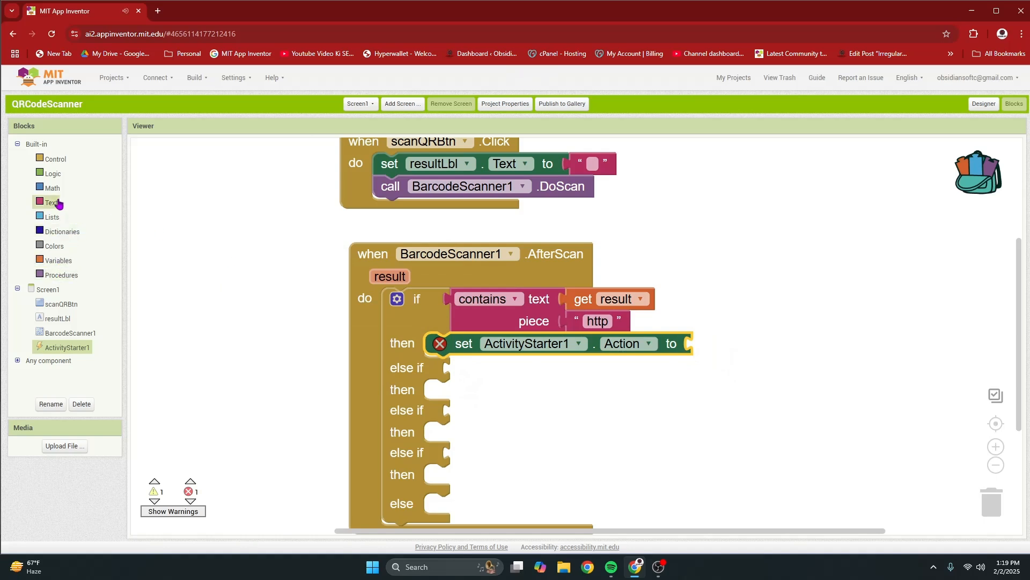
pyautogui.click(52, 202)
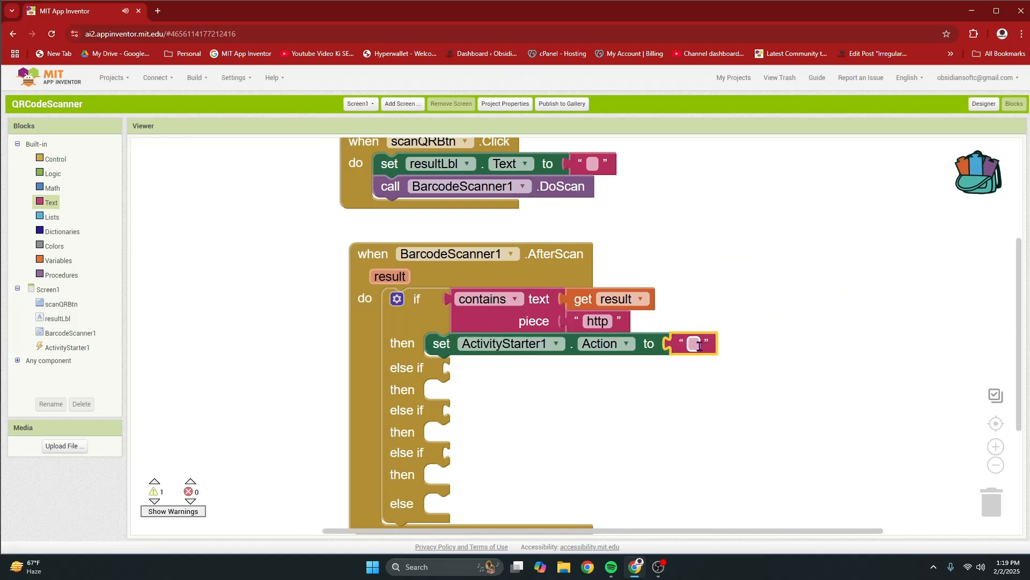
pyautogui.click(693, 343)
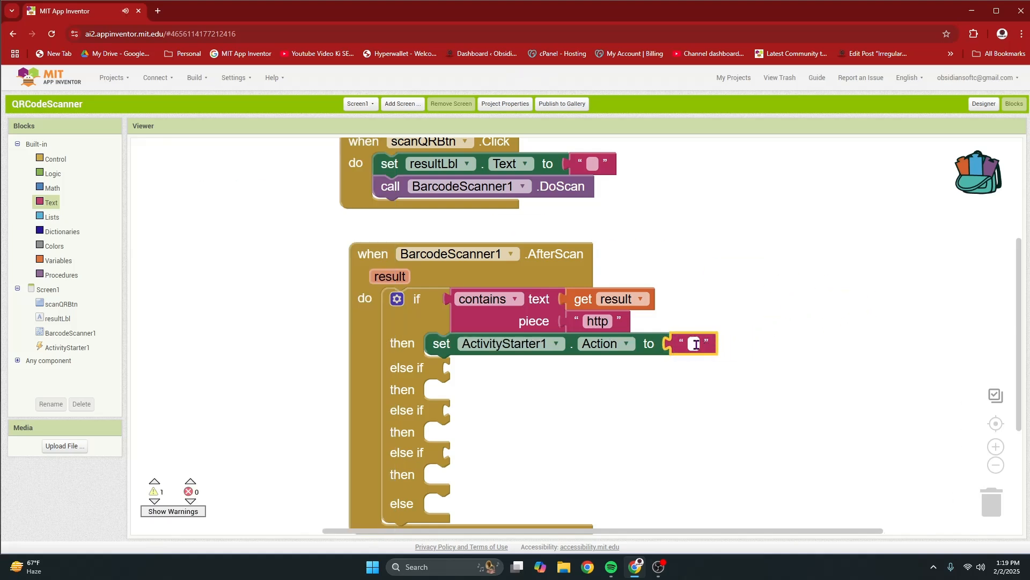
pyautogui.write('a')
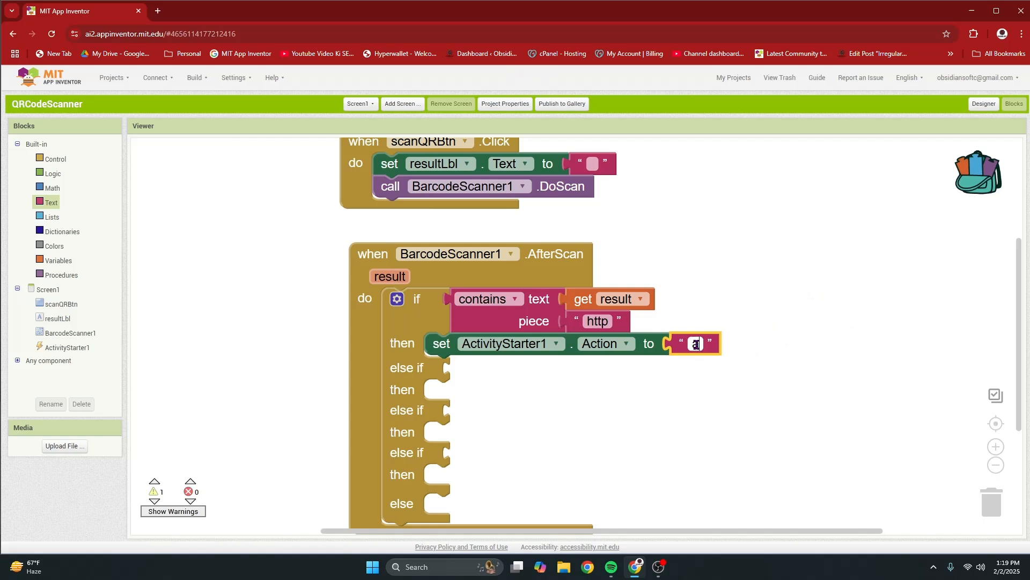
pyautogui.write('ndroid')
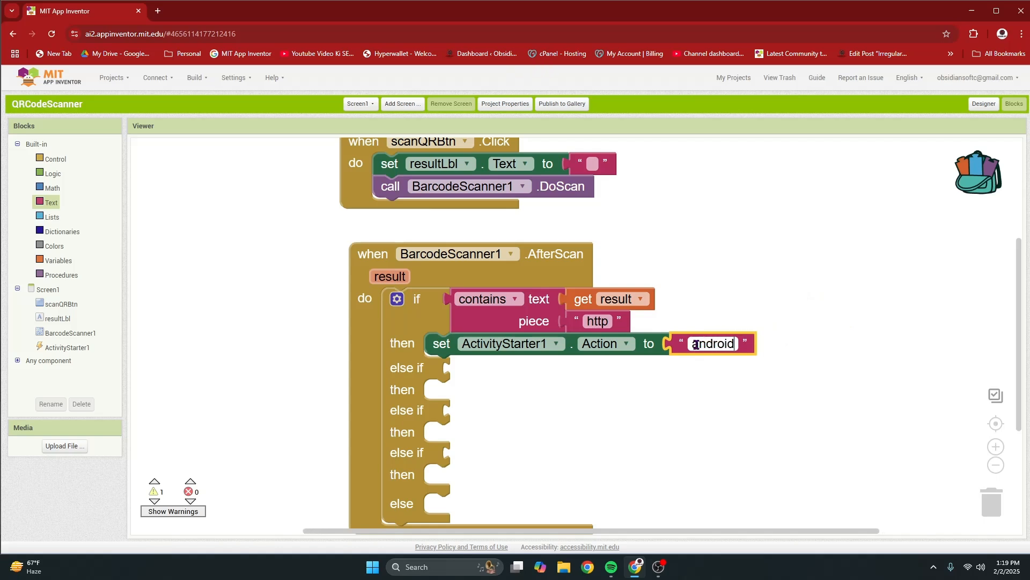
pyautogui.write('.intent')
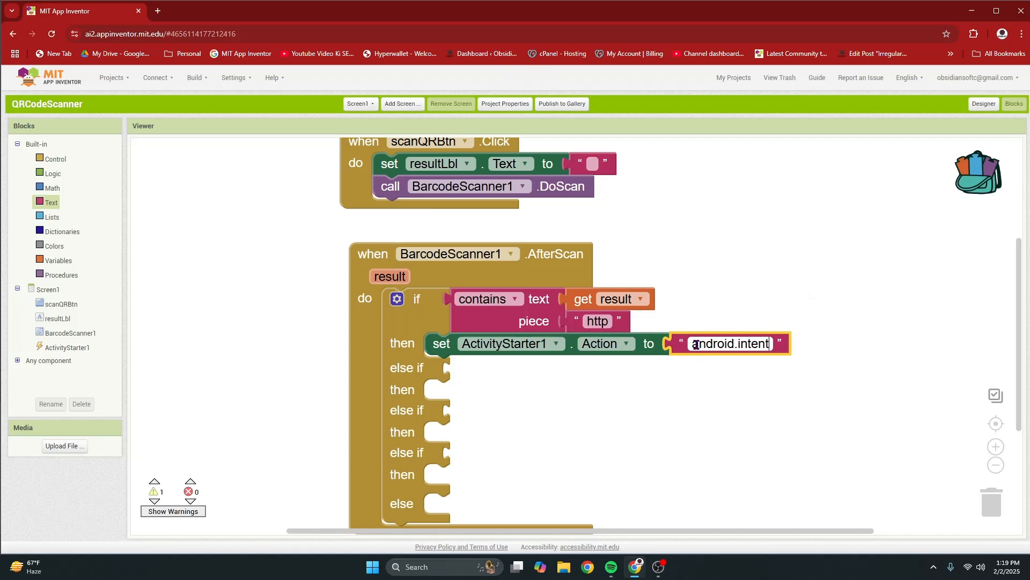
pyautogui.write('.action.')
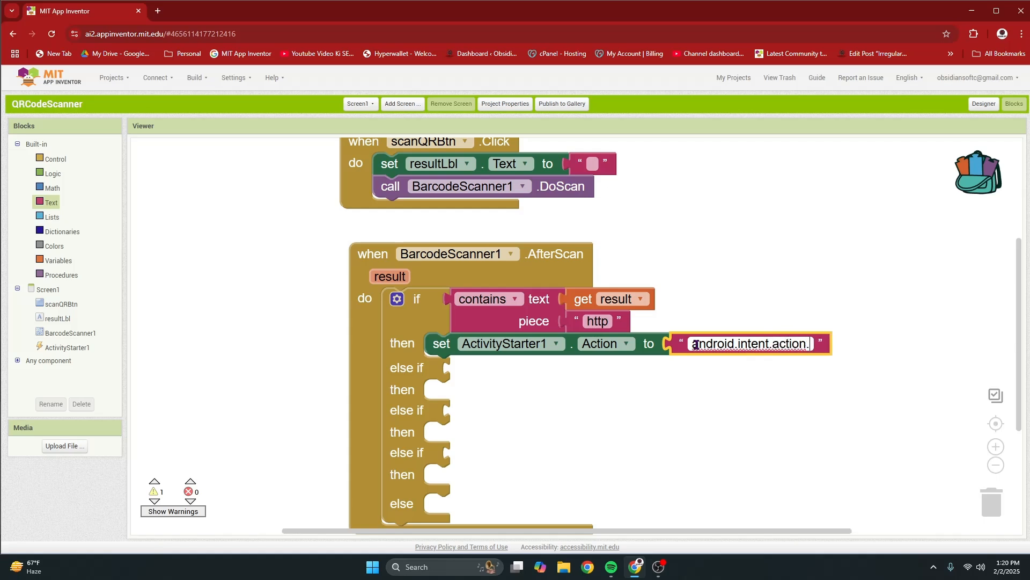
pyautogui.write('VIEW')
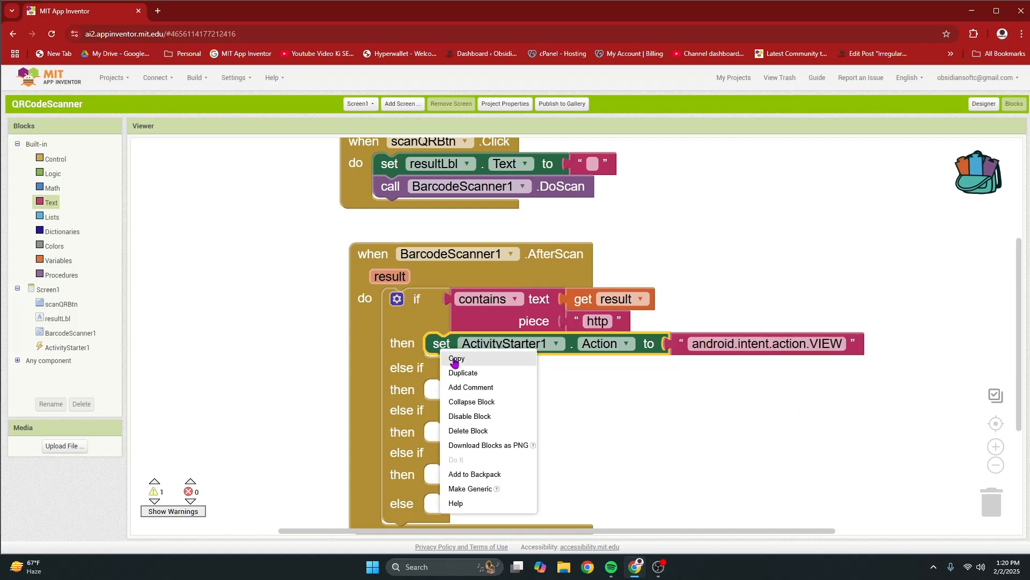
# Step: Duplicate the Action setter, change it to DataUri, and feed it the scan result
pyautogui.click(463, 373)
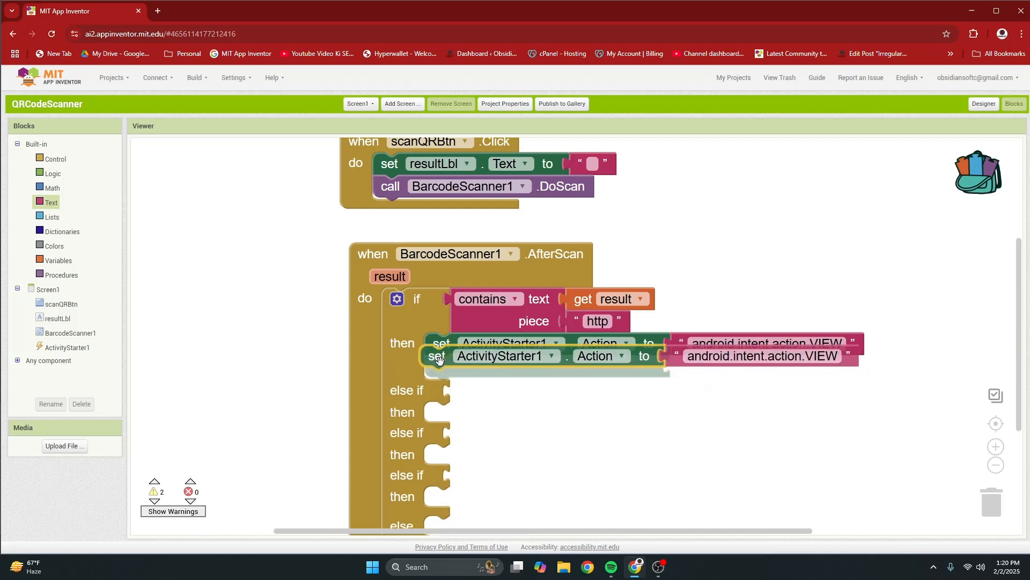
pyautogui.moveTo(761, 355); pyautogui.dragTo(906, 397)
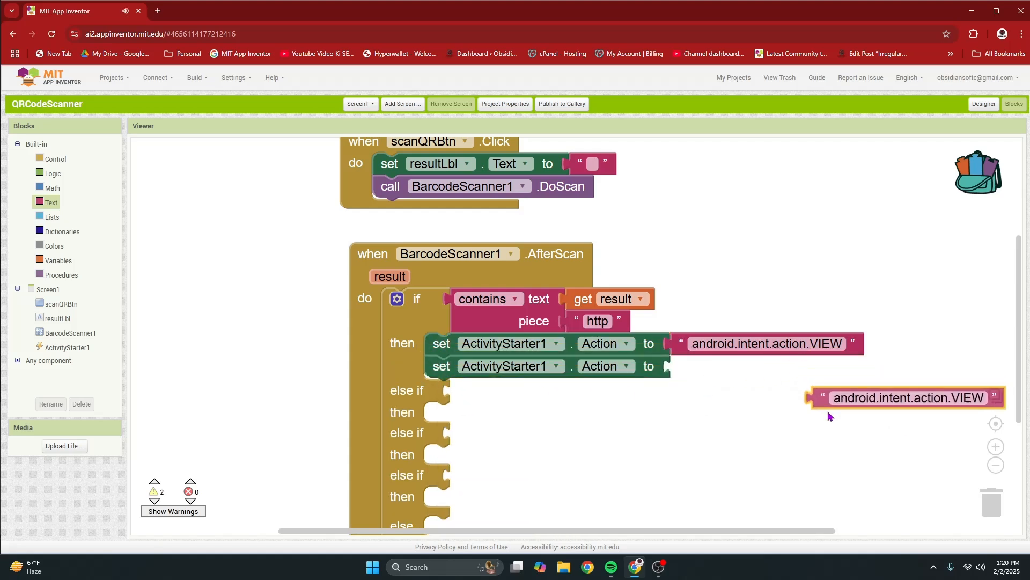
pyautogui.click(624, 365)
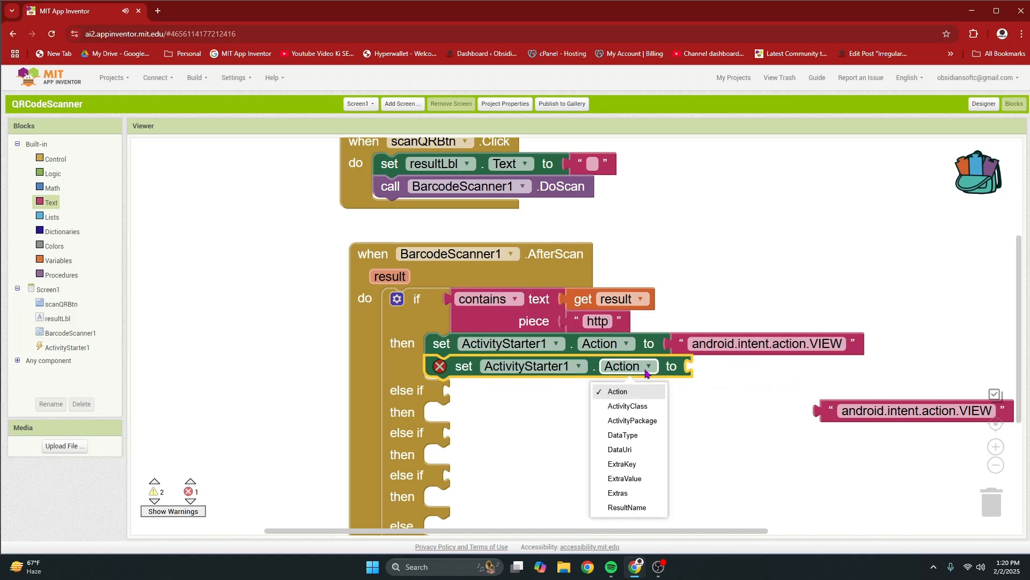
pyautogui.click(619, 450)
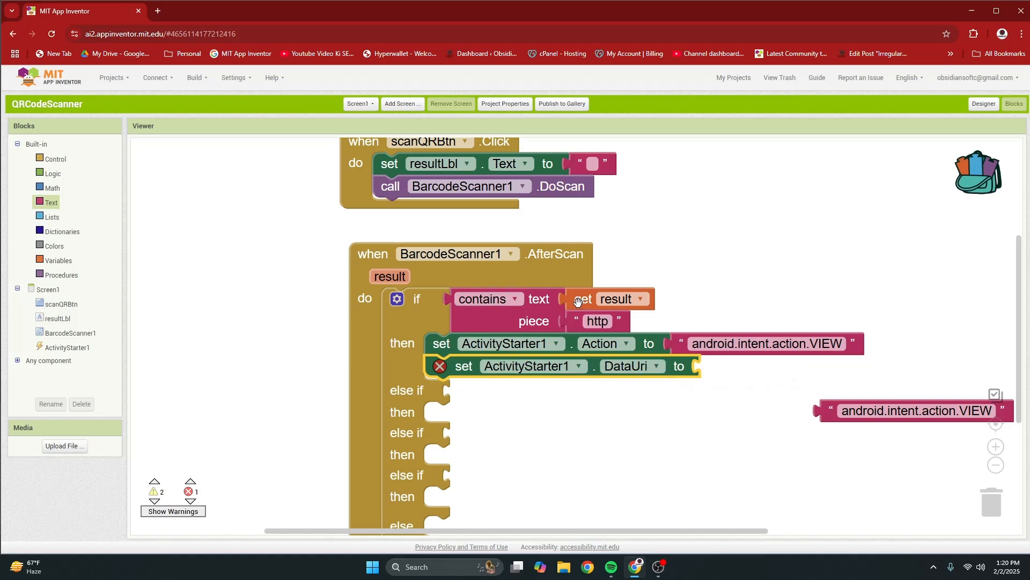
pyautogui.rightClick(583, 299)
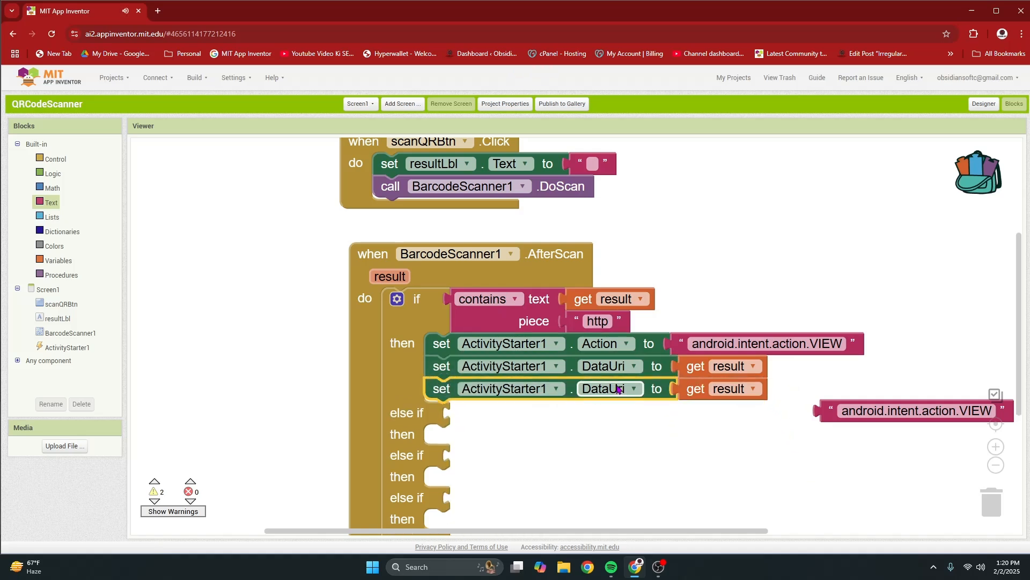
# Step: Add an ActivityPackage setter with empty text and a call to ActivityStarter1.StartActivity
pyautogui.click(638, 388)
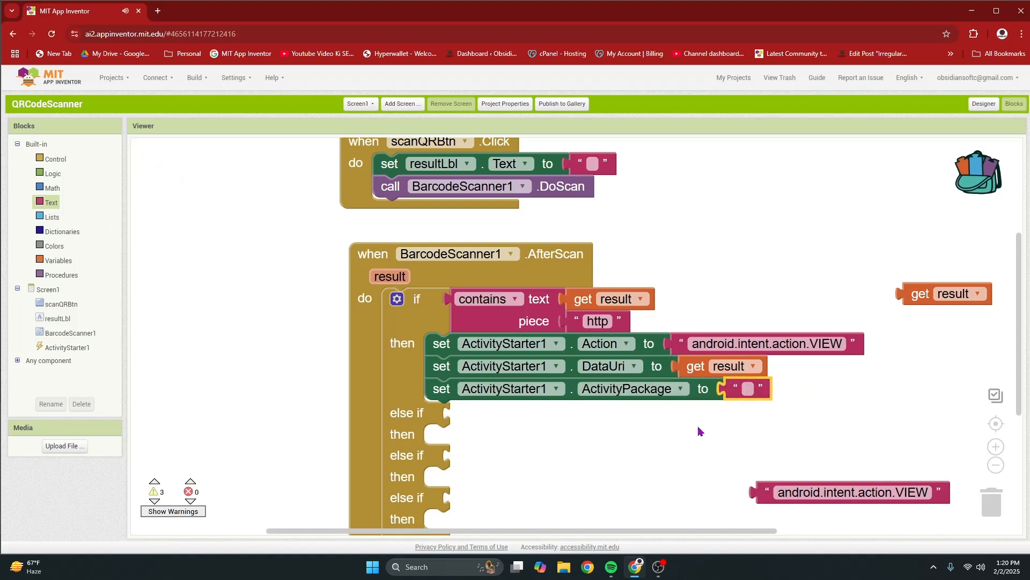
pyautogui.click(58, 318)
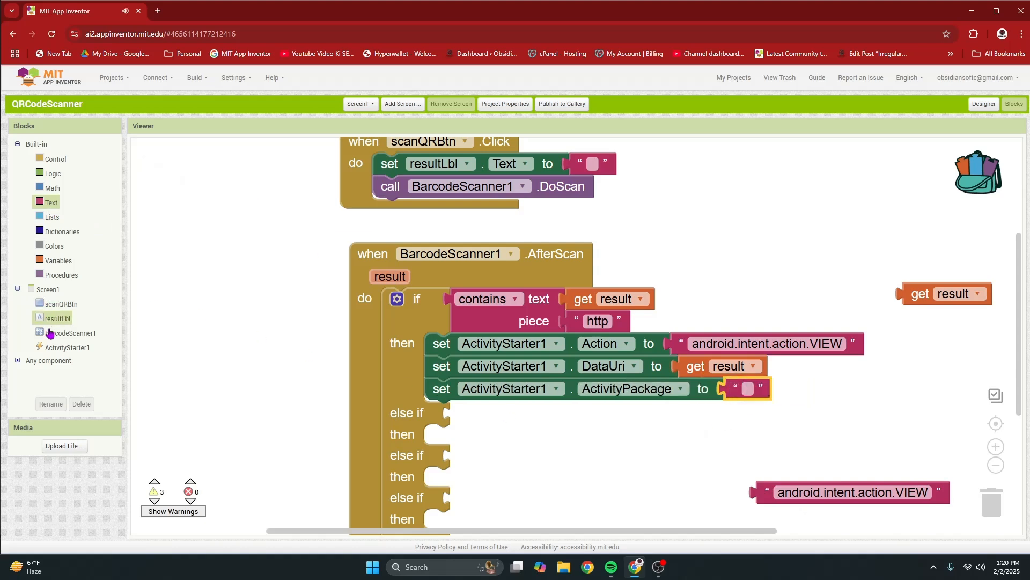
pyautogui.click(68, 347)
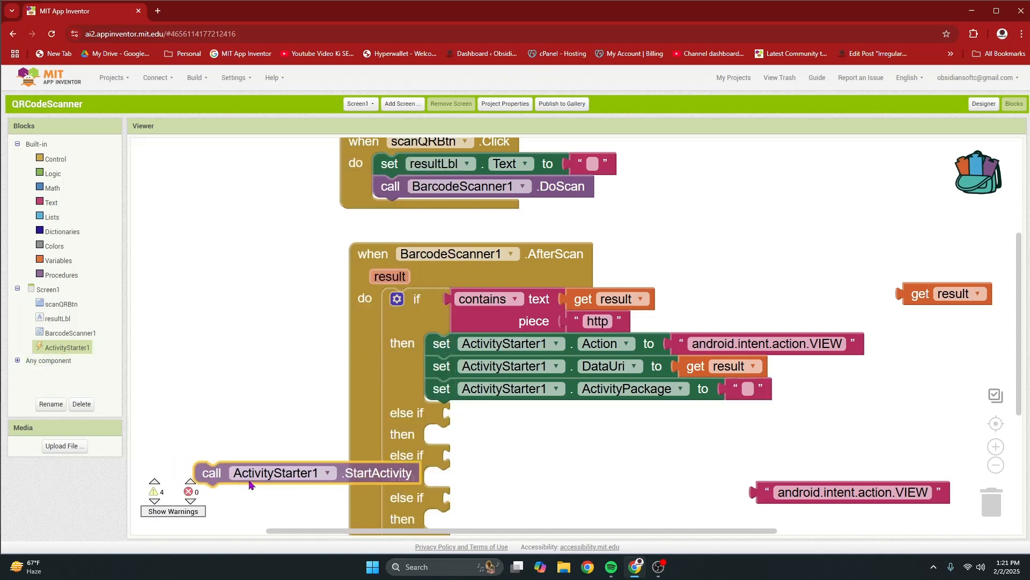
pyautogui.moveTo(279, 472); pyautogui.dragTo(509, 410)
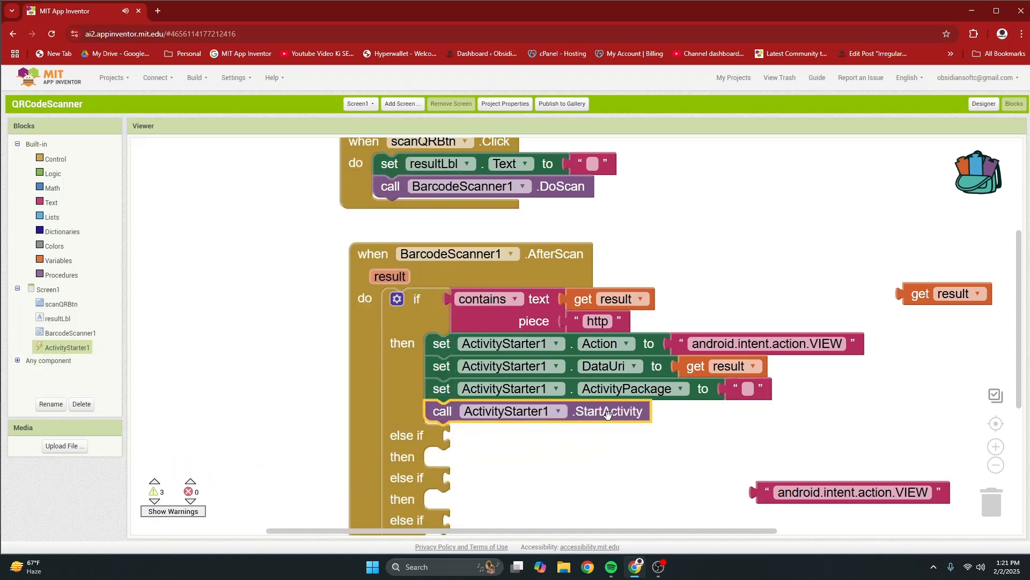
pyautogui.scroll(-3)
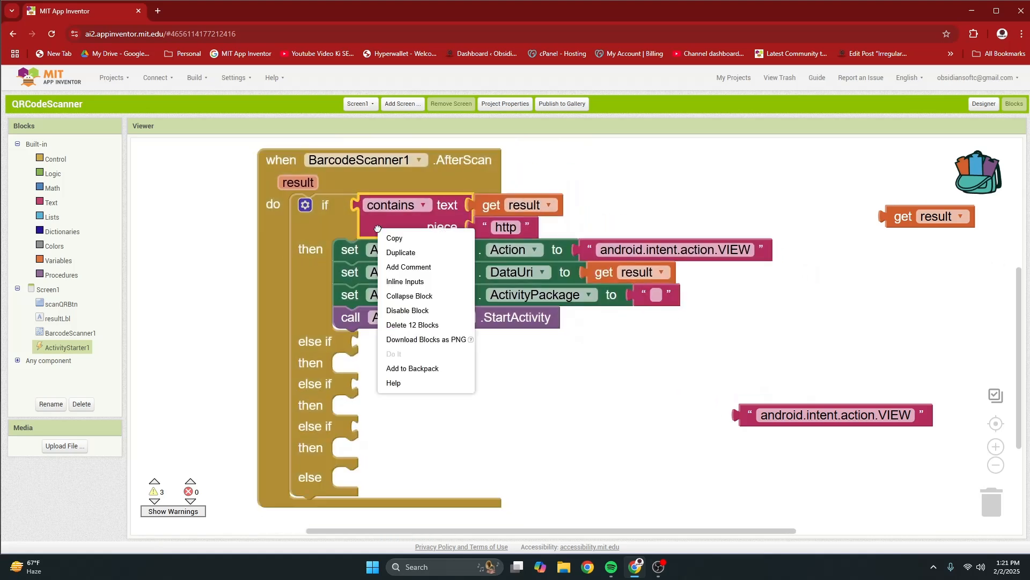
# Step: Duplicate the contains test into the first else-if and change its text to maps.google.com
pyautogui.click(400, 254)
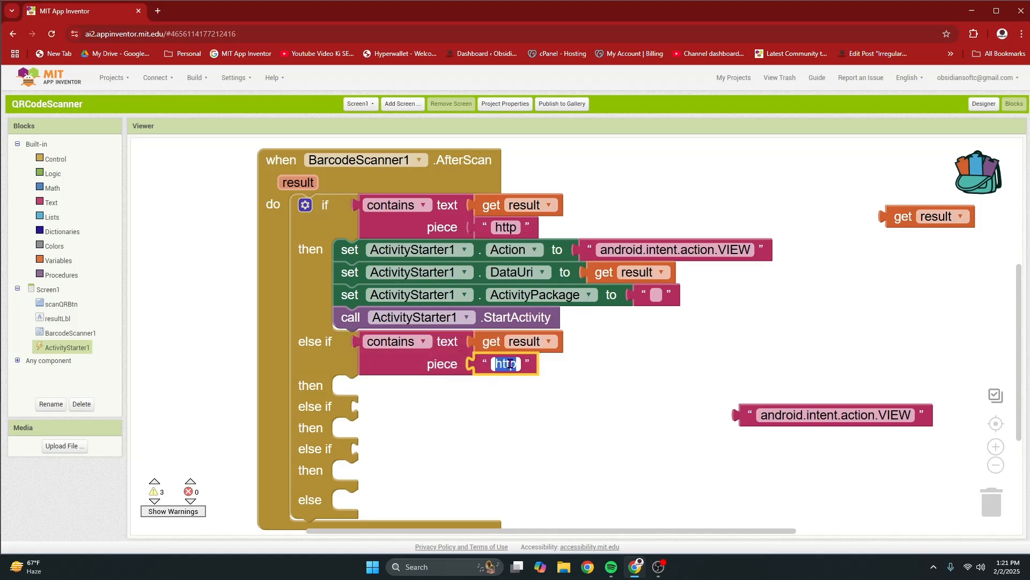
pyautogui.write('maps.goog')
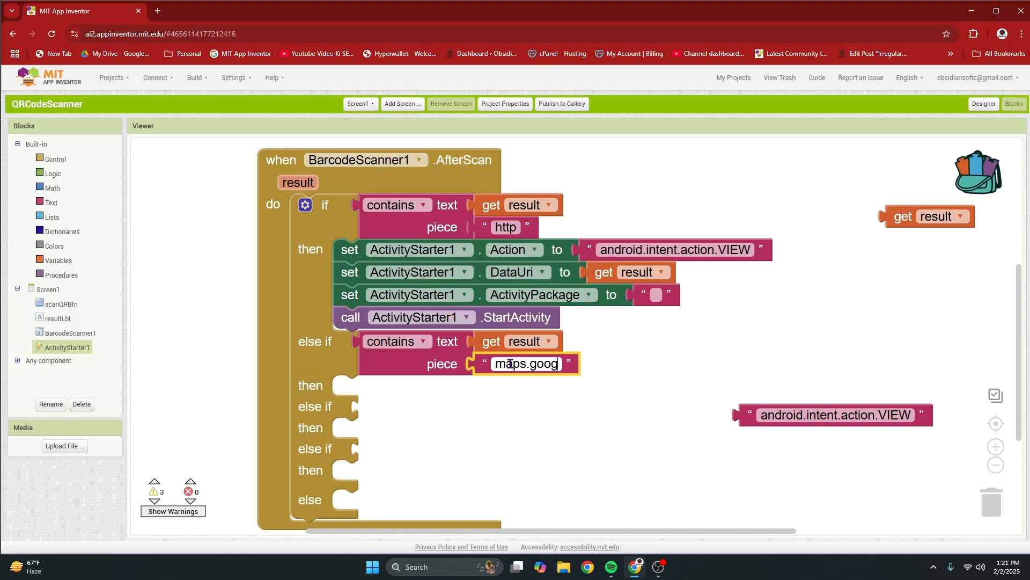
pyautogui.write('le.com')
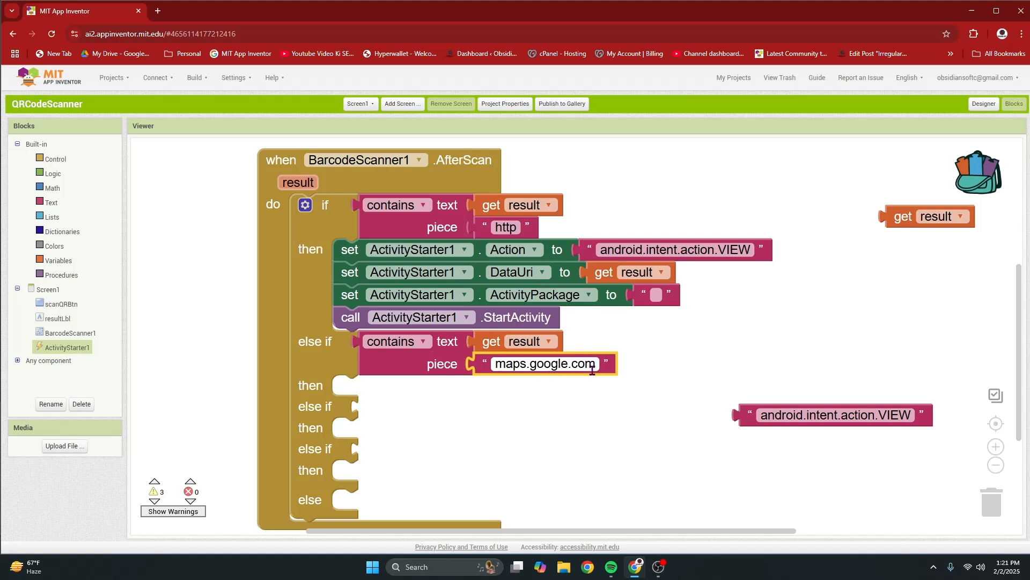
pyautogui.moveTo(524, 415)
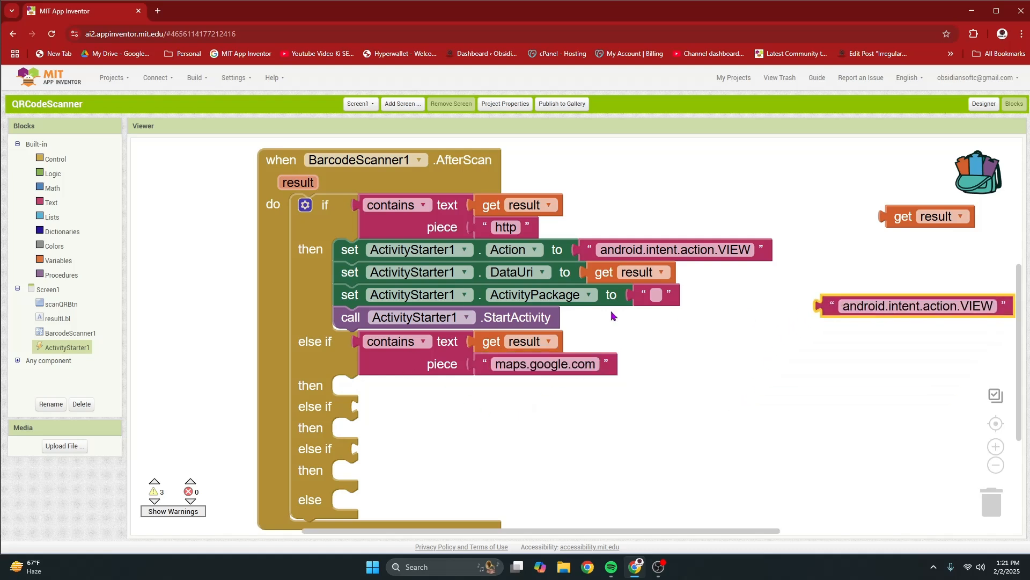
# Step: Duplicate the Action and DataUri setters into the maps.google.com branch
pyautogui.rightClick(351, 249)
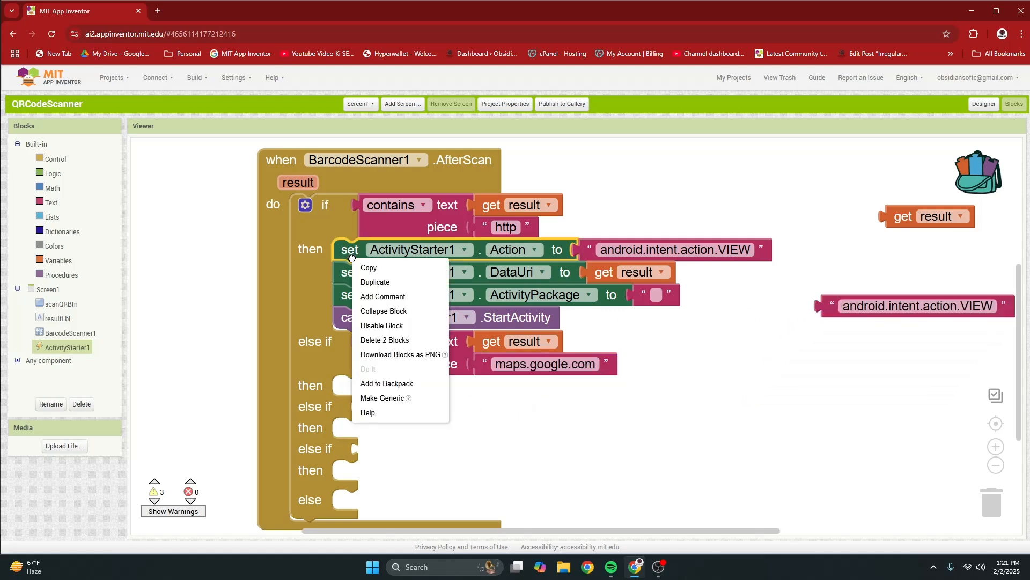
pyautogui.click(375, 281)
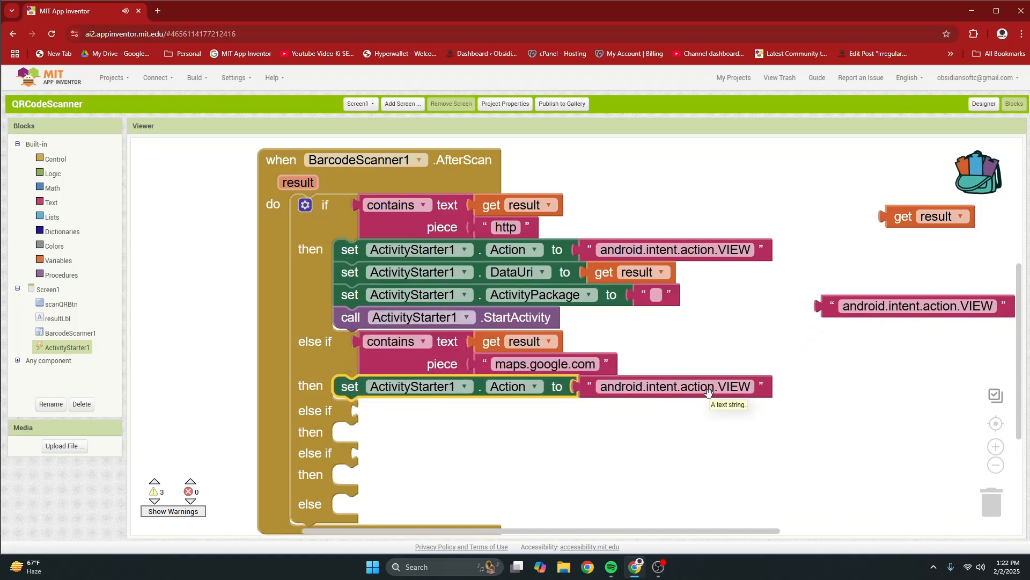
pyautogui.rightClick(414, 272)
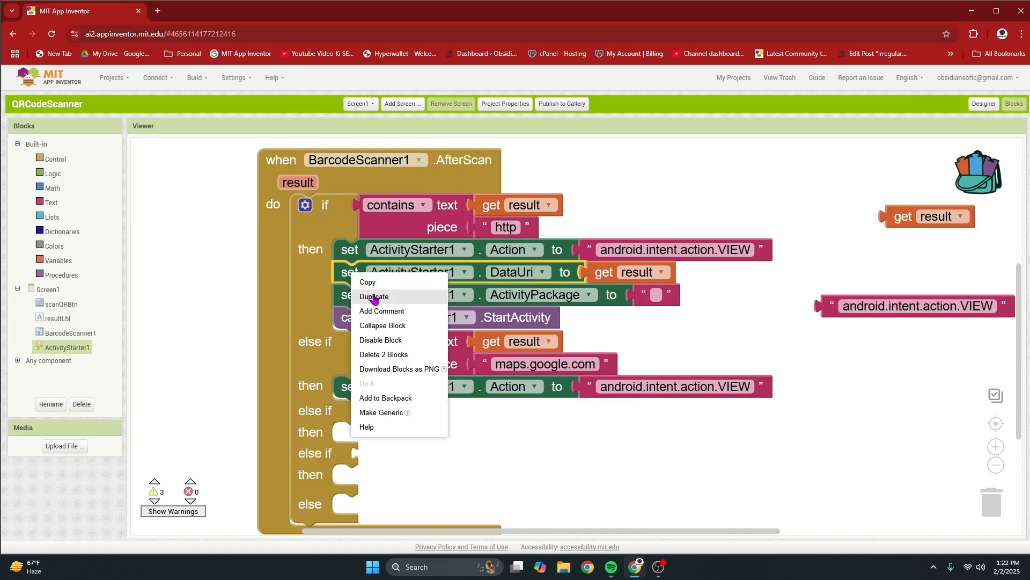
pyautogui.click(375, 296)
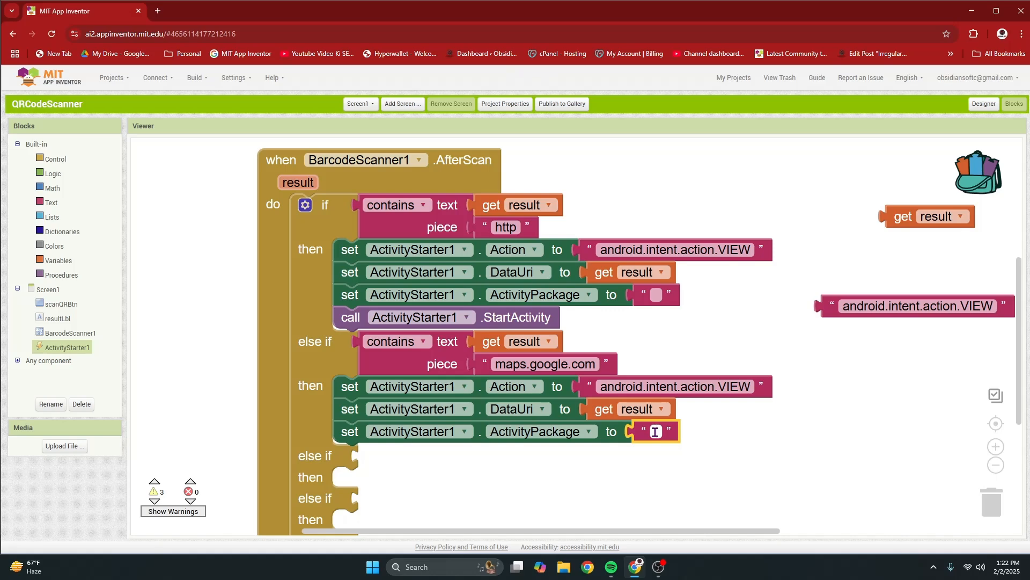
# Step: Set the ActivityPackage text to com.google.android.apps.maps
pyautogui.write('com.')
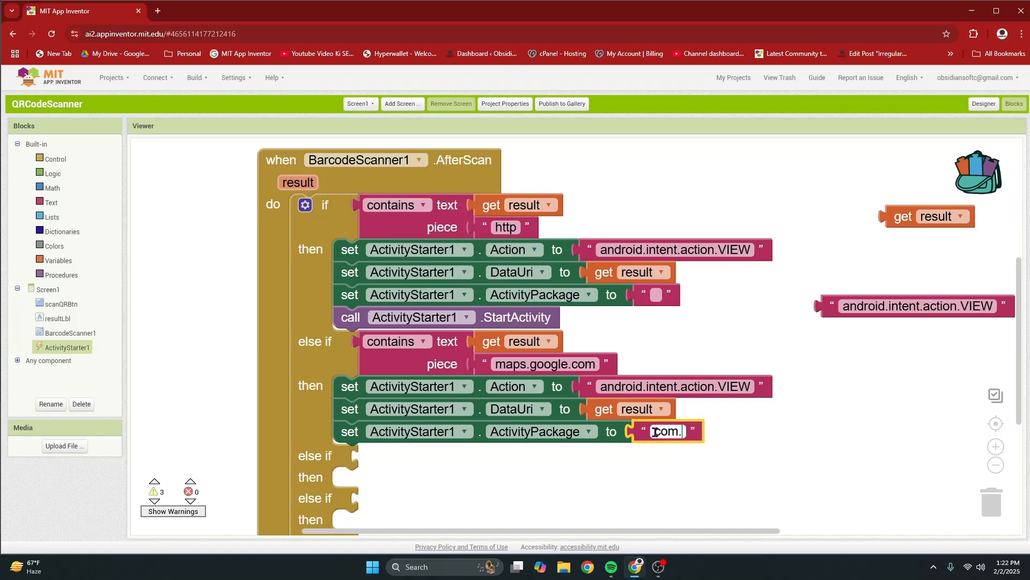
pyautogui.write('google.')
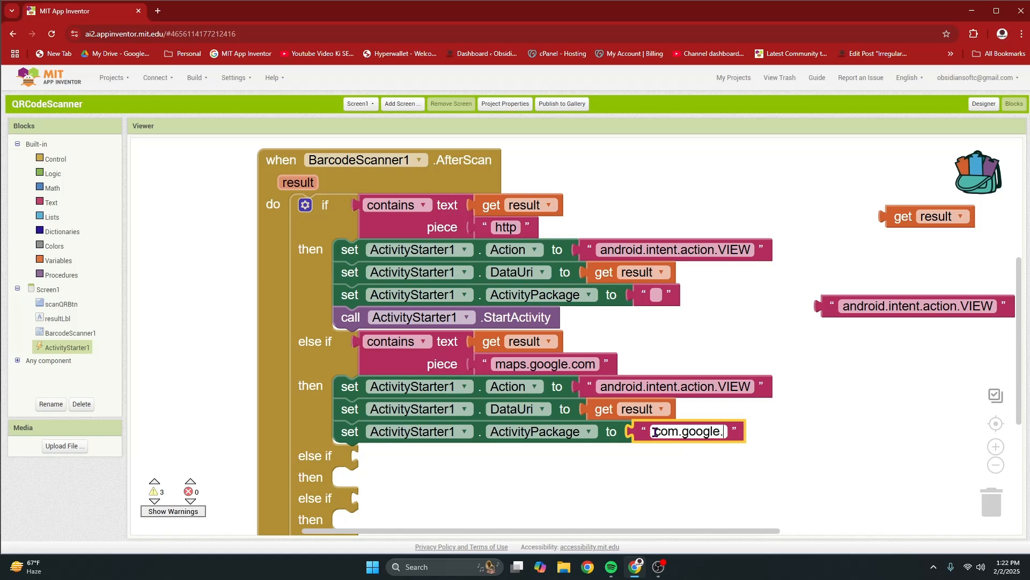
pyautogui.write('android')
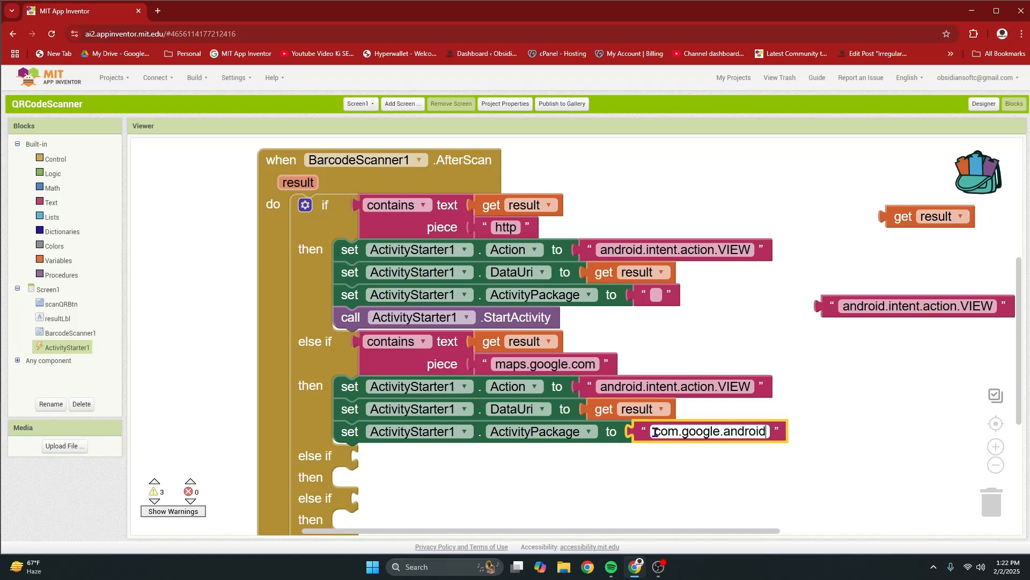
pyautogui.write('.apps.maps')
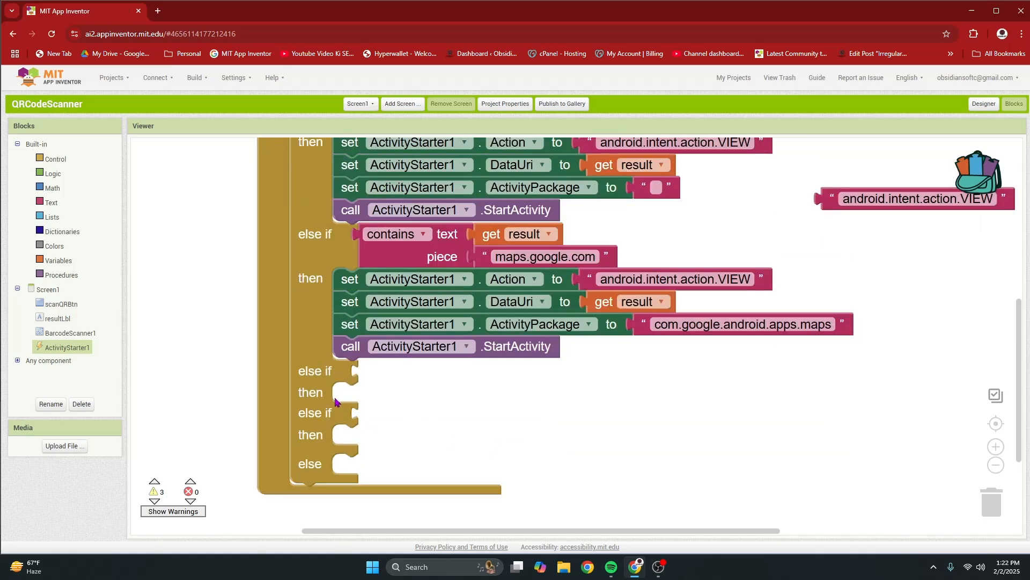
pyautogui.moveTo(331, 394)
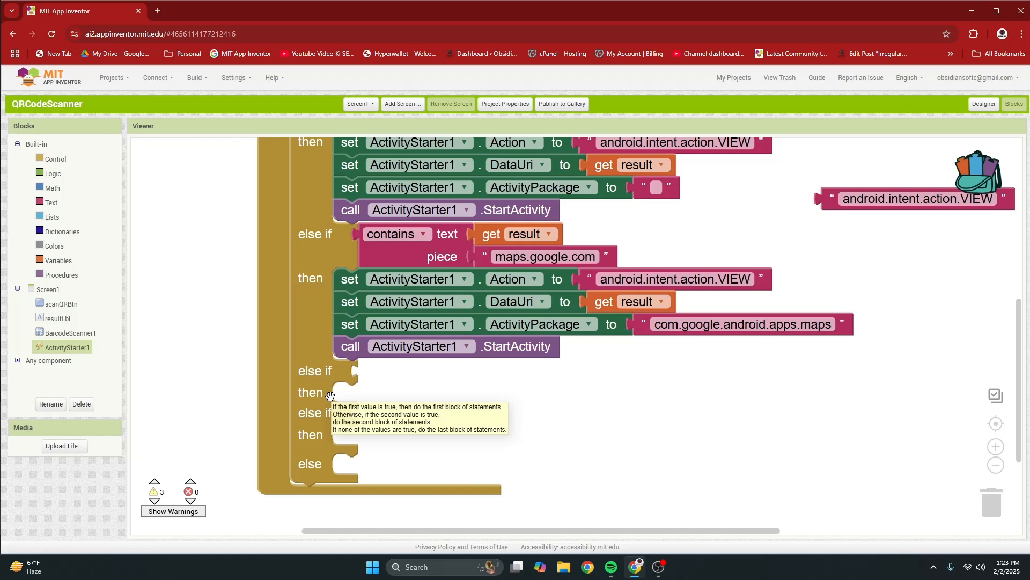
pyautogui.moveTo(487, 397)
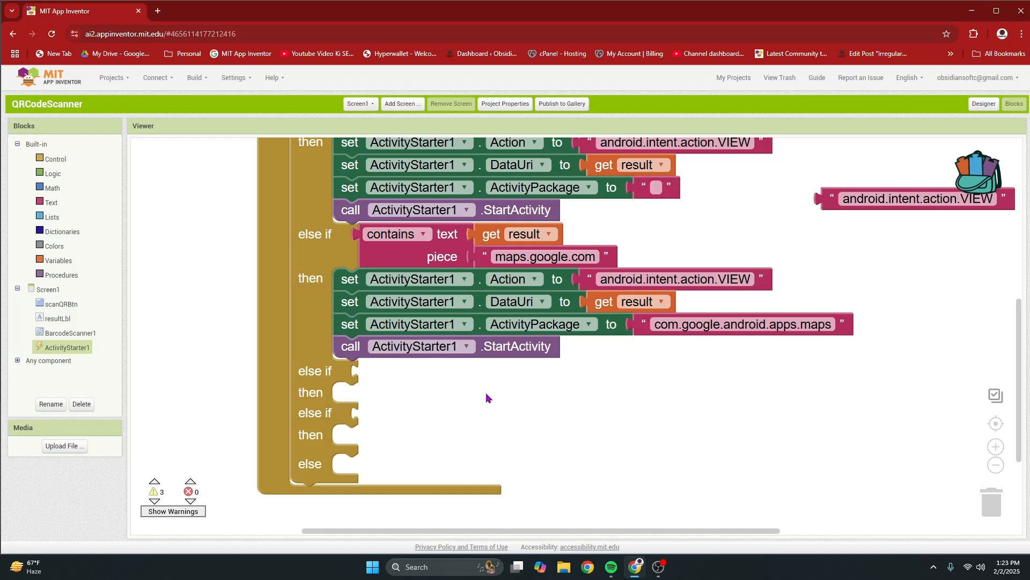
pyautogui.moveTo(399, 287)
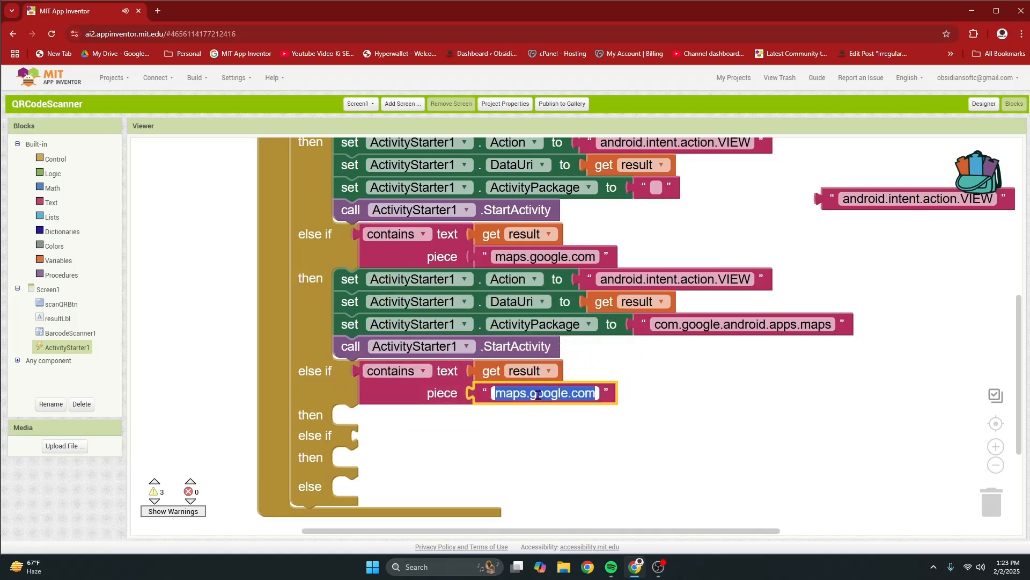
# Step: Test result for 'mailto:' and change the duplicated Action text to android.intent.action.SENDTO
pyautogui.write('mailto:')
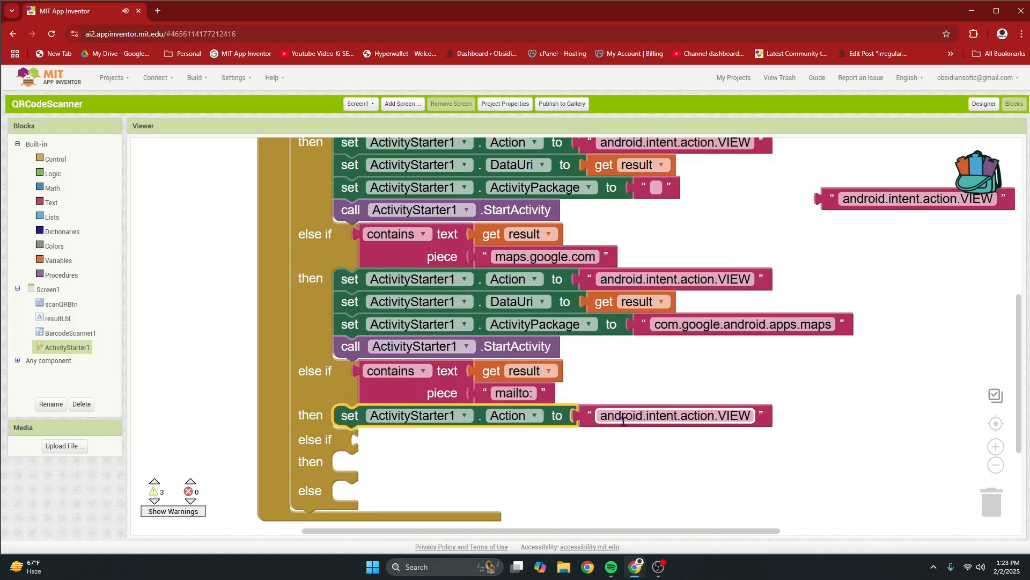
pyautogui.moveTo(627, 418)
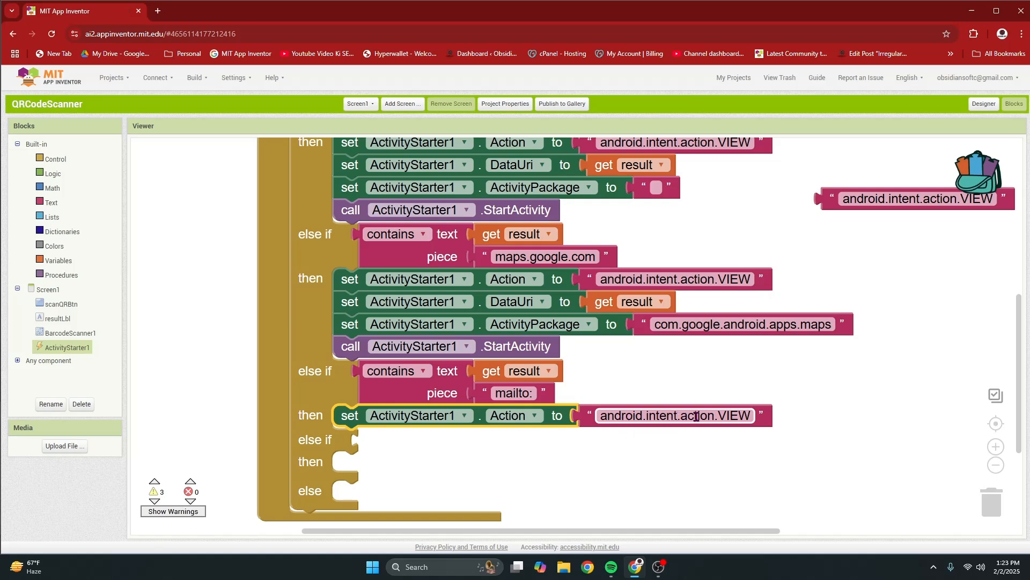
pyautogui.doubleClick(674, 414)
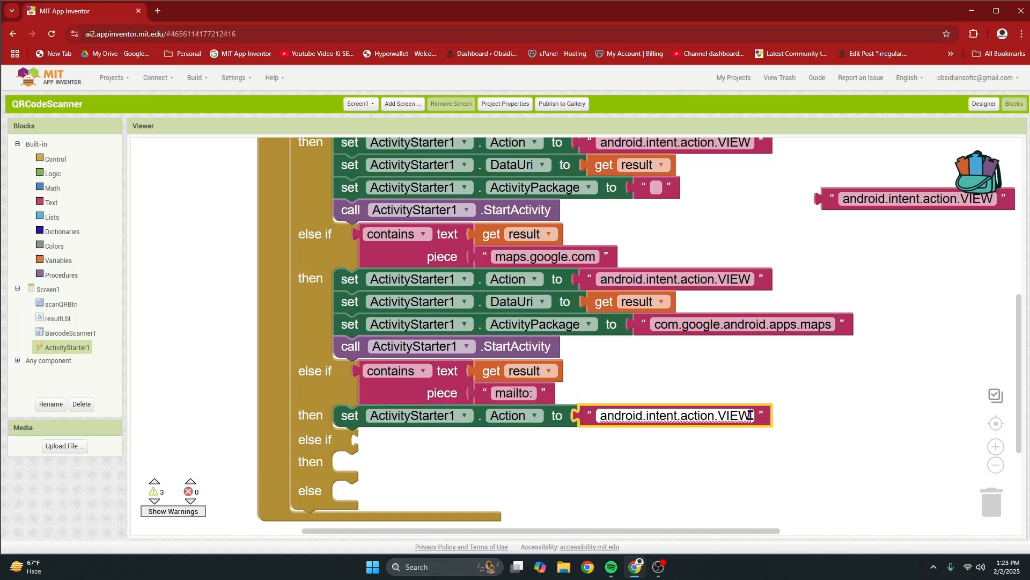
pyautogui.press('Backspace')
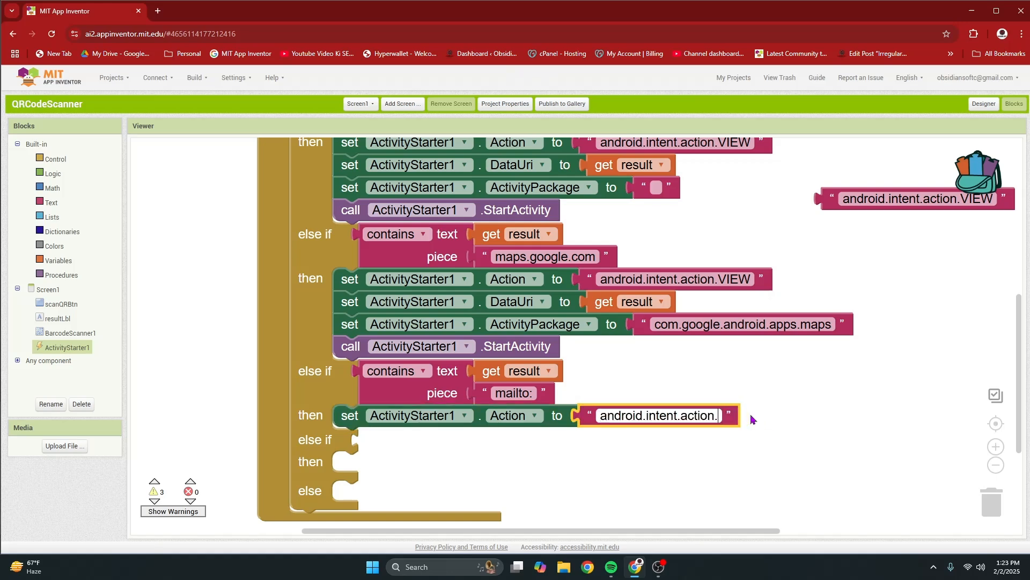
pyautogui.write('SEND')
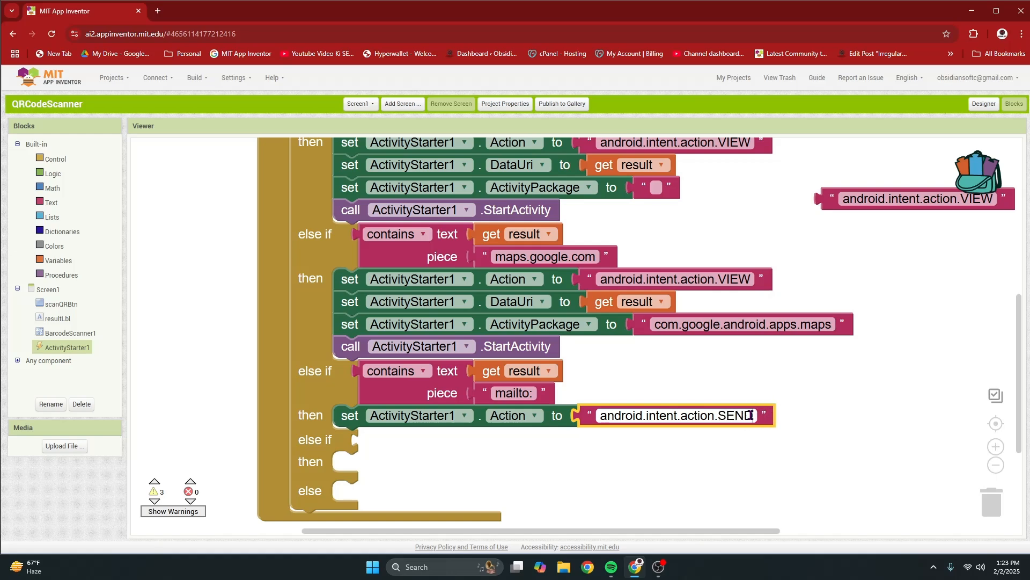
pyautogui.write('TO')
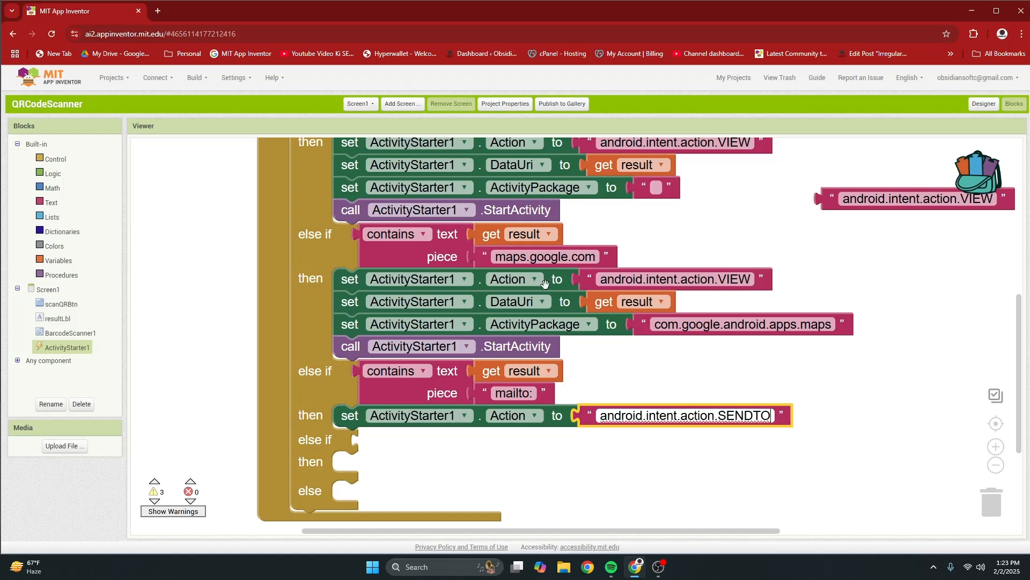
# Step: Duplicate the DataUri setter using result beneath the SENDTO action
pyautogui.rightClick(420, 301)
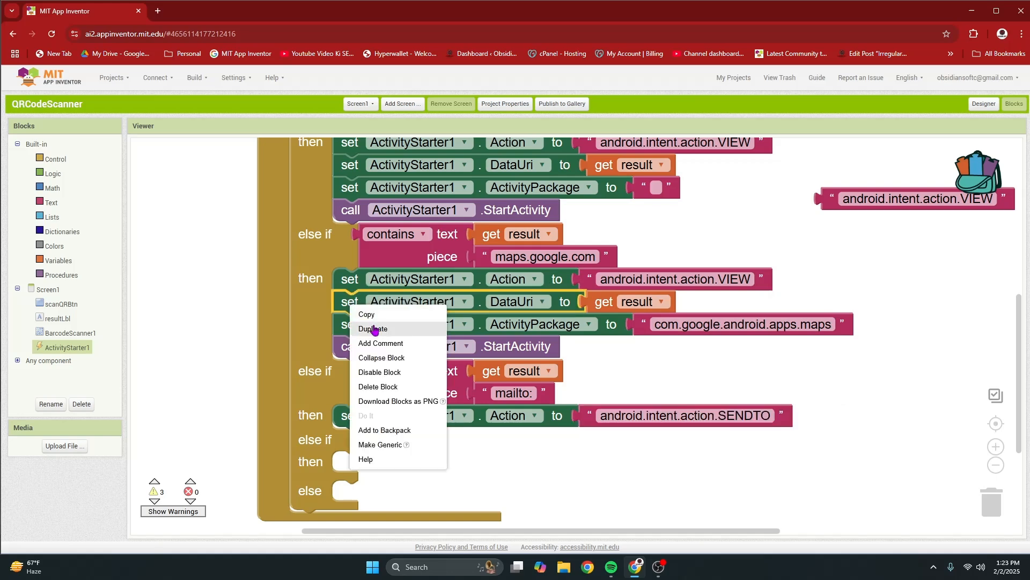
pyautogui.click(373, 329)
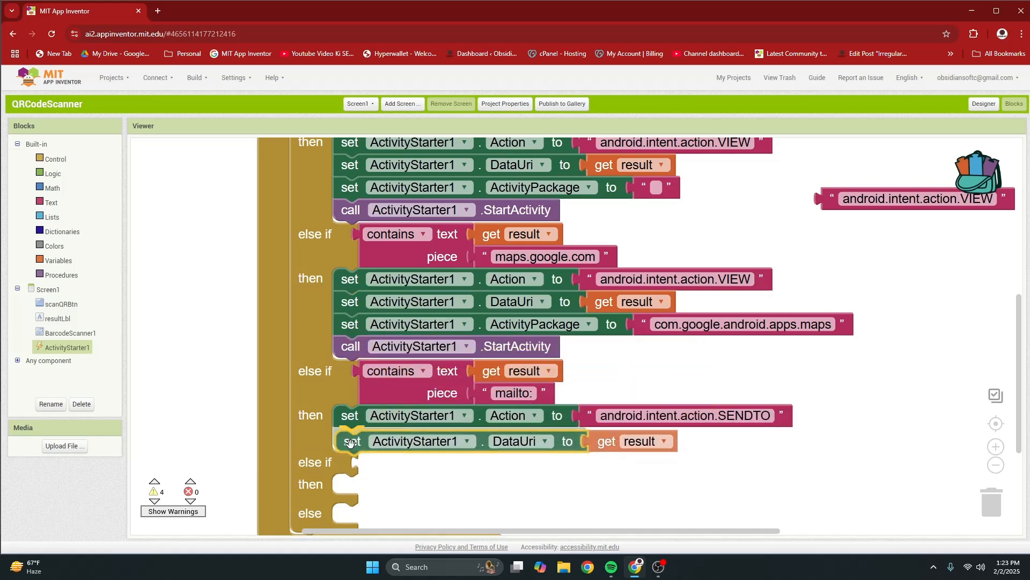
pyautogui.scroll(-3)
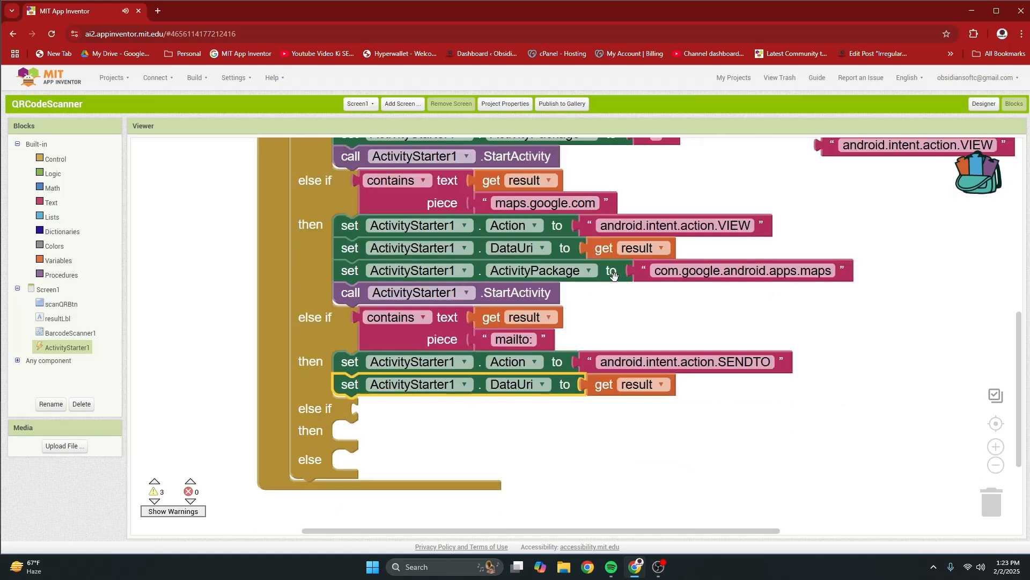
pyautogui.click(418, 293)
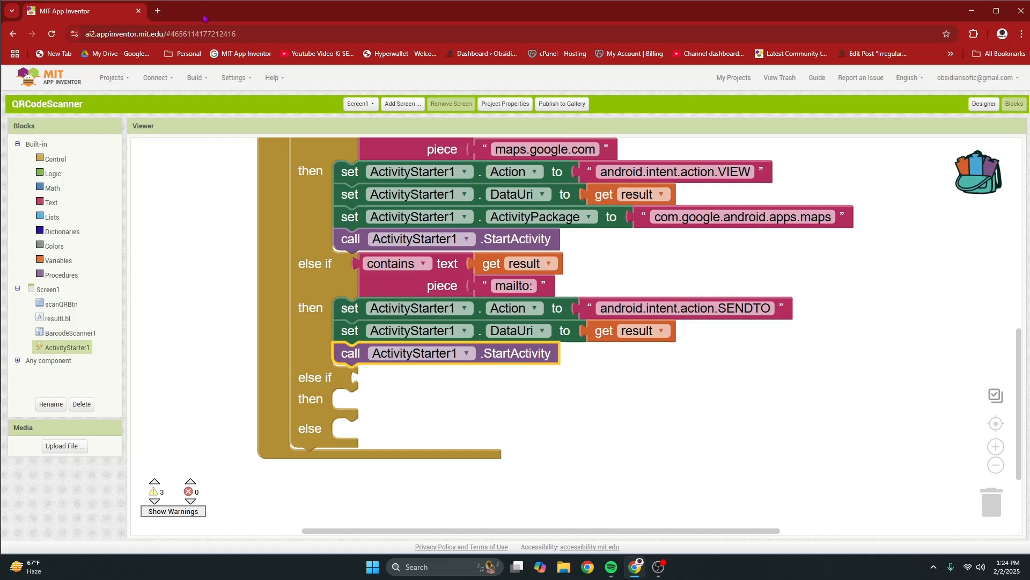
pyautogui.moveTo(166, 211)
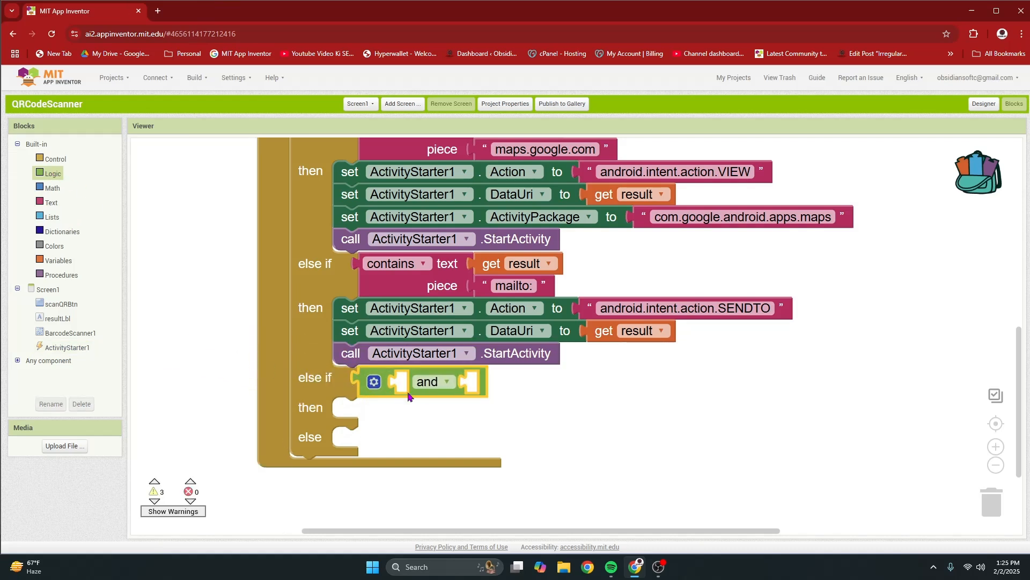
pyautogui.moveTo(304, 358)
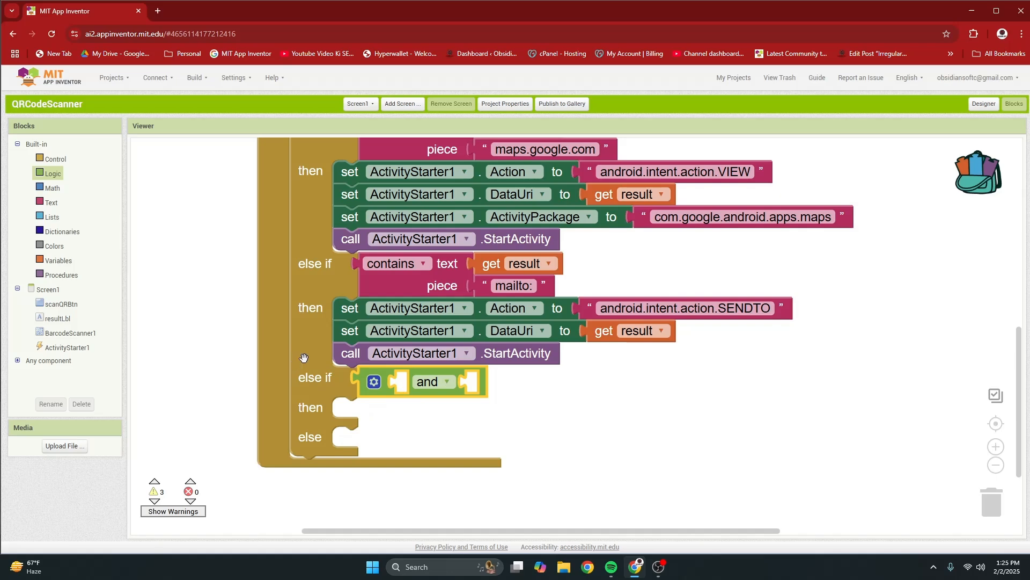
# Step: Plug the is-number test of result into the and condition and position a length block
pyautogui.click(50, 188)
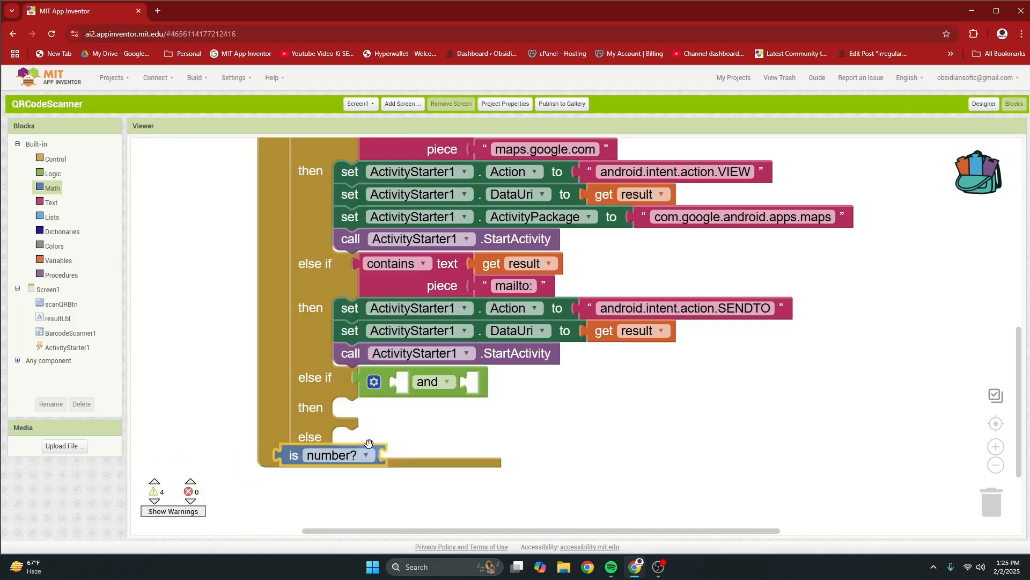
pyautogui.moveTo(332, 454); pyautogui.dragTo(427, 382)
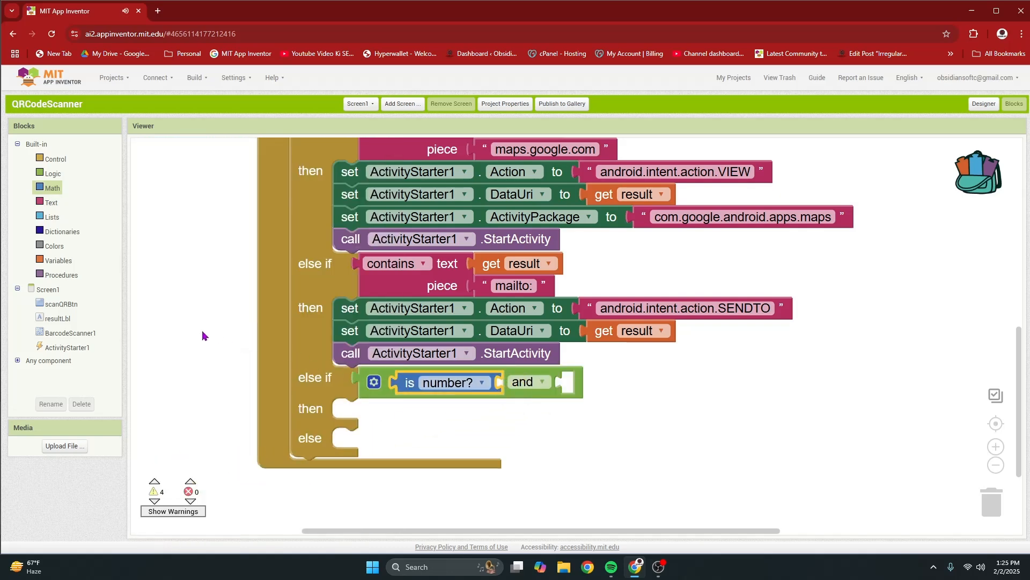
pyautogui.rightClick(631, 330)
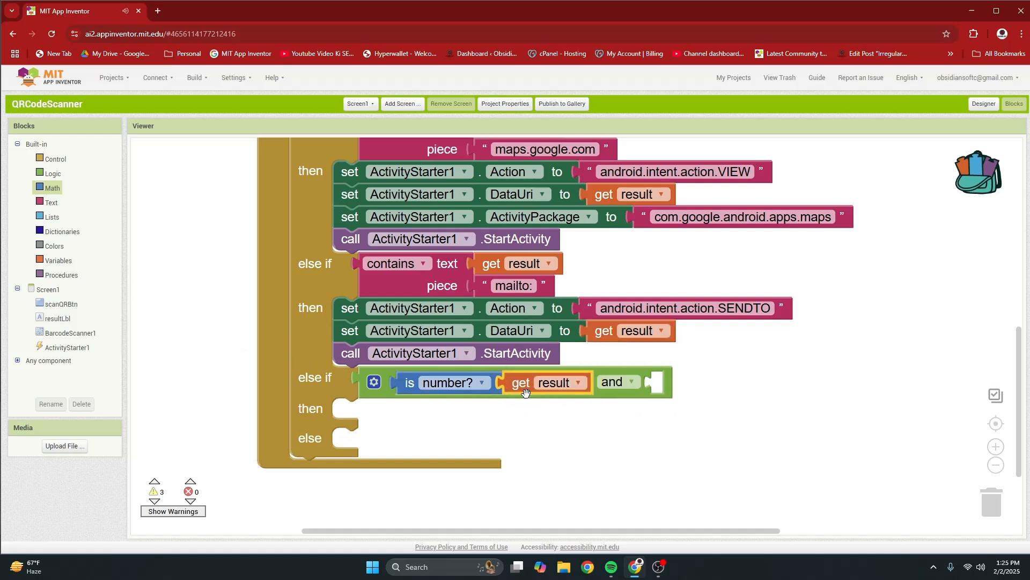
pyautogui.moveTo(526, 392)
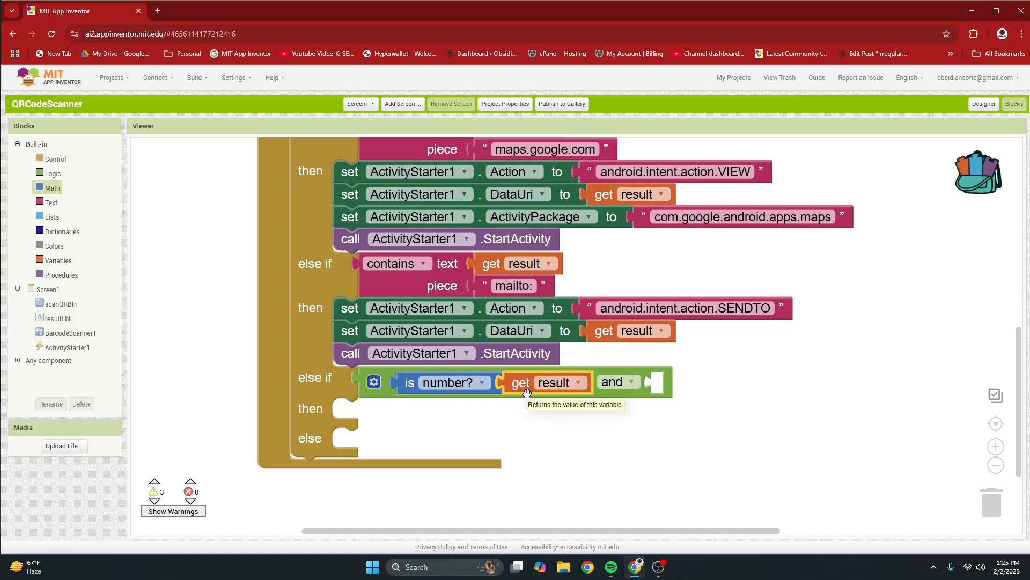
pyautogui.moveTo(574, 393)
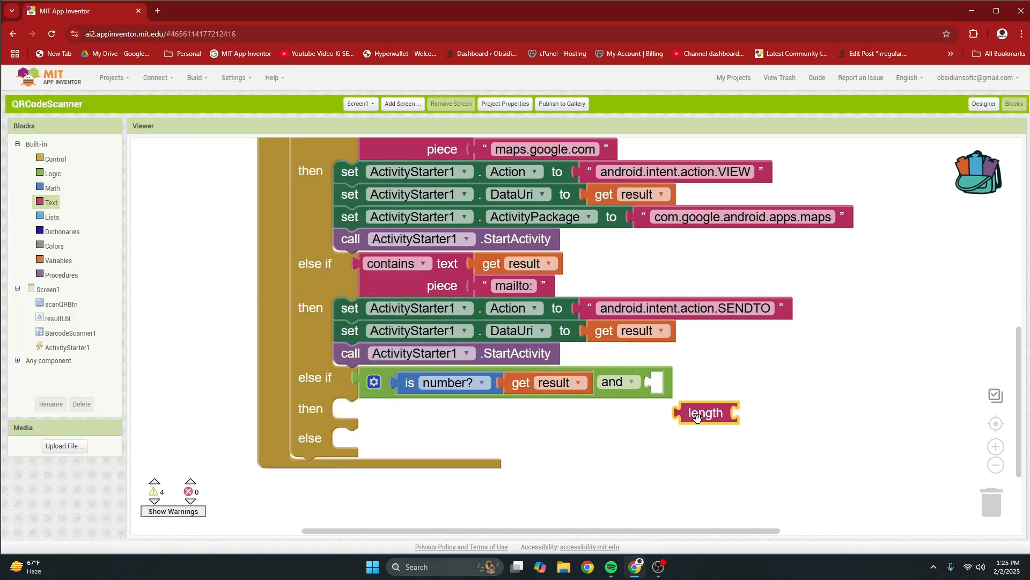
pyautogui.moveTo(705, 412); pyautogui.dragTo(723, 380)
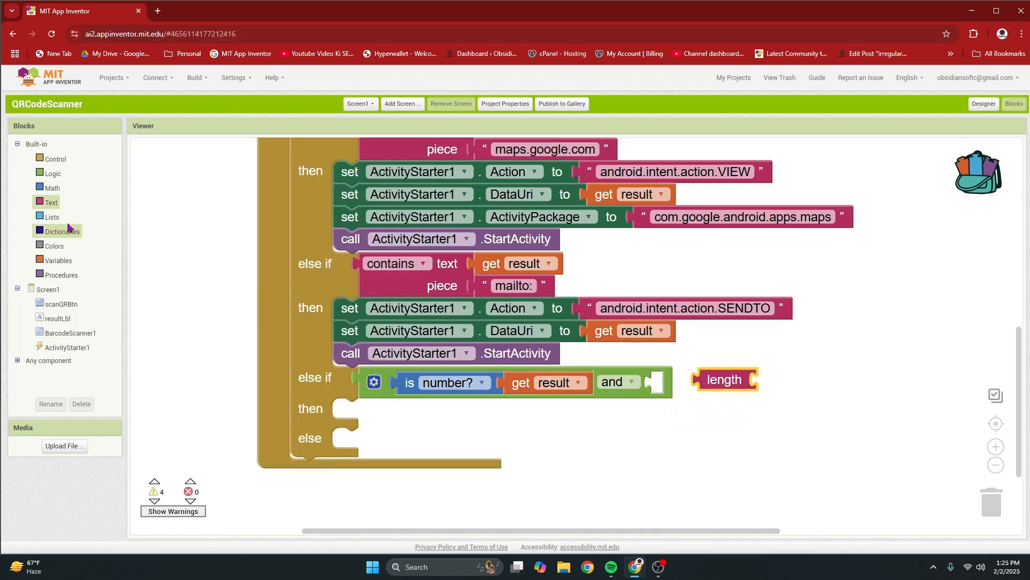
# Step: Add a length ≥ 7 comparison as the condition's second test
pyautogui.click(52, 188)
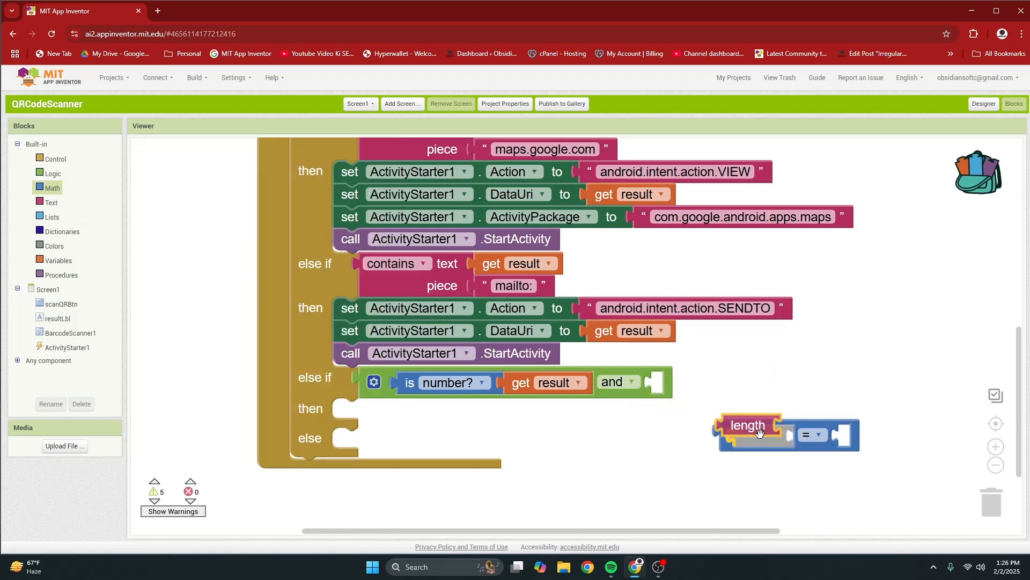
pyautogui.click(815, 434)
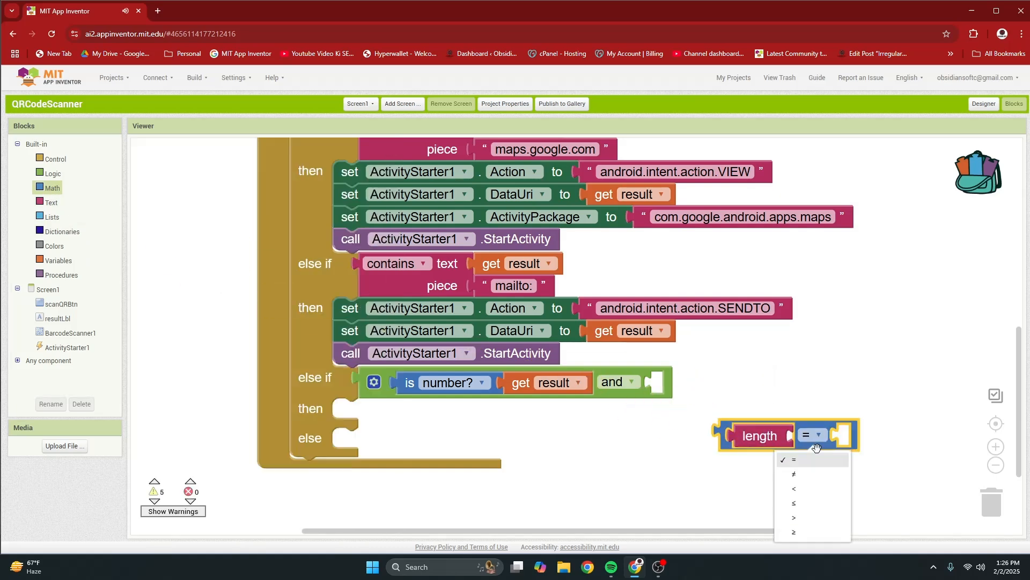
pyautogui.click(793, 532)
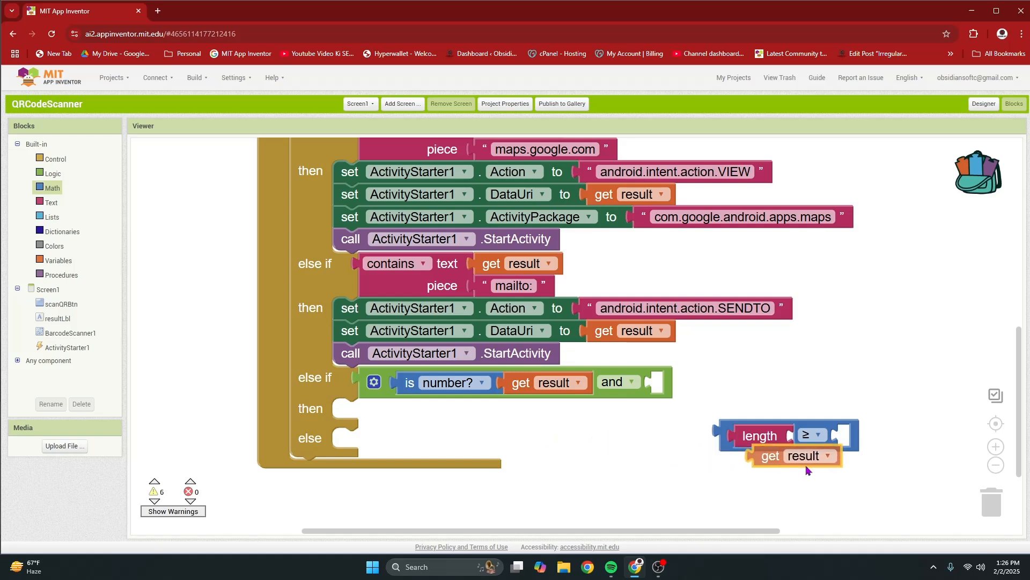
pyautogui.moveTo(789, 440); pyautogui.dragTo(703, 407)
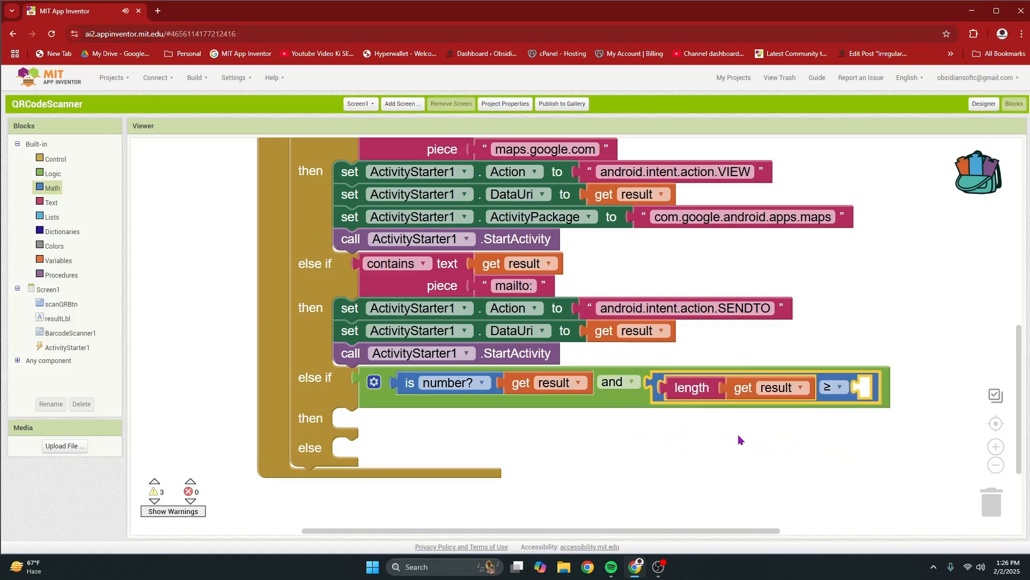
pyautogui.click(52, 188)
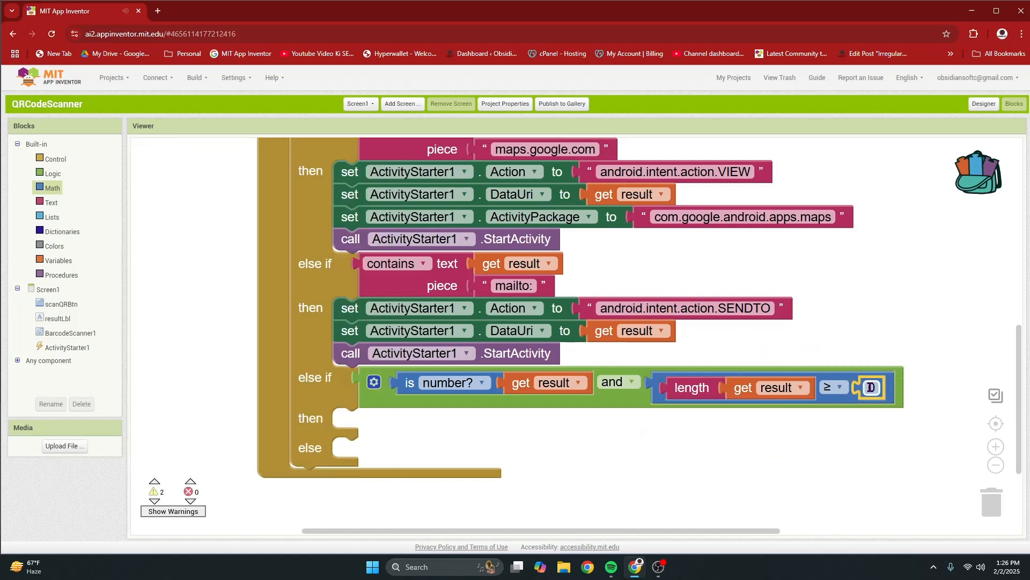
pyautogui.write('7')
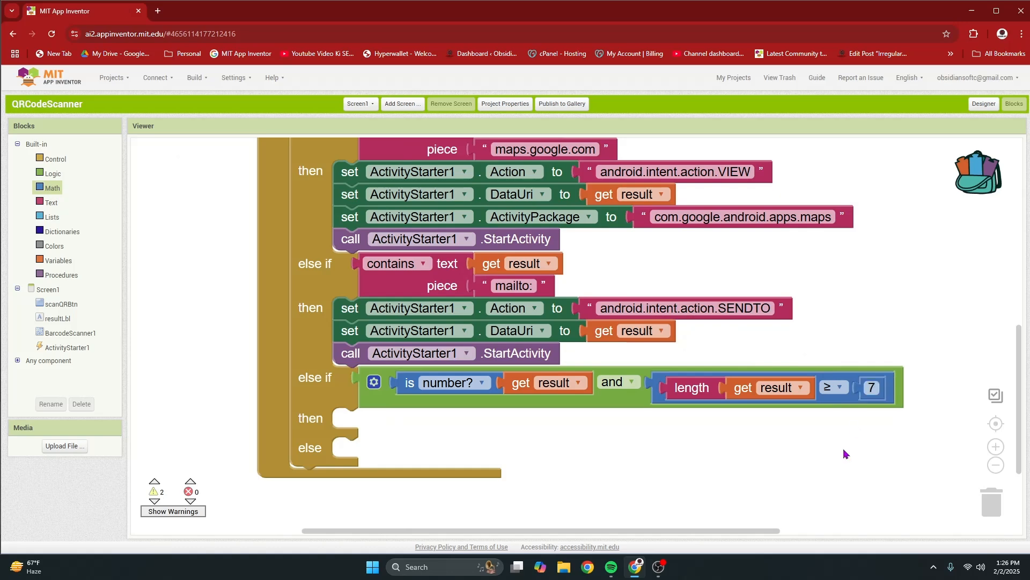
pyautogui.scroll(-3)
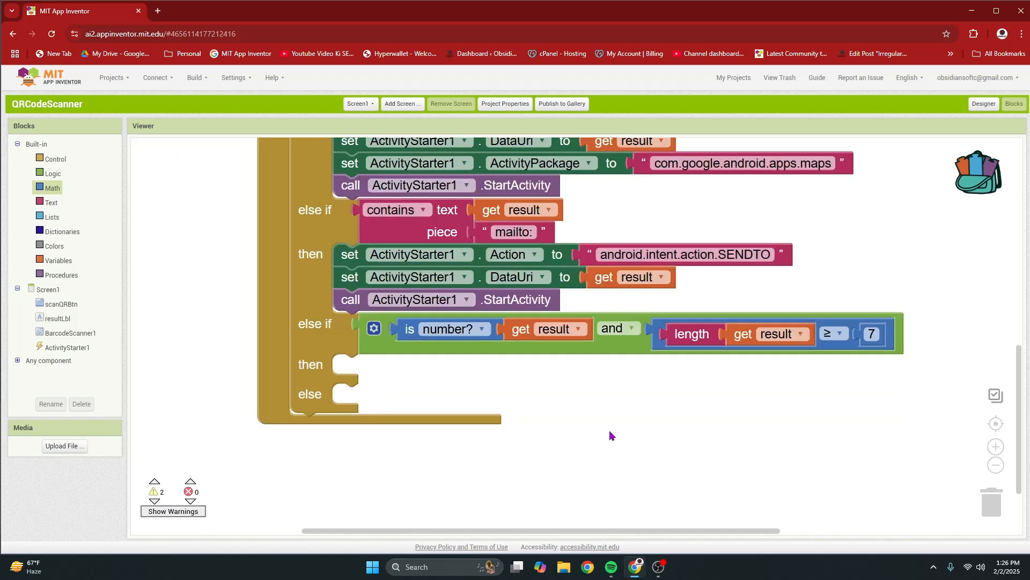
# Step: Duplicate the Action setter and change its text to android.intent.action.DIAL
pyautogui.rightClick(348, 255)
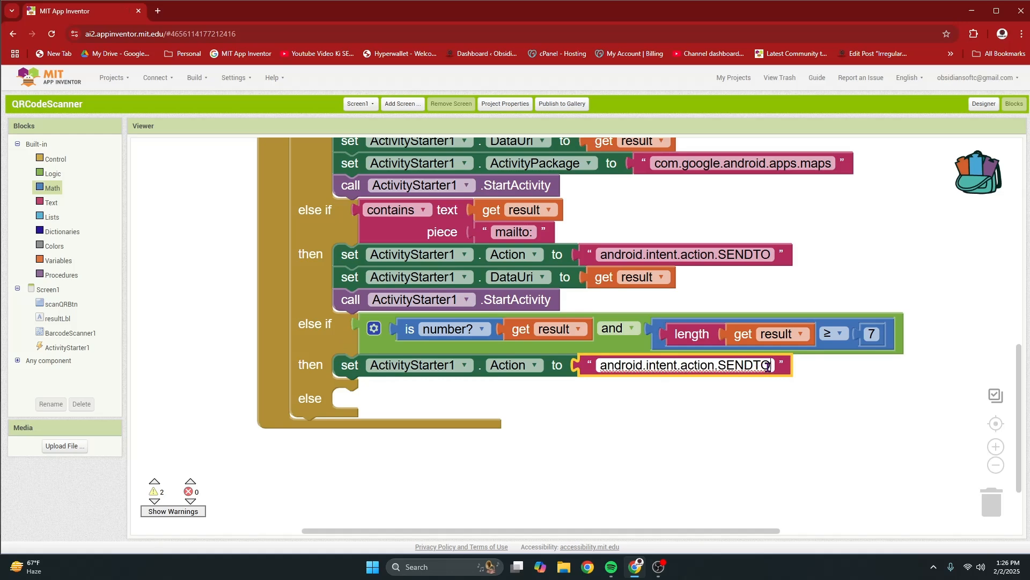
pyautogui.doubleClick(742, 365)
pyautogui.write('IAL')
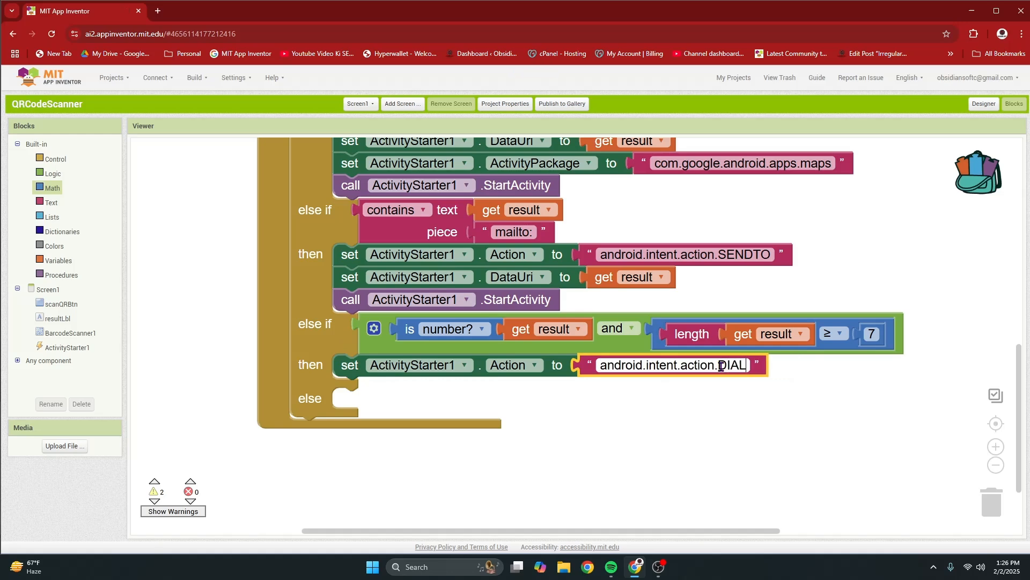
pyautogui.click(452, 418)
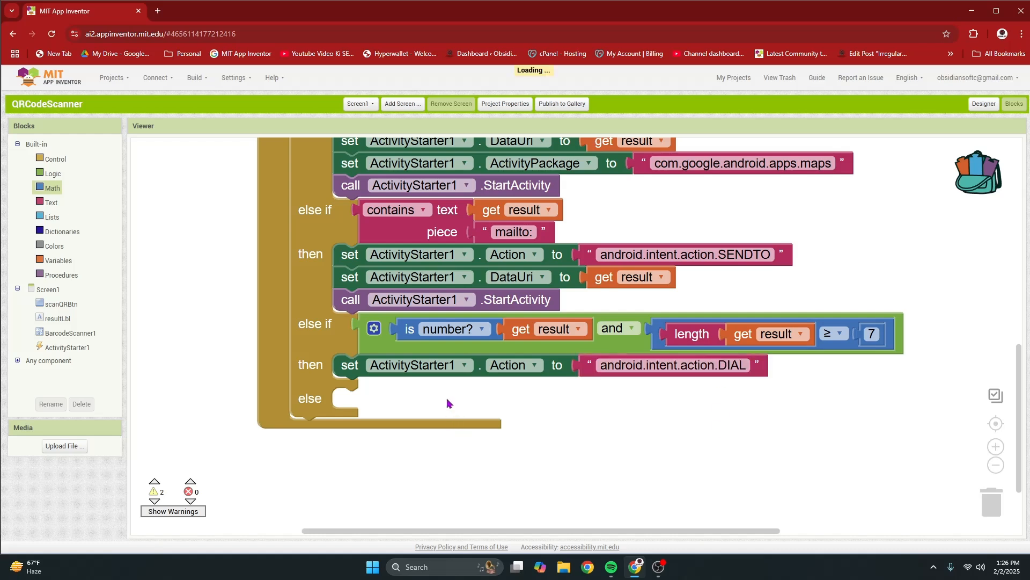
pyautogui.moveTo(348, 277)
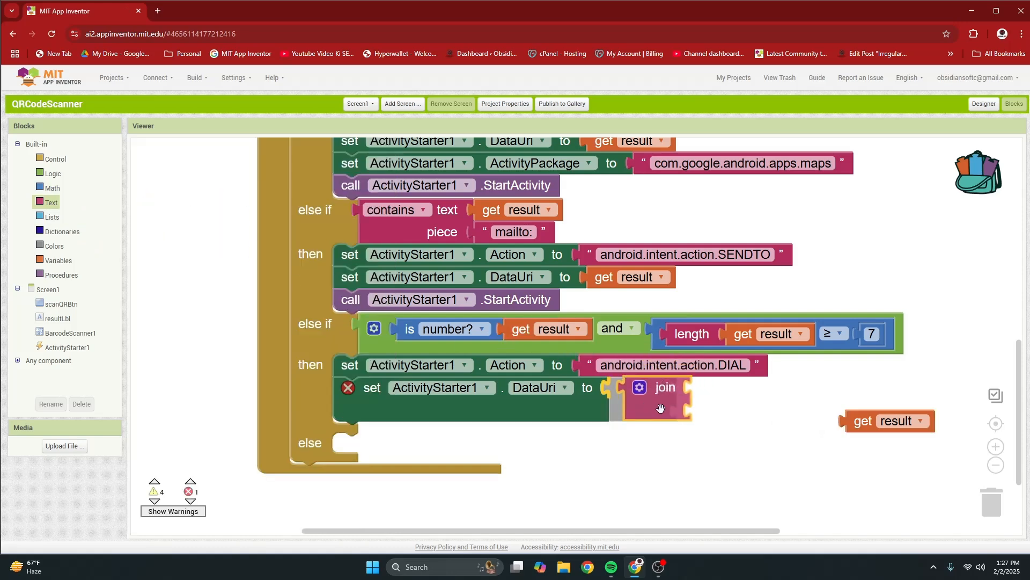
# Step: Set DataUri to "tel:" joined with get result
pyautogui.moveTo(887, 421); pyautogui.dragTo(690, 412)
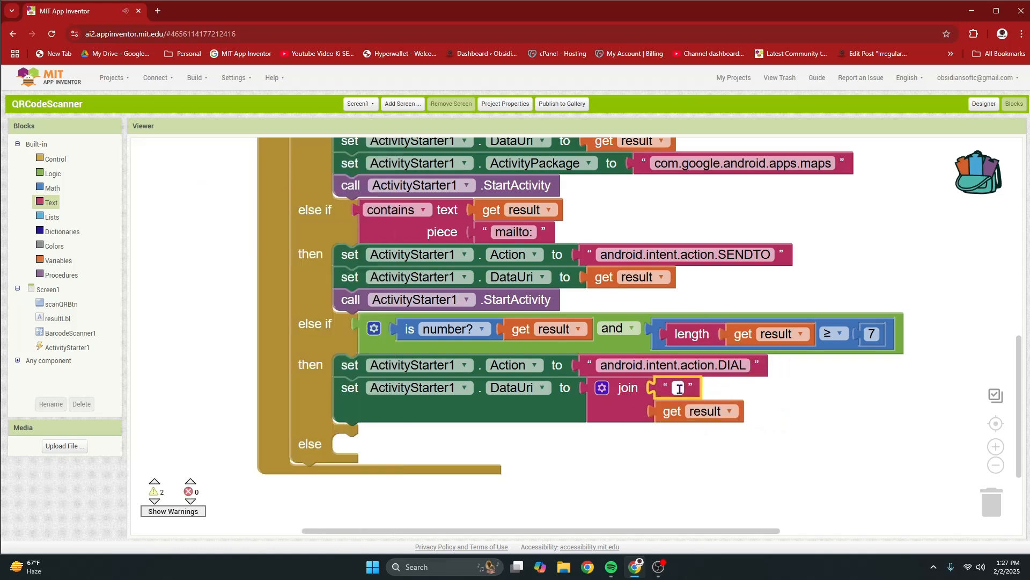
pyautogui.write('tel')
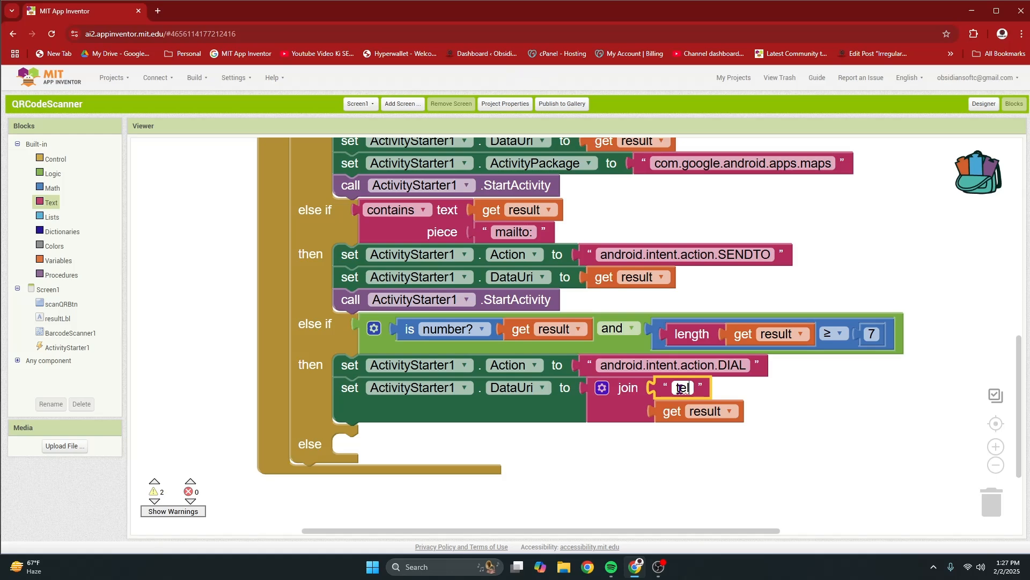
pyautogui.write(':')
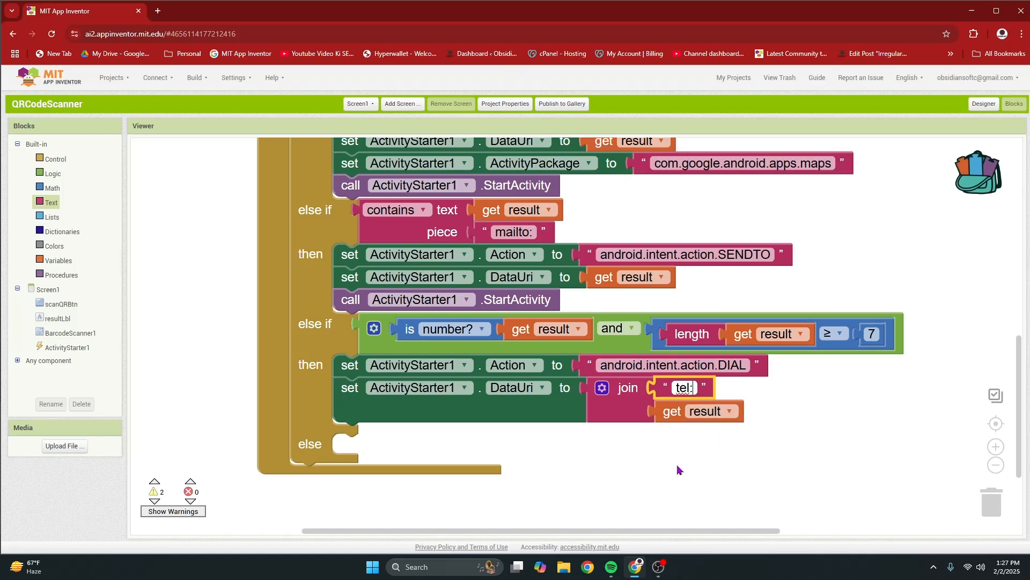
pyautogui.rightClick(351, 299)
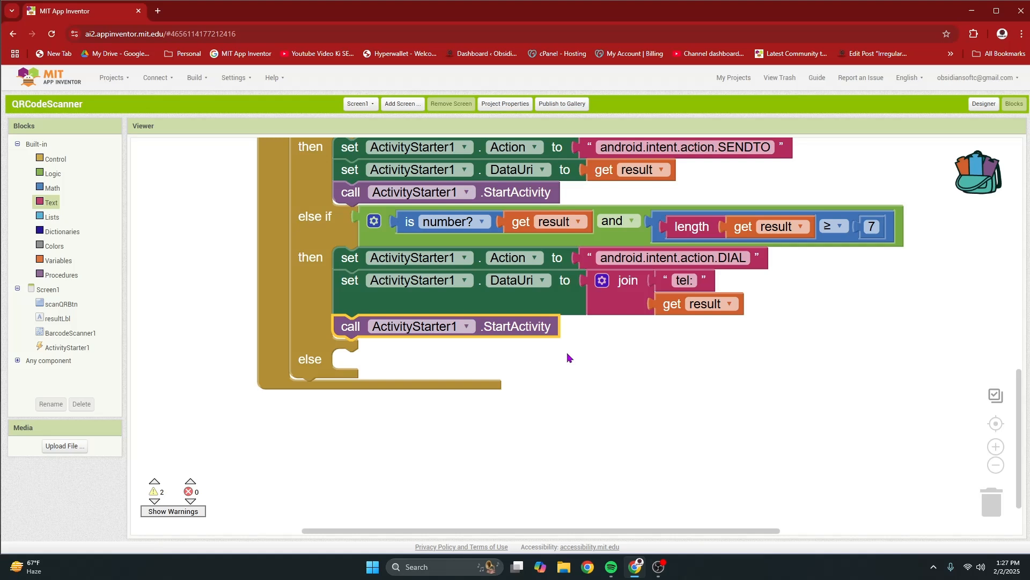
pyautogui.moveTo(383, 380)
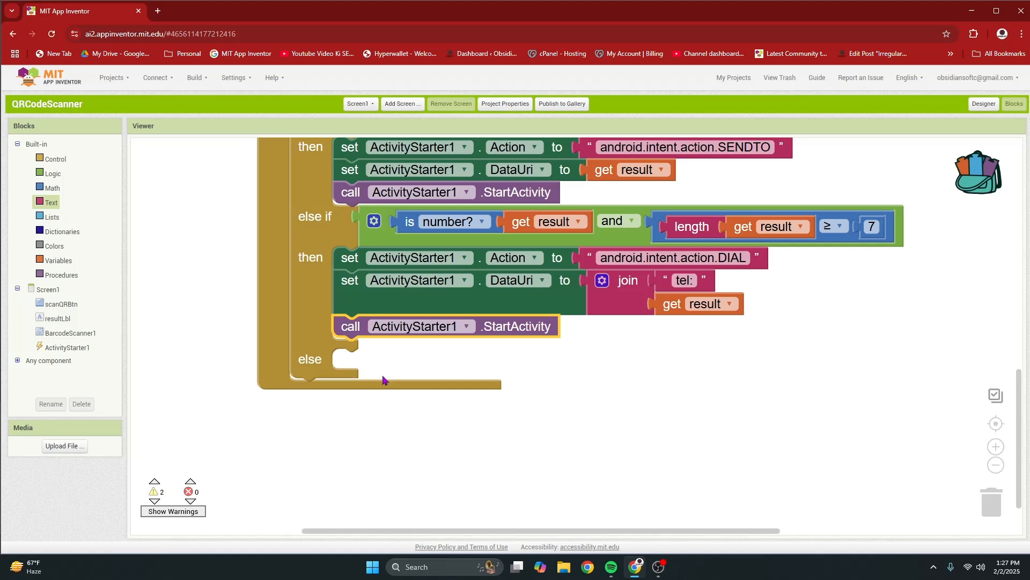
# Step: In the else branch, set resultLbl.Text to "Scanned Text: " joined with result
pyautogui.click(59, 318)
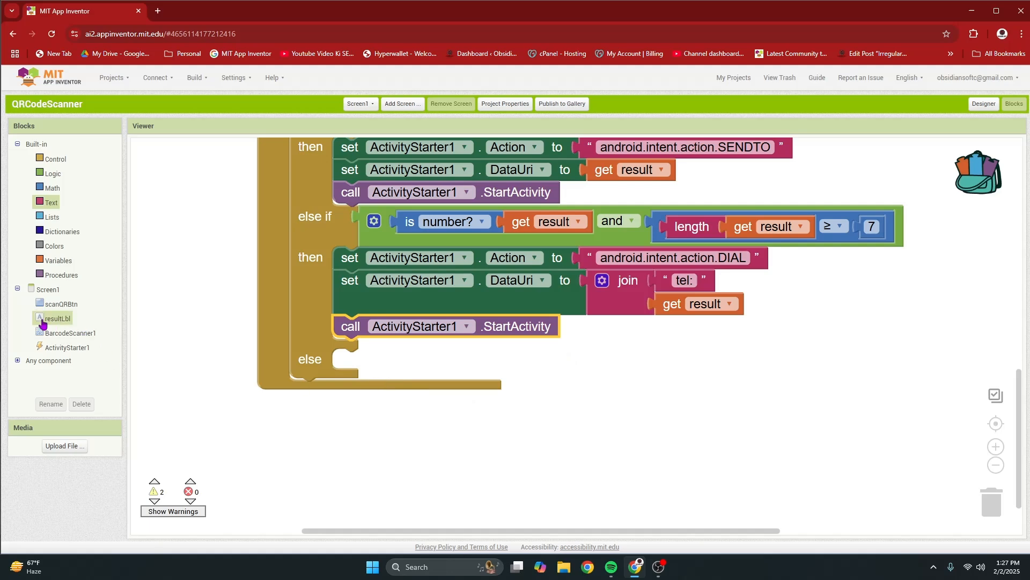
pyautogui.click(58, 318)
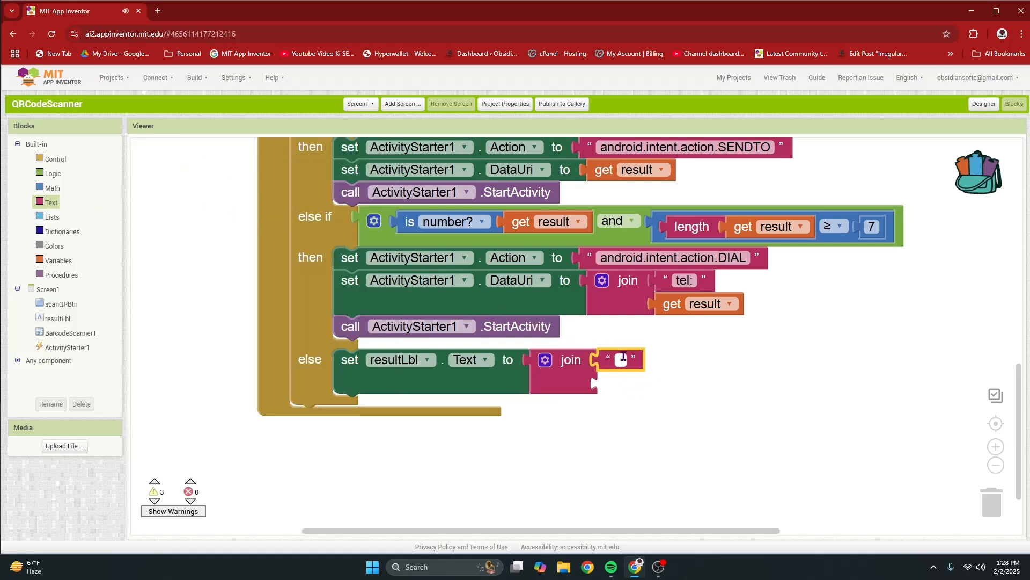
pyautogui.write('Scanned Text:')
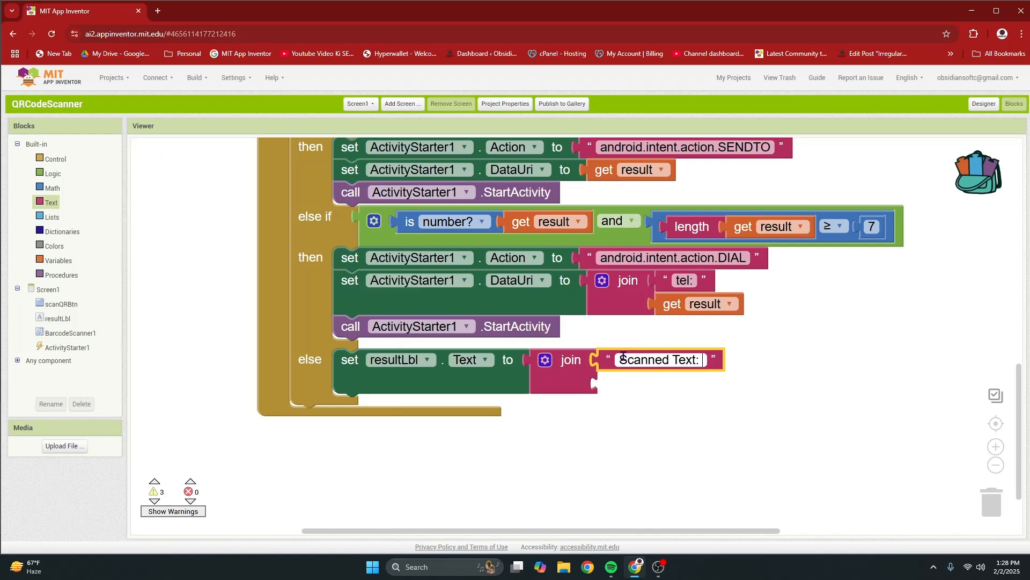
pyautogui.rightClick(697, 302)
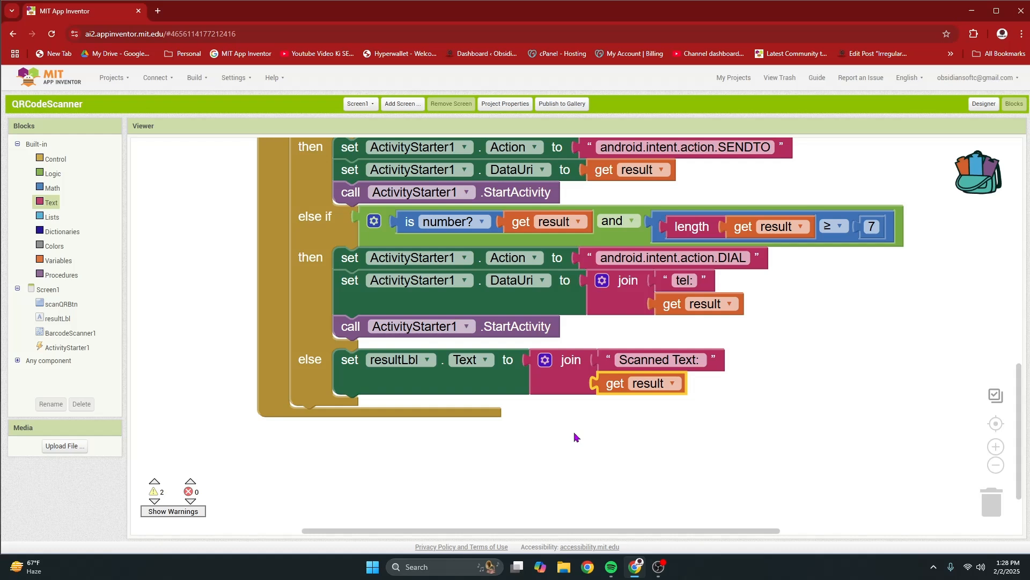
# Step: Duplicate the is number? block, detach its get result, and browse the Text drawer
pyautogui.click(672, 257)
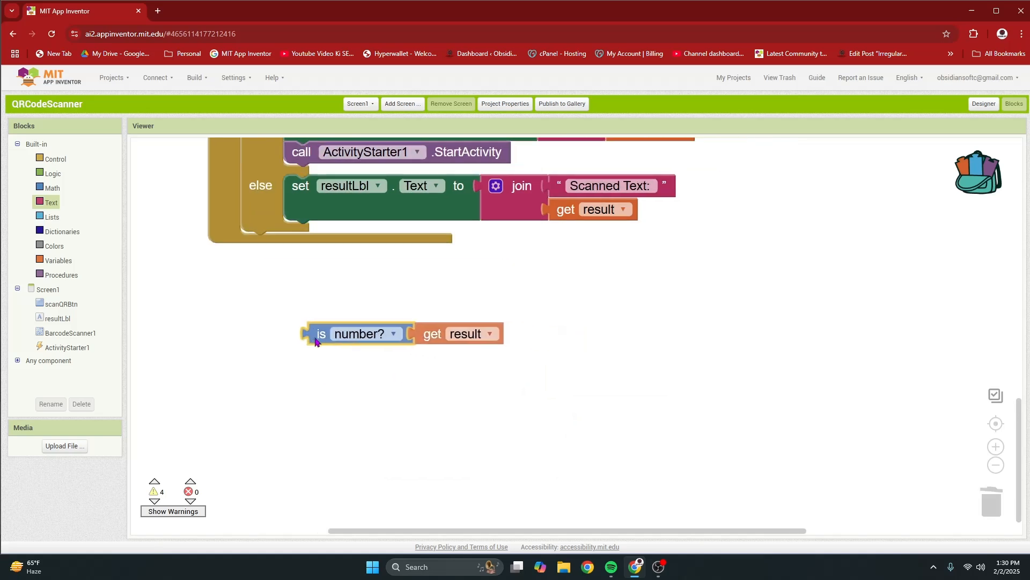
pyautogui.moveTo(460, 333); pyautogui.dragTo(699, 339)
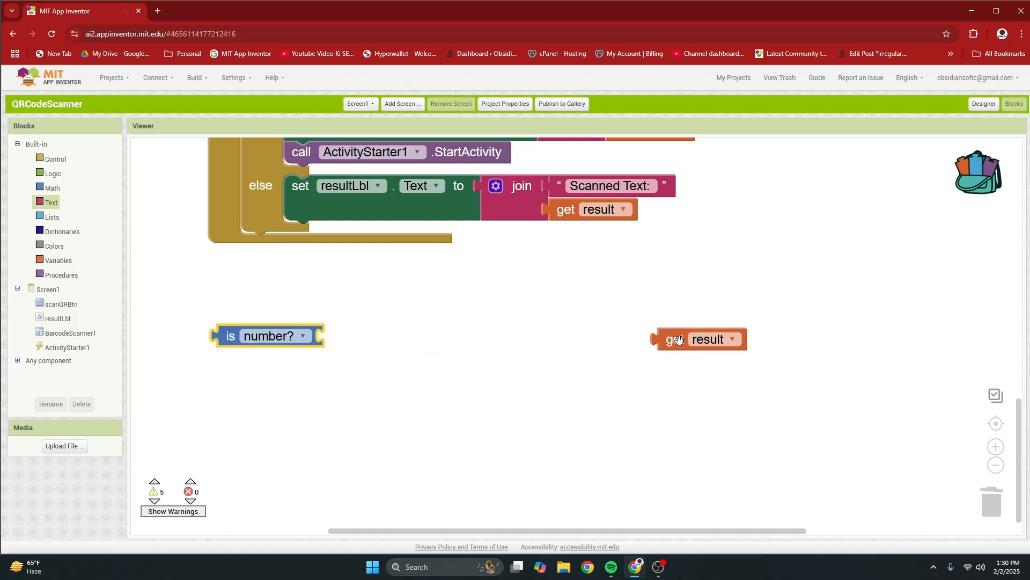
pyautogui.moveTo(716, 332)
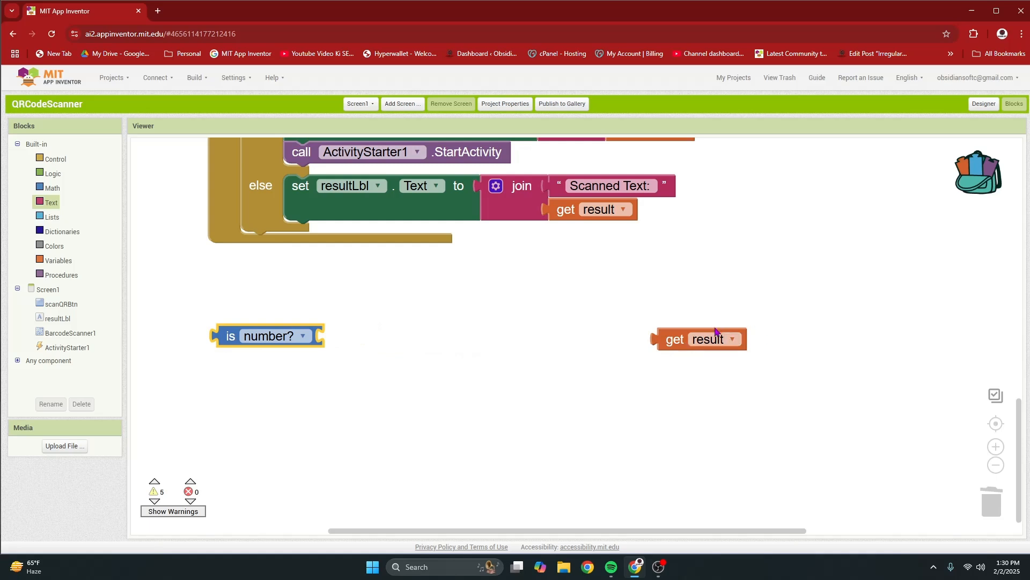
pyautogui.click(700, 339)
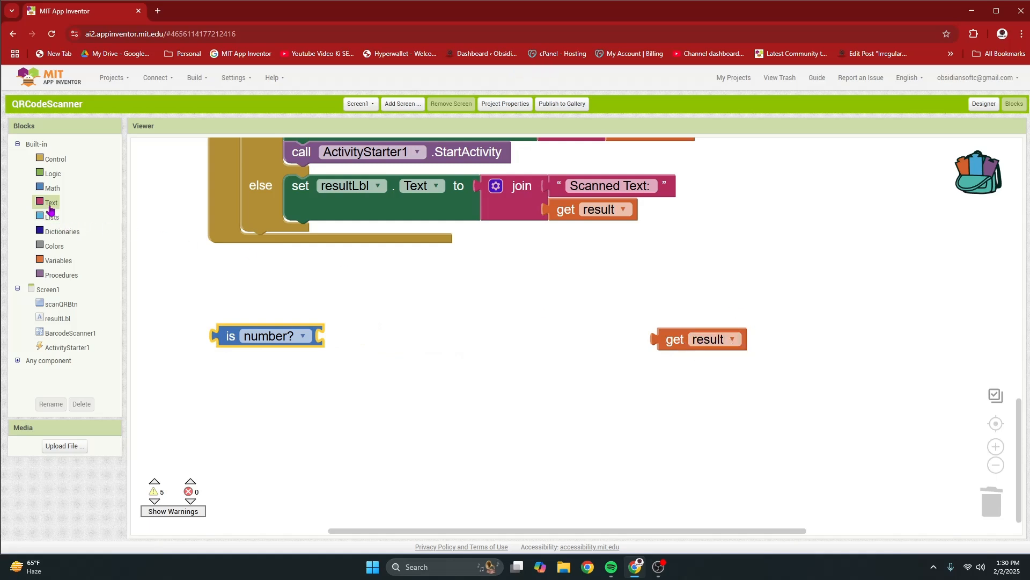
pyautogui.click(51, 203)
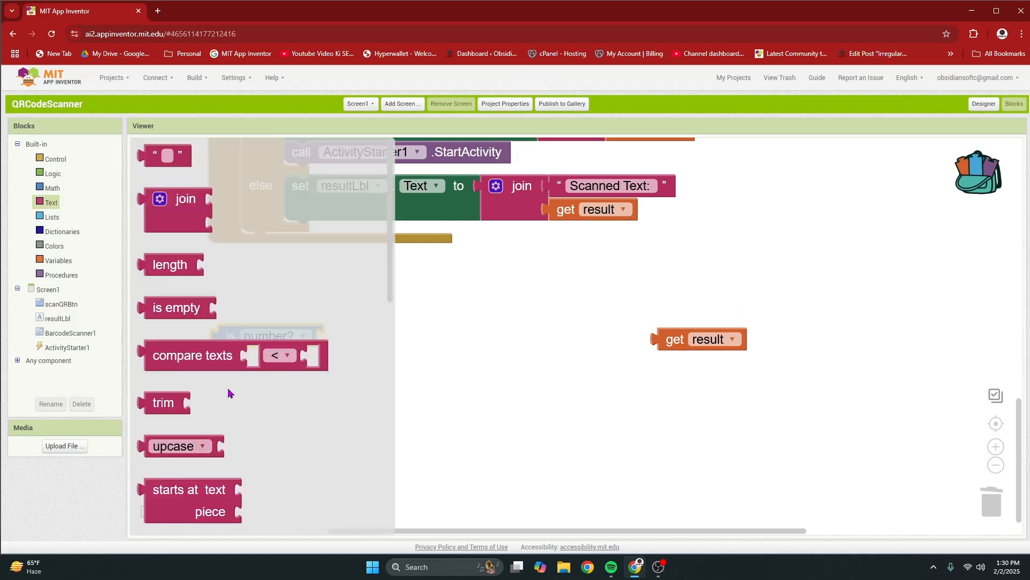
pyautogui.scroll(-3)
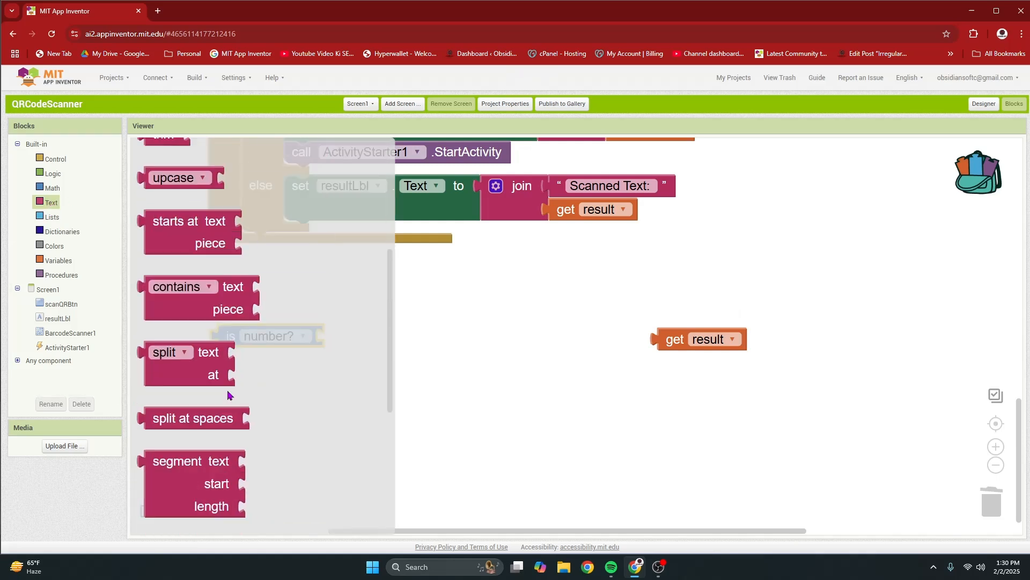
pyautogui.scroll(-3)
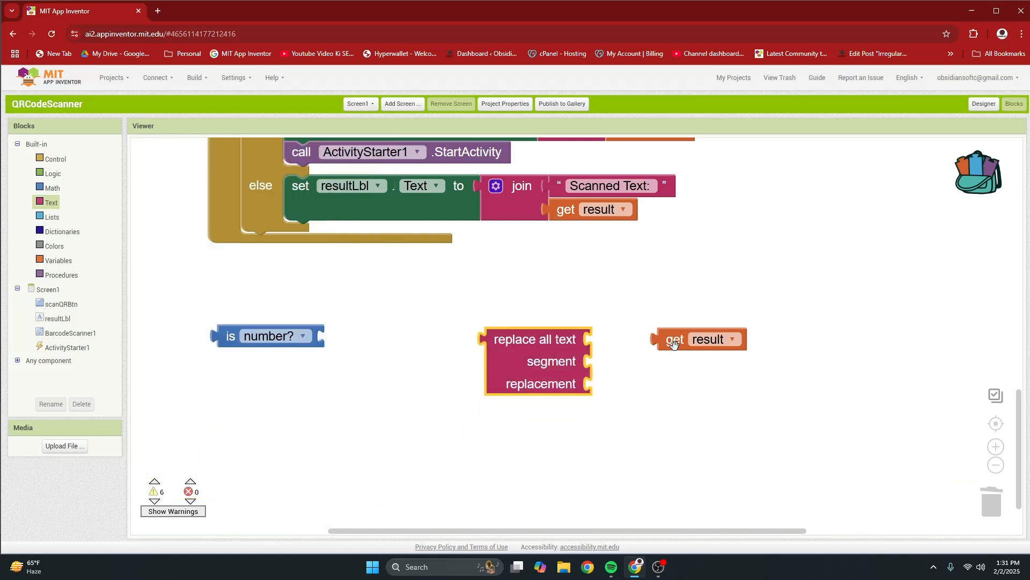
# Step: Feed result into a replace all text block with "-" segment and empty replacement
pyautogui.moveTo(675, 339); pyautogui.dragTo(609, 340)
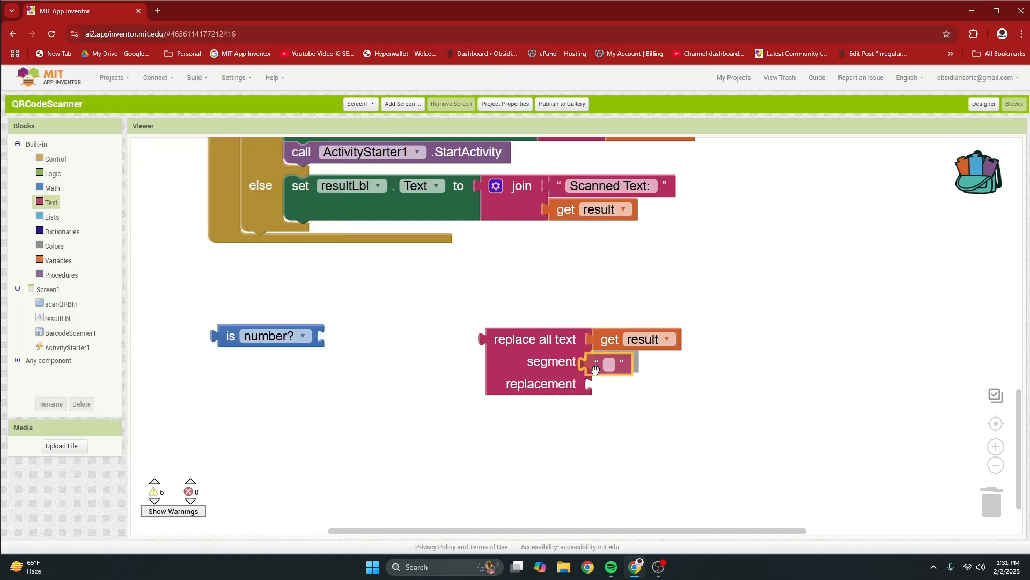
pyautogui.click(615, 361)
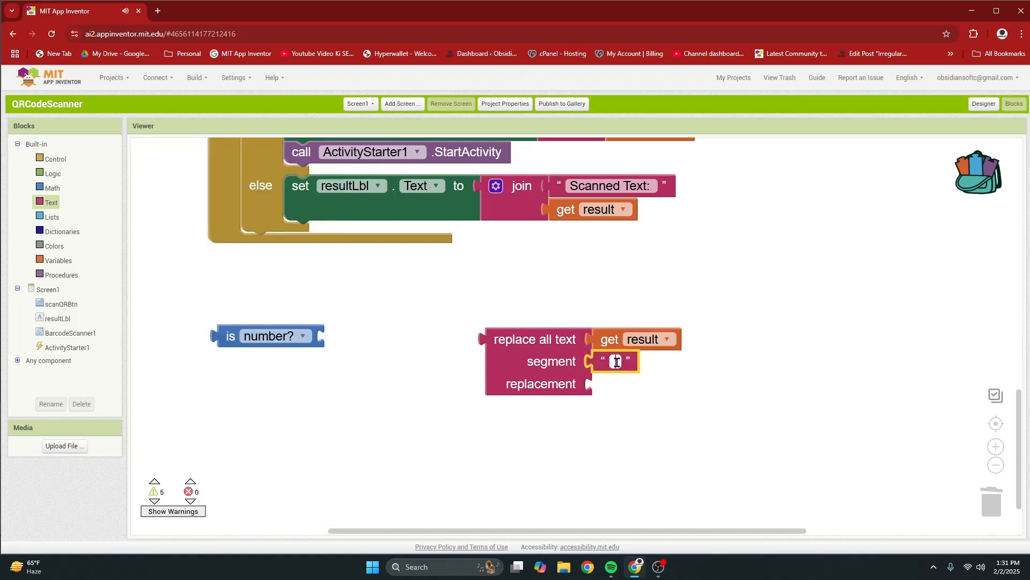
pyautogui.write('-')
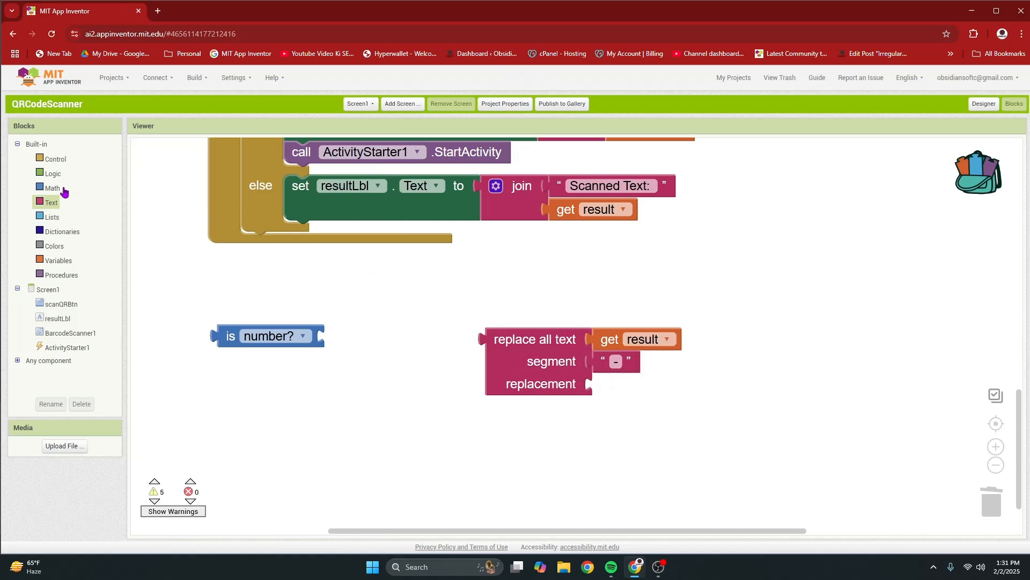
pyautogui.click(50, 202)
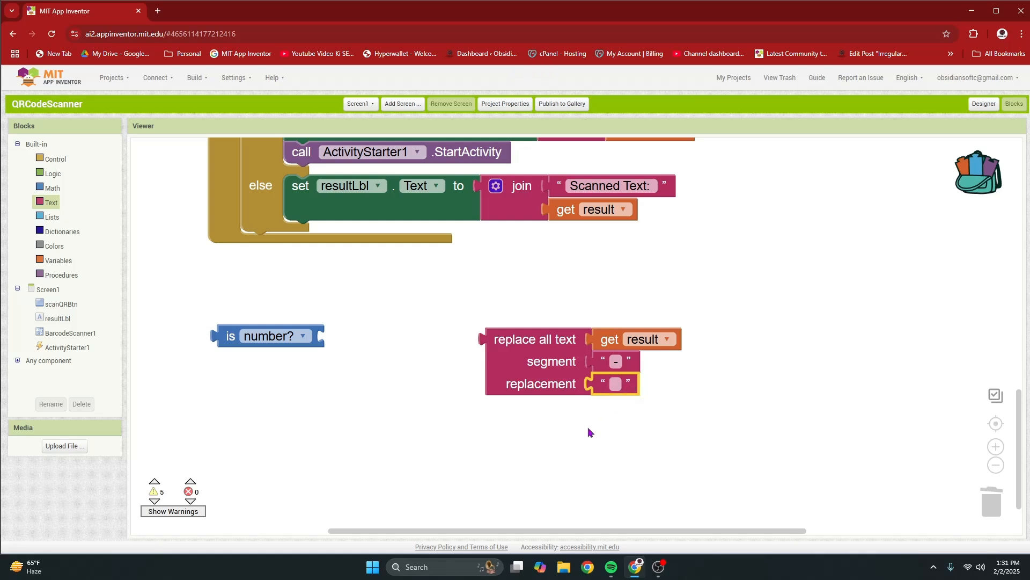
pyautogui.moveTo(694, 349)
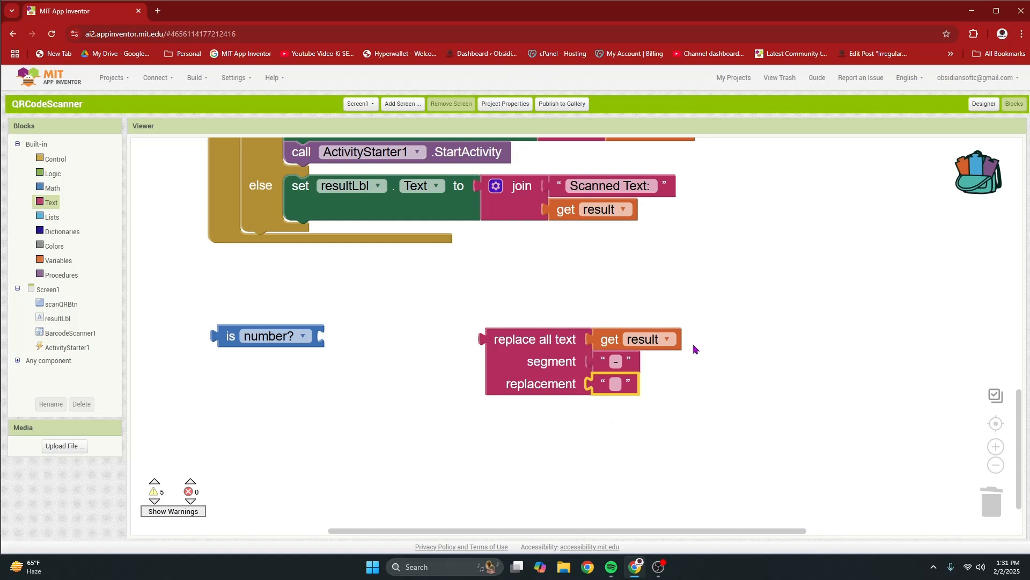
pyautogui.moveTo(648, 341)
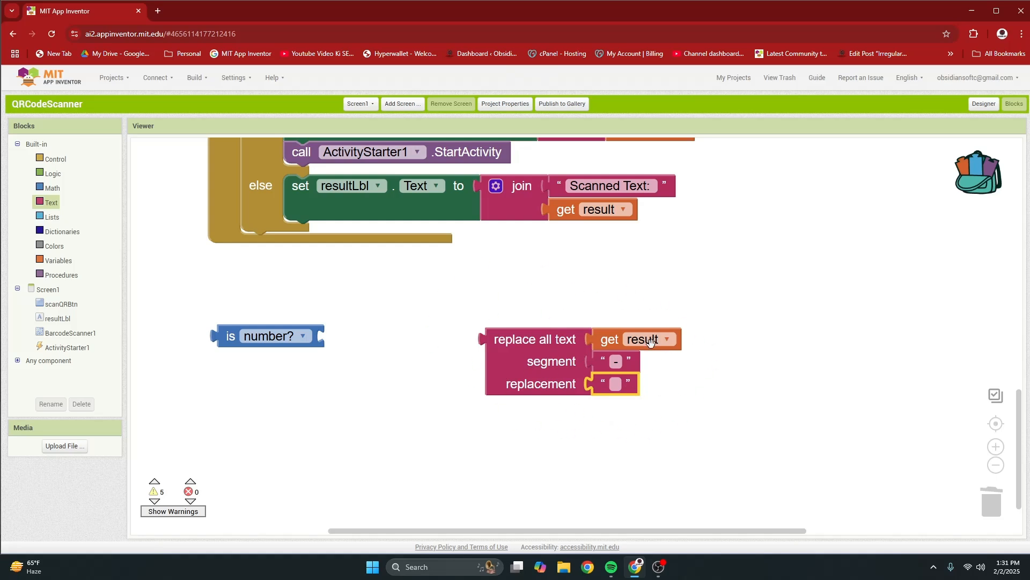
pyautogui.moveTo(485, 355)
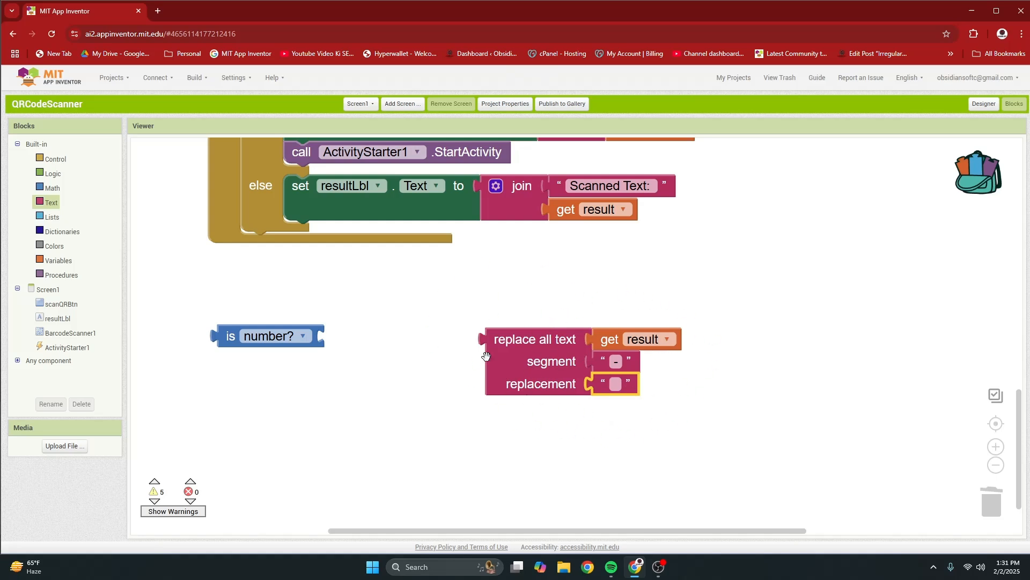
pyautogui.moveTo(526, 375)
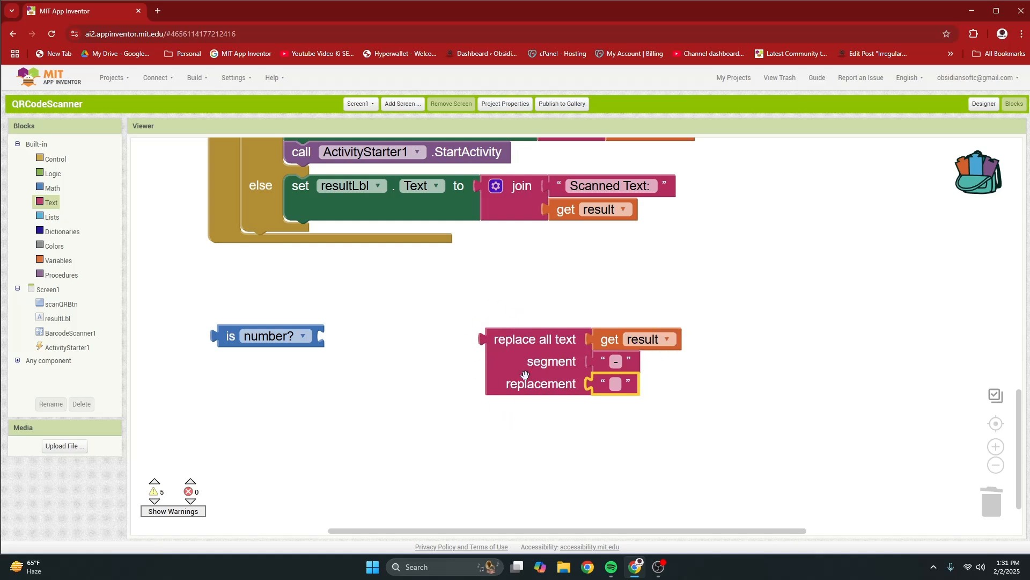
pyautogui.moveTo(517, 385)
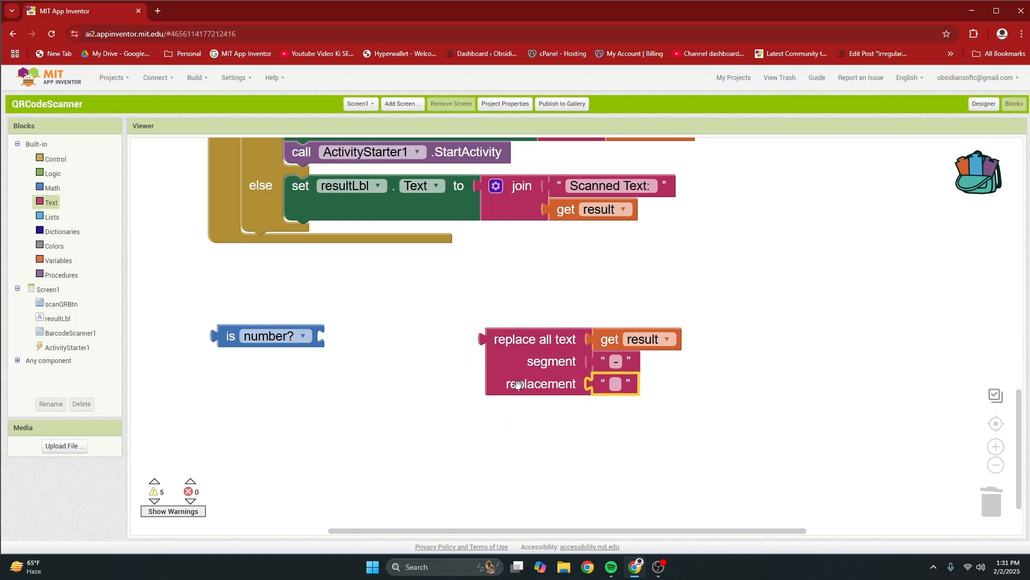
pyautogui.moveTo(519, 370)
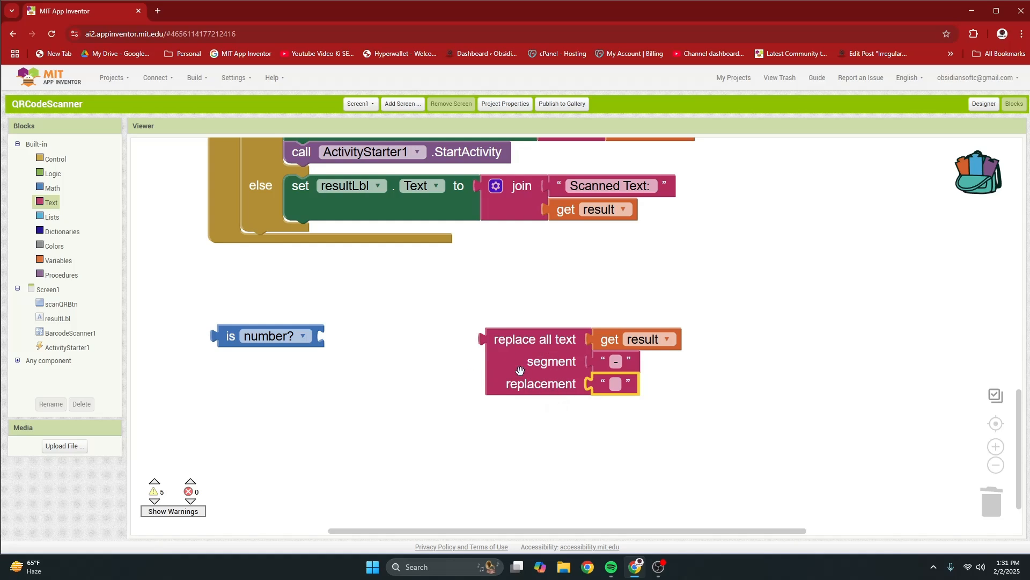
pyautogui.moveTo(69, 222)
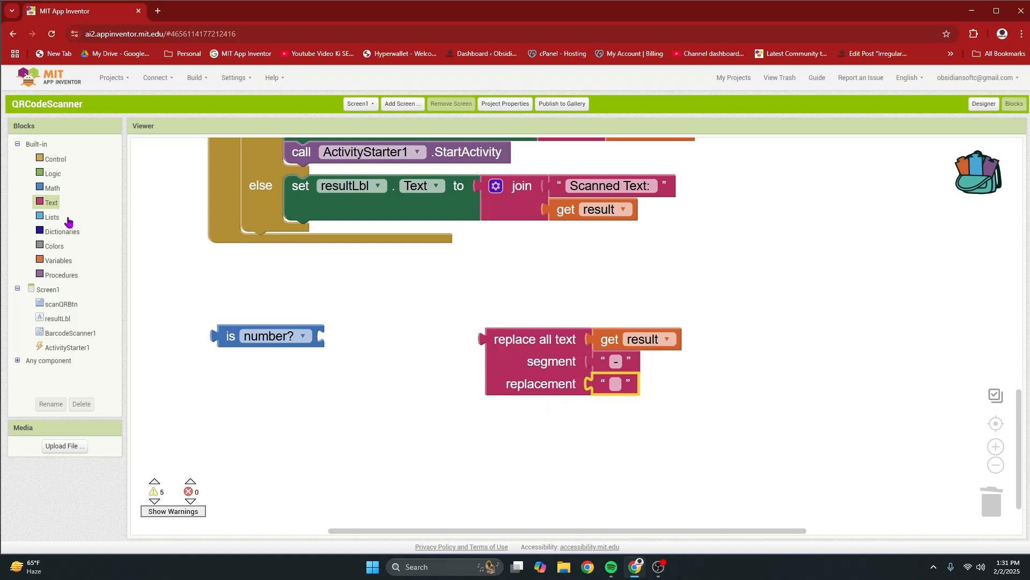
# Step: Wrap the dash removal in a replace-all swapping "(" for empty text, then copy that bracket text
pyautogui.click(50, 203)
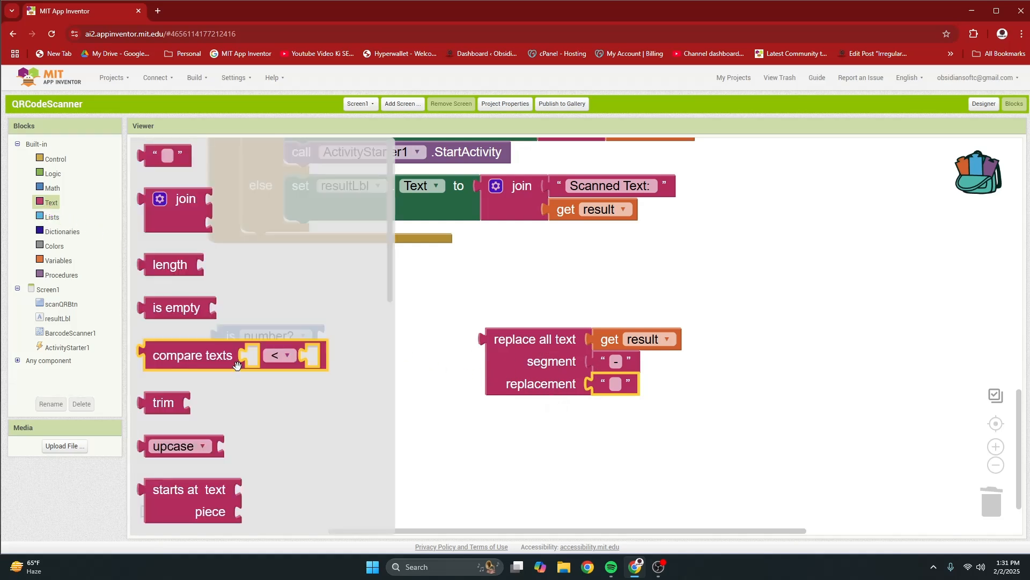
pyautogui.scroll(-3)
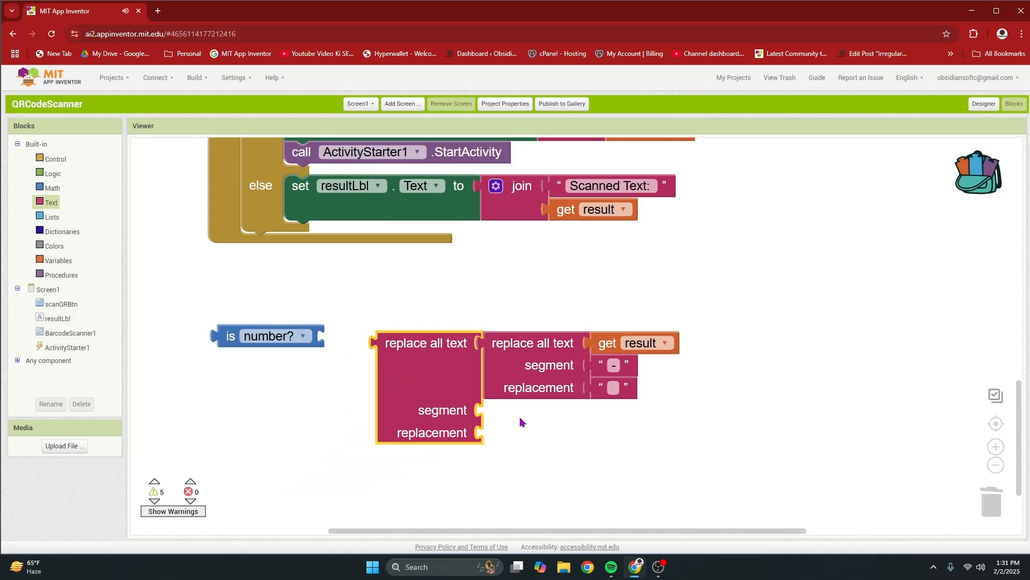
pyautogui.moveTo(491, 418)
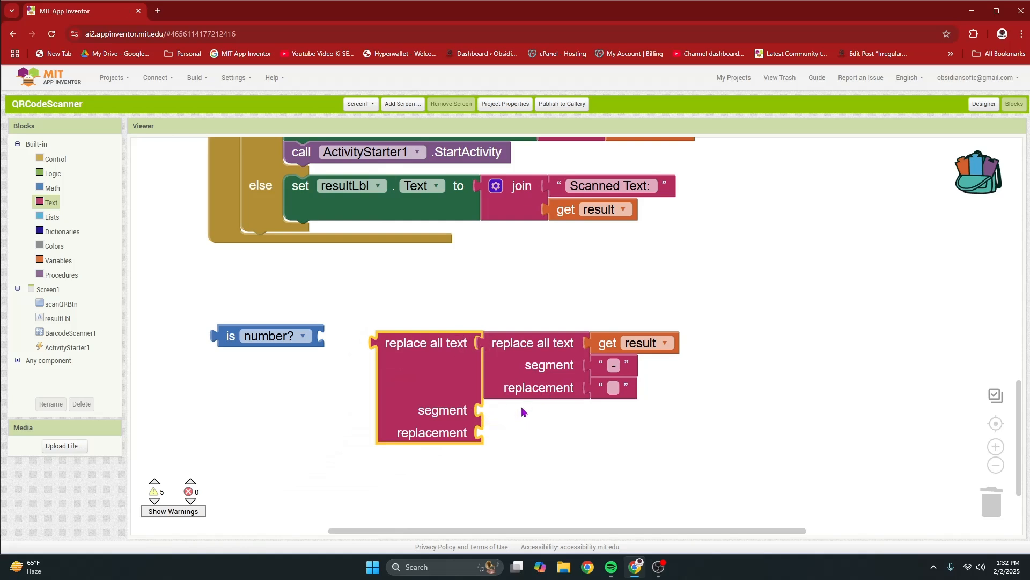
pyautogui.rightClick(613, 365)
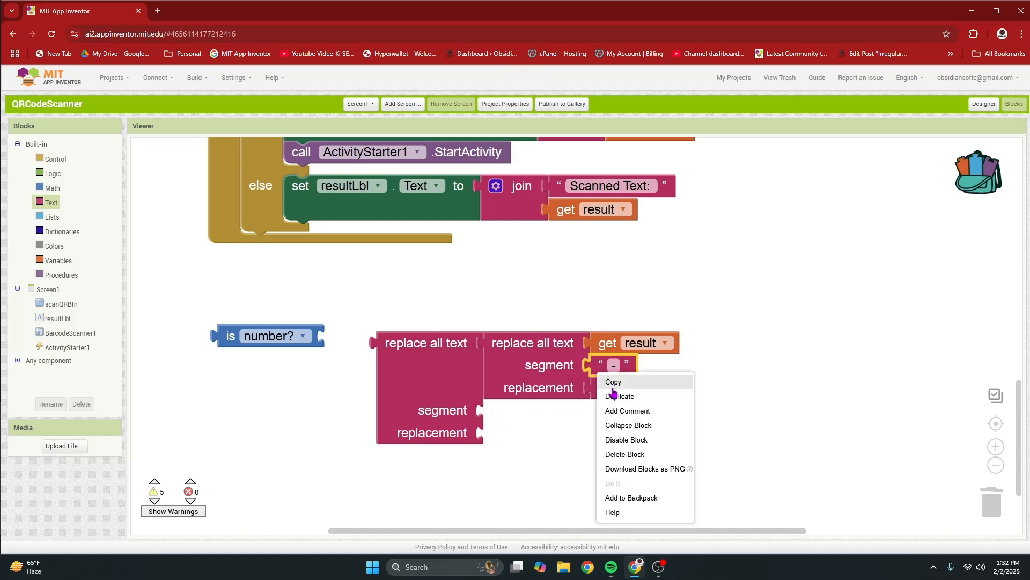
pyautogui.click(619, 396)
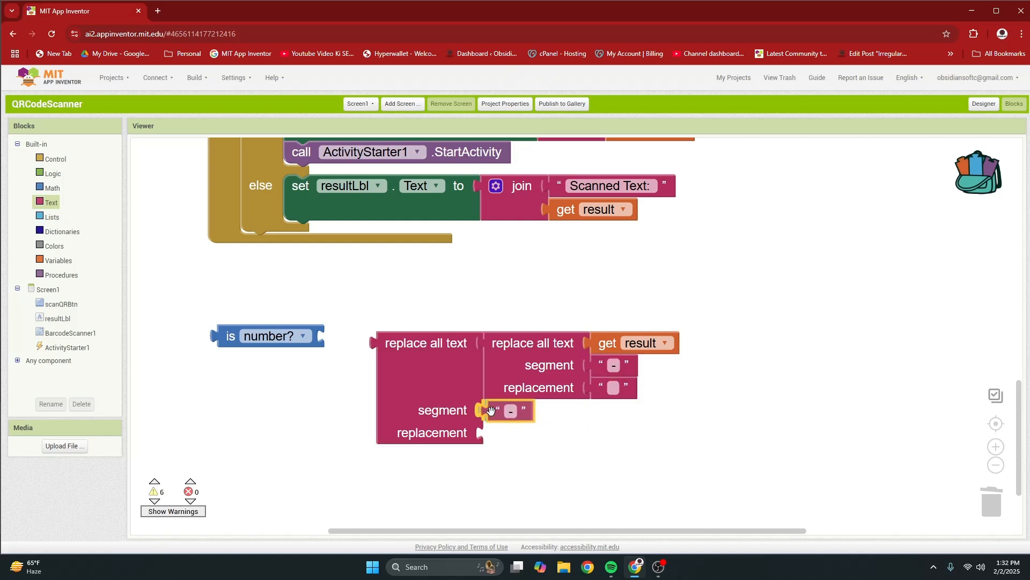
pyautogui.click(509, 410)
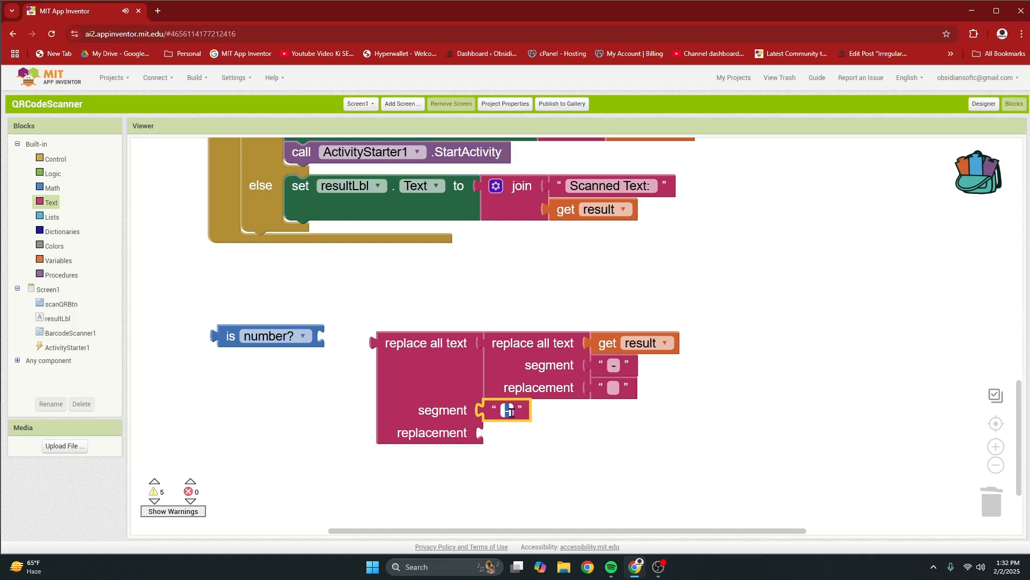
pyautogui.moveTo(509, 410)
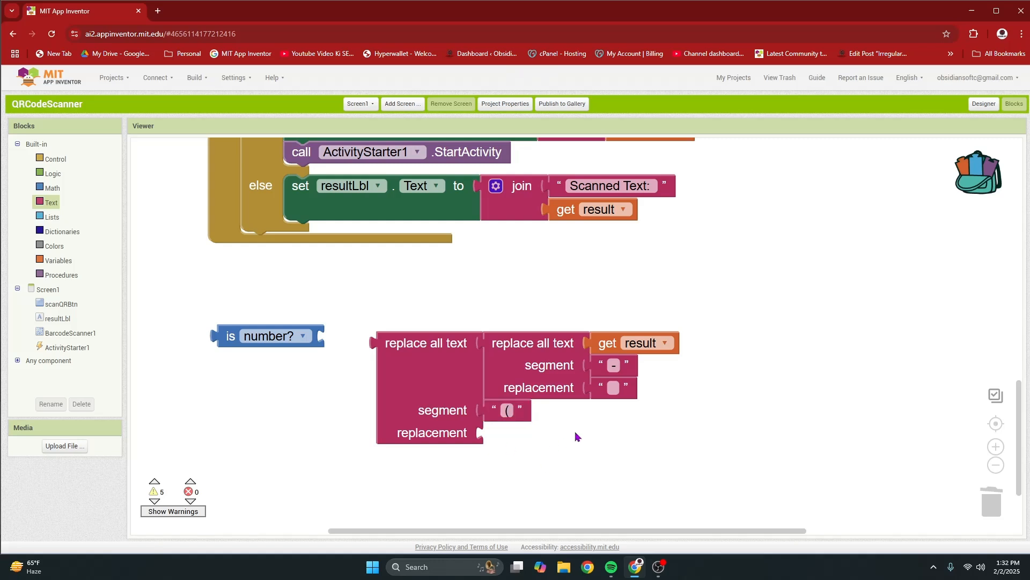
pyautogui.rightClick(614, 386)
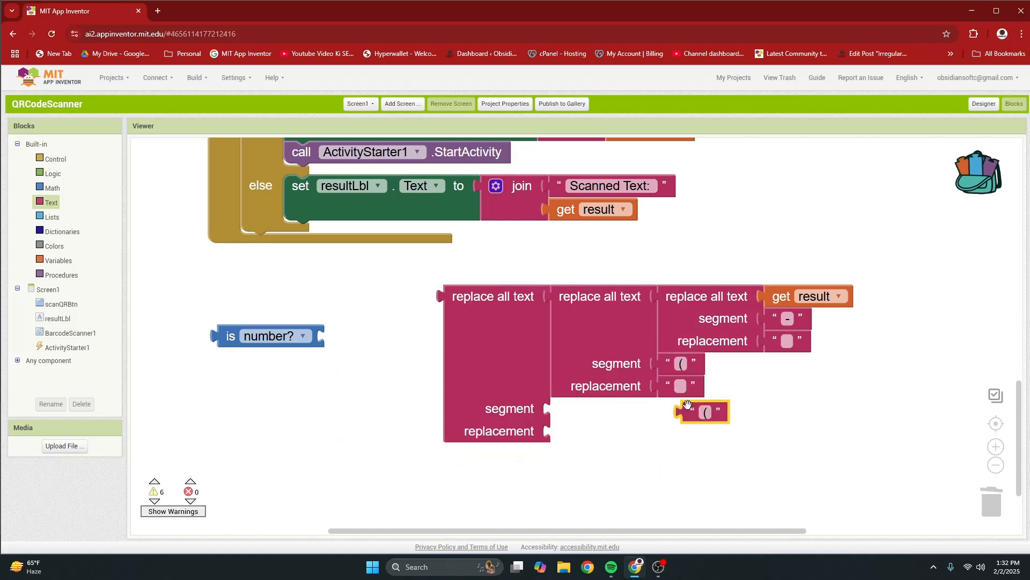
# Step: Drop the copied bracket text into the third replace-all's segment socket
pyautogui.moveTo(700, 410); pyautogui.dragTo(572, 408)
pyautogui.write(')')
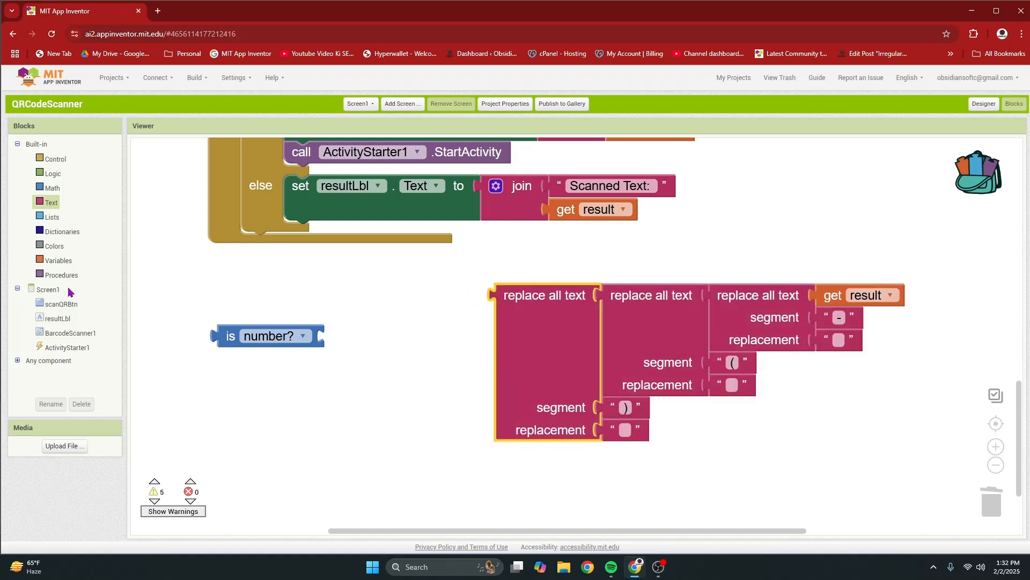
pyautogui.moveTo(43, 207)
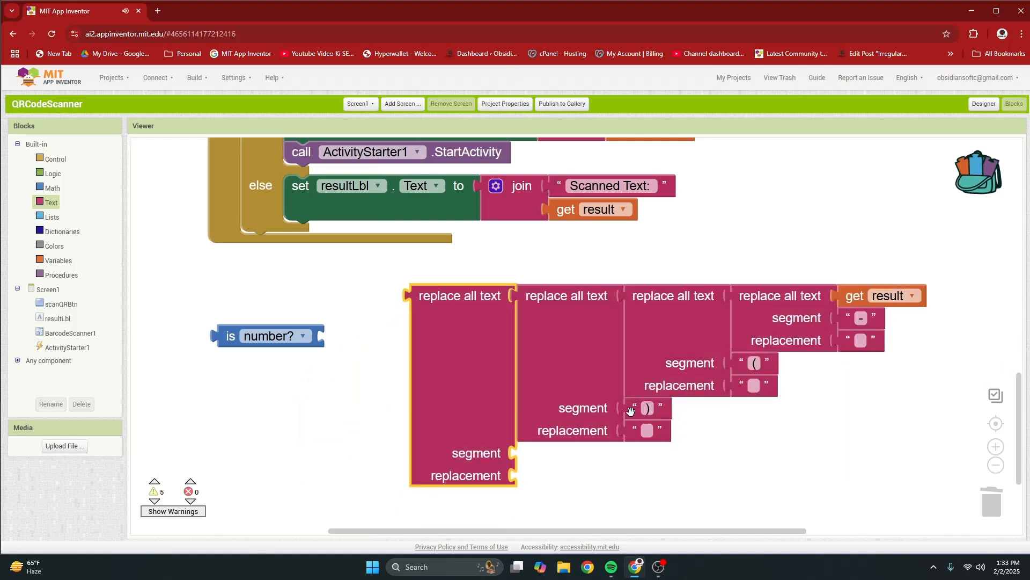
# Step: Duplicate the ')' text as a space segment and an empty text as the outer replacement
pyautogui.rightClick(630, 411)
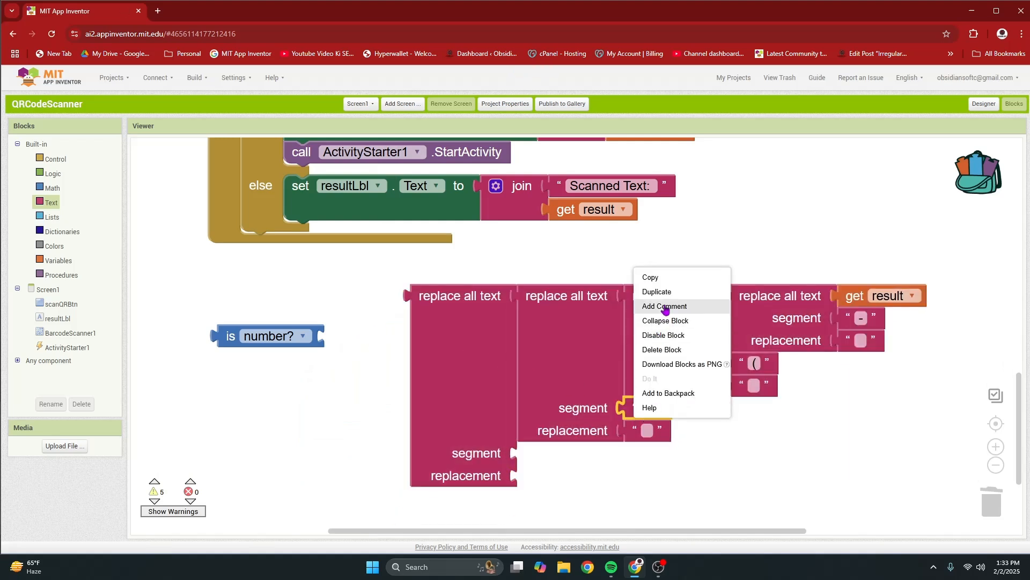
pyautogui.click(655, 291)
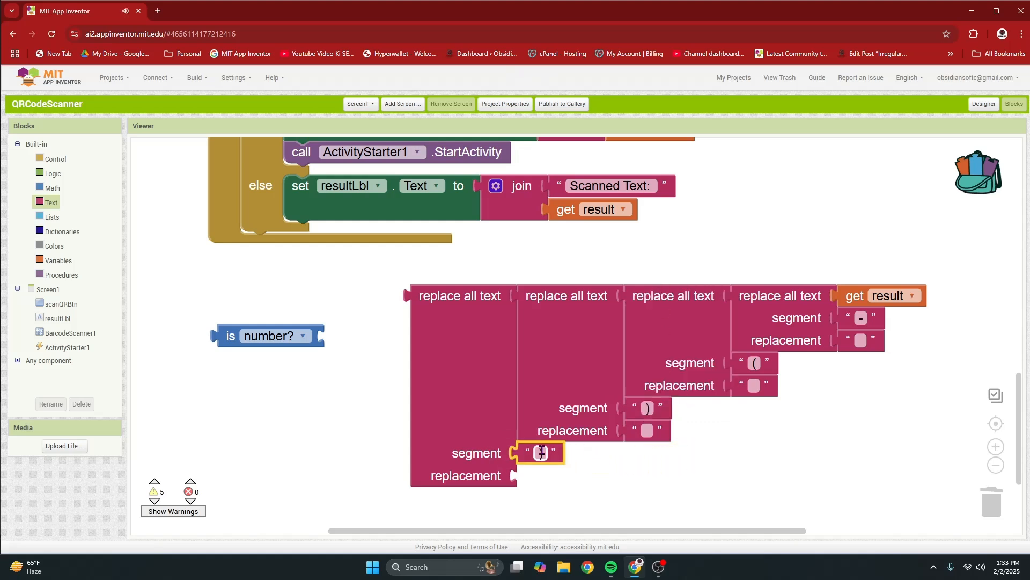
pyautogui.moveTo(543, 452)
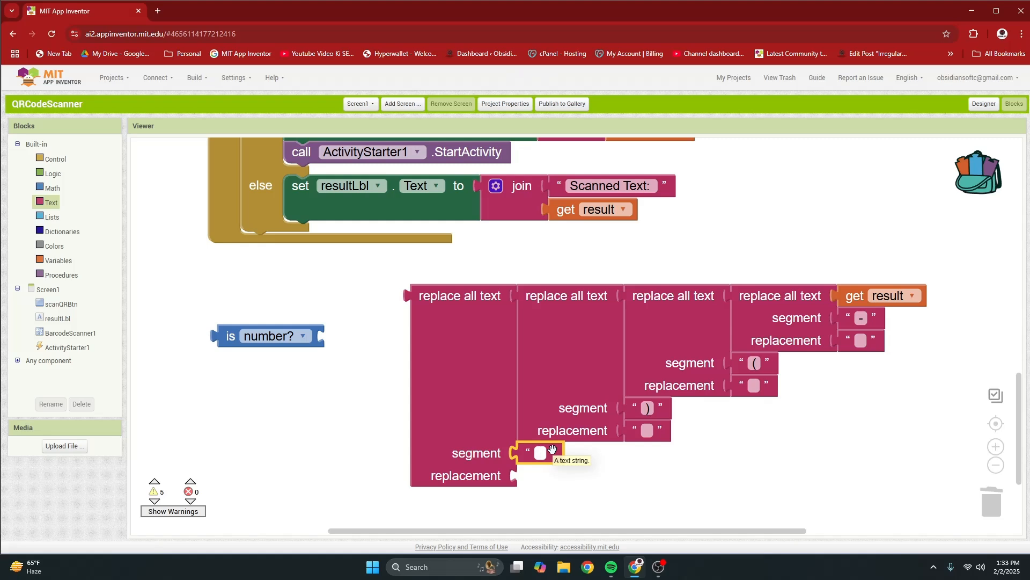
pyautogui.click(542, 453)
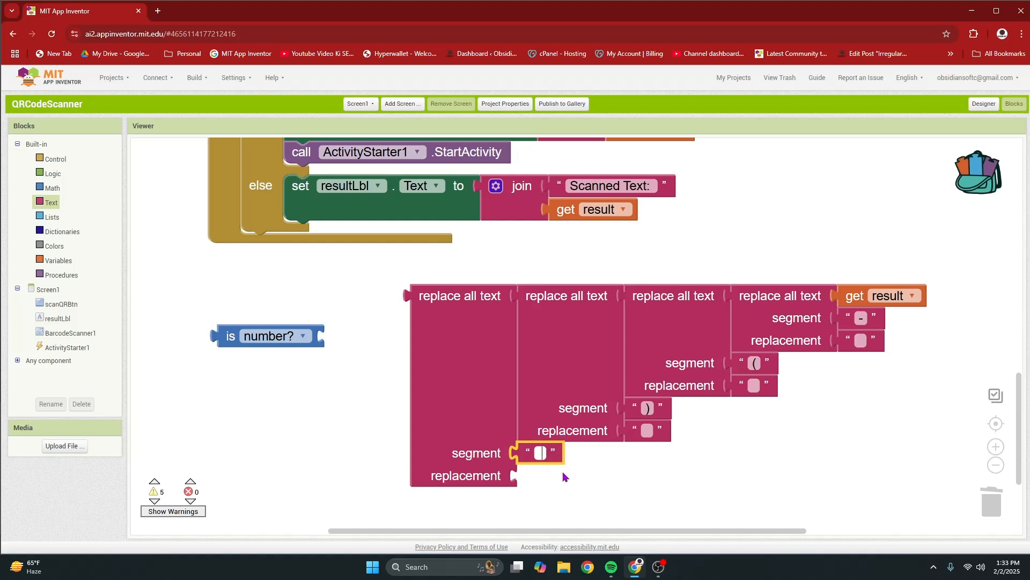
pyautogui.moveTo(526, 462)
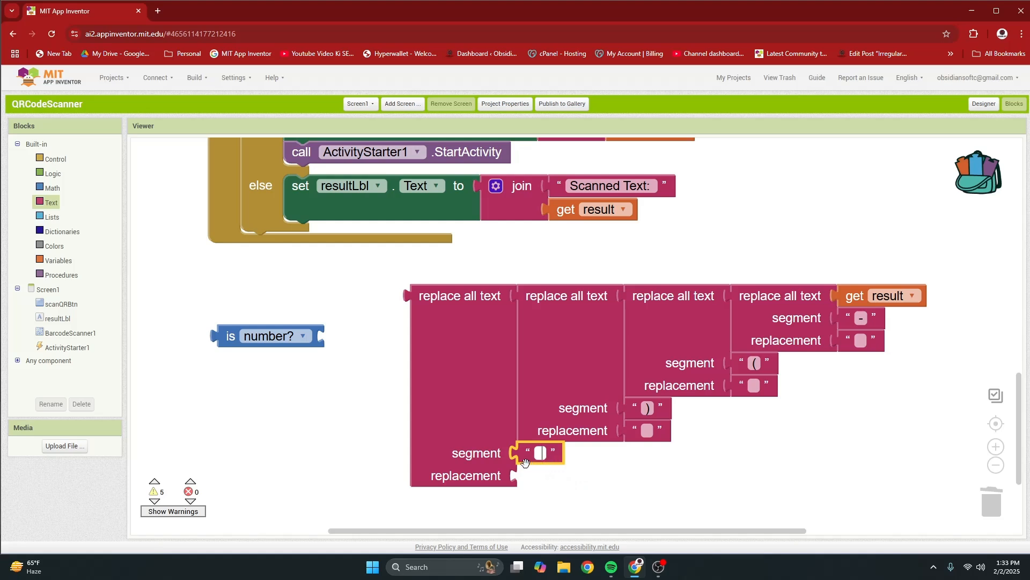
pyautogui.rightClick(565, 295)
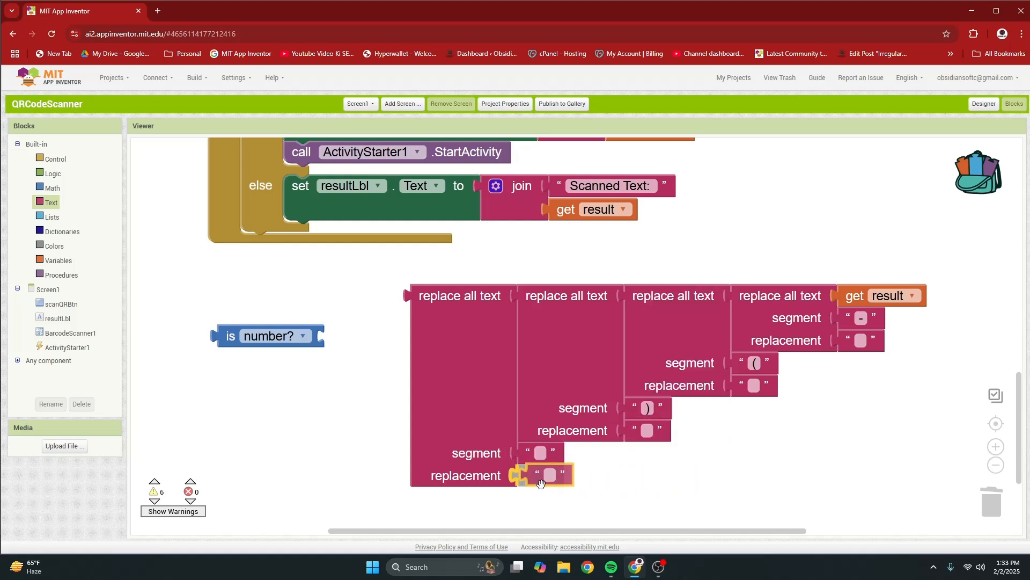
pyautogui.click(541, 475)
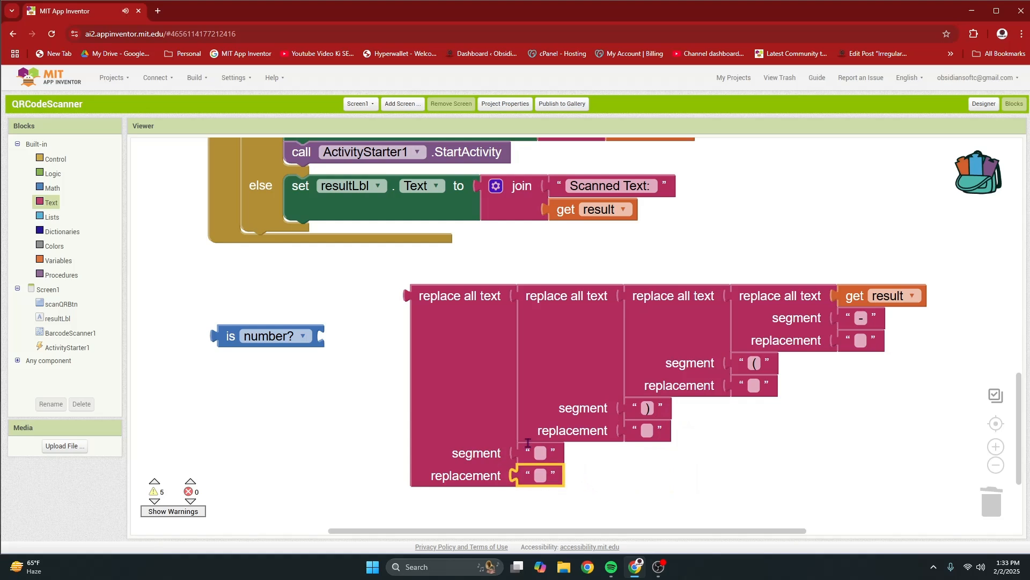
pyautogui.moveTo(541, 413)
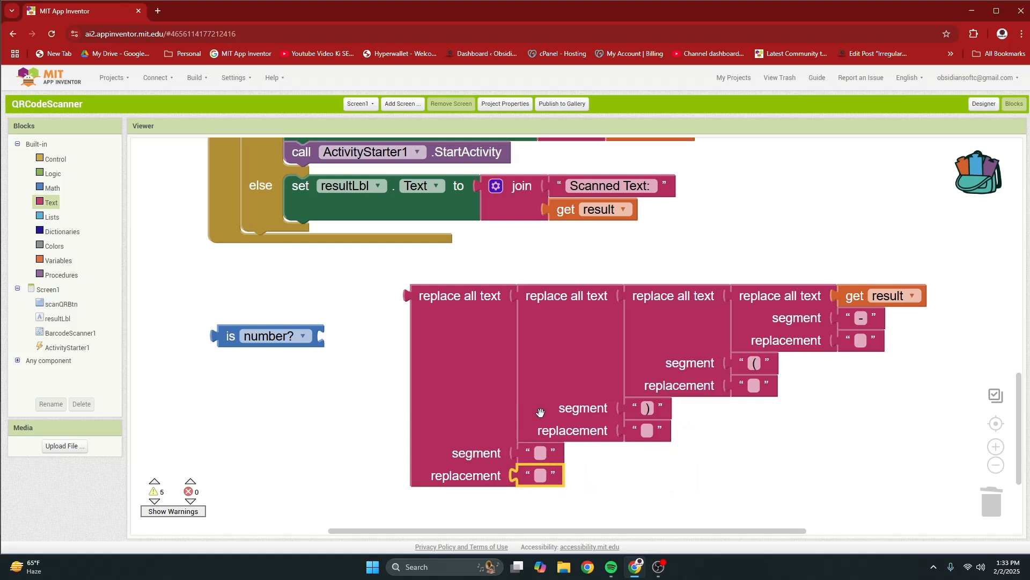
pyautogui.moveTo(550, 467)
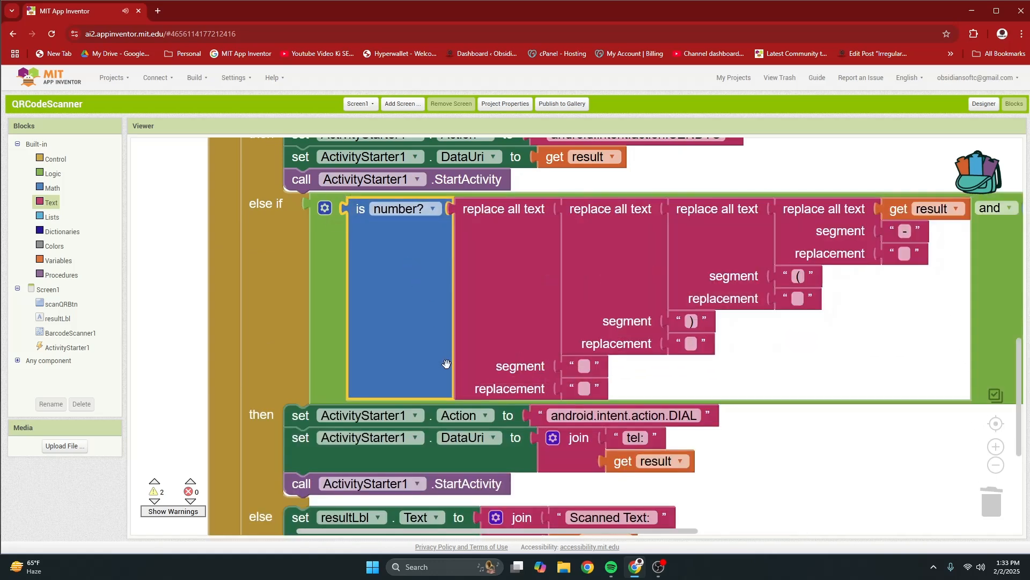
pyautogui.moveTo(447, 365)
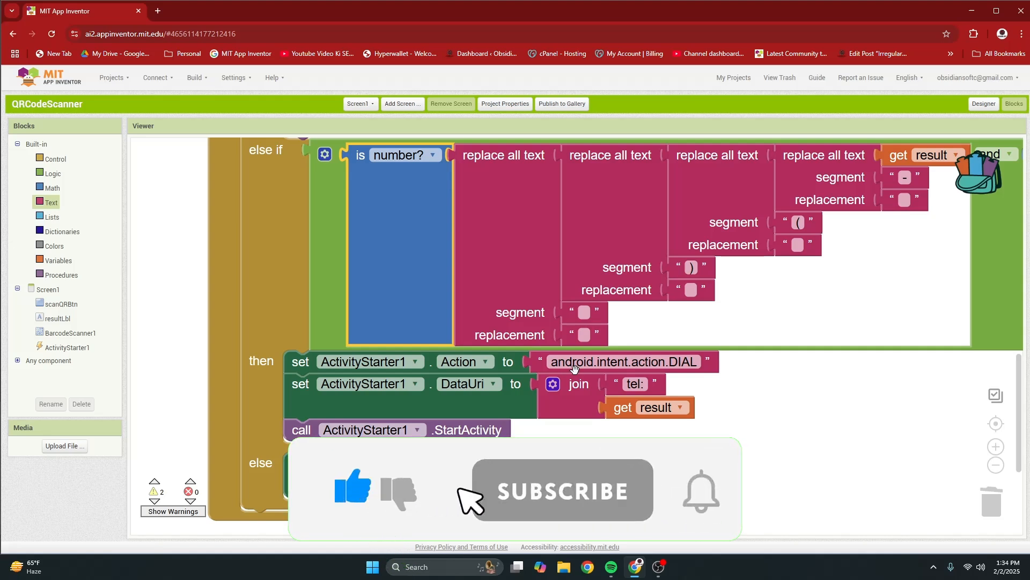
# Step: Plug the four-level replace-all chain into the else-if's is number? input
pyautogui.click(561, 490)
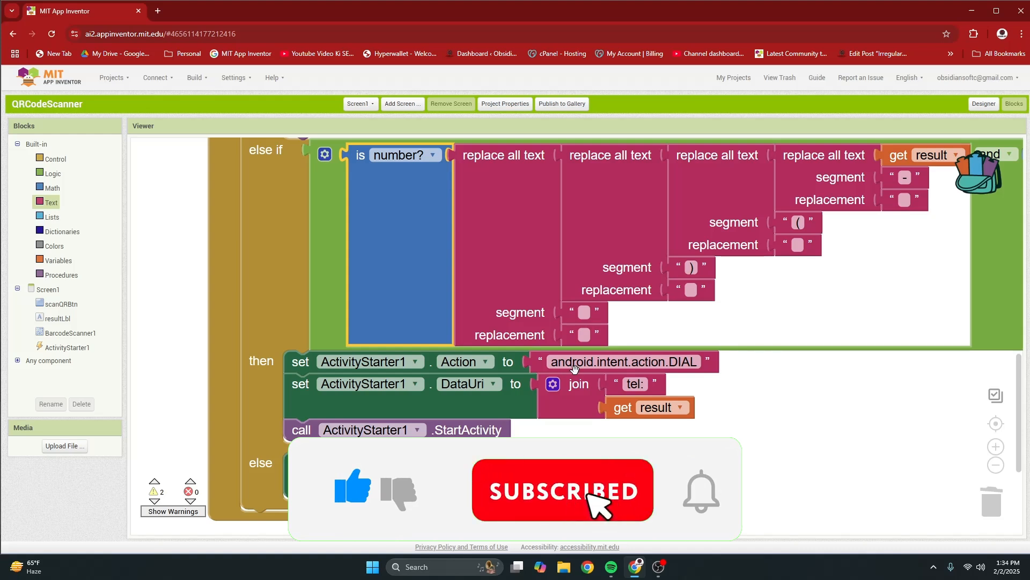